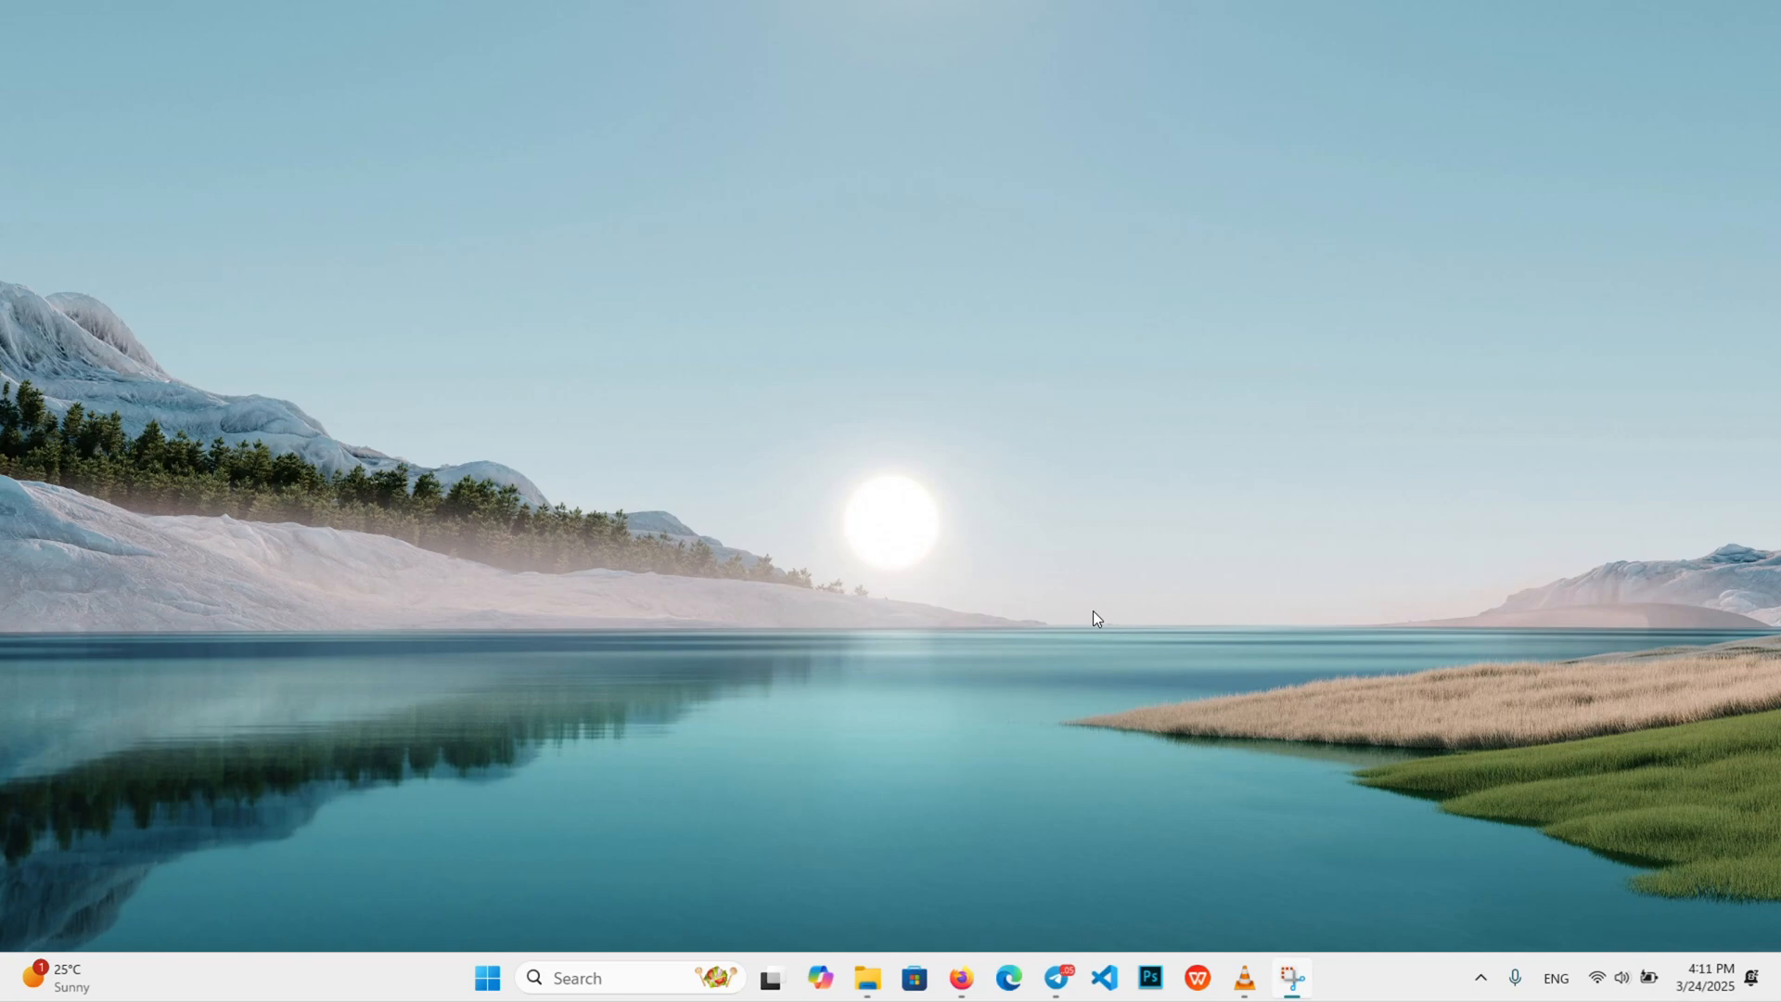
pyautogui.moveTo(868, 978)
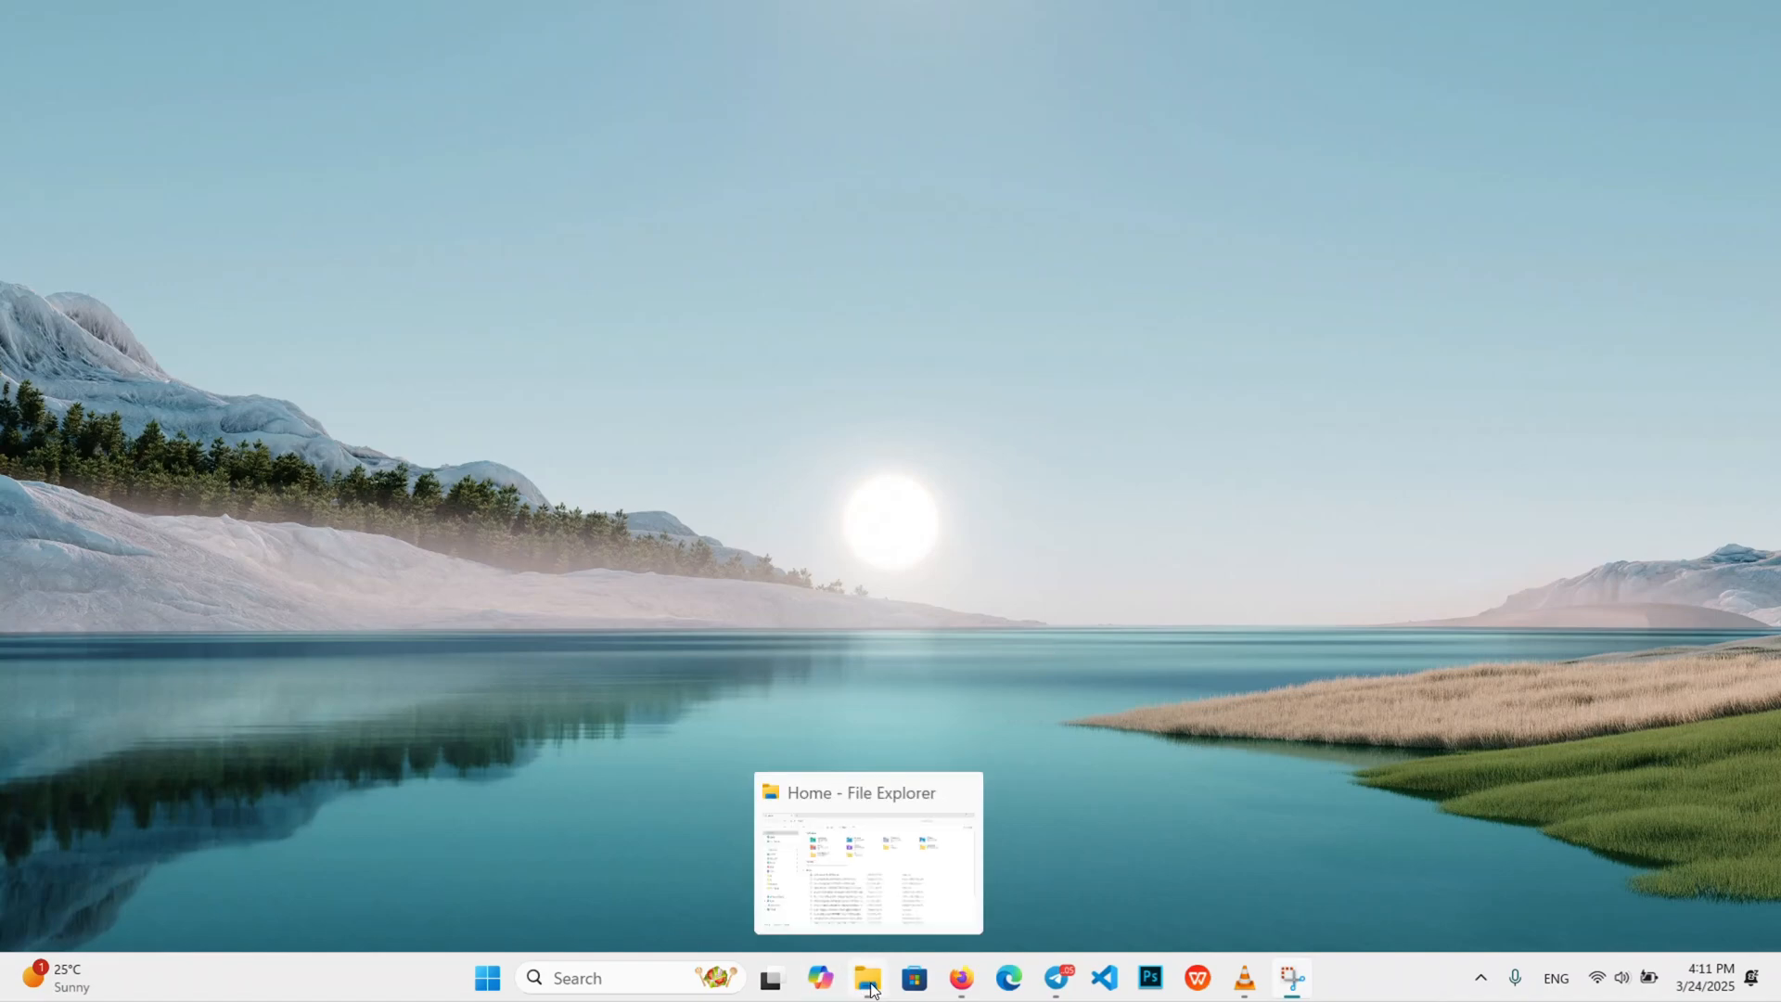
# Step: Show This PC in File Explorer and select Local Disk (C:)
pyautogui.click(867, 852)
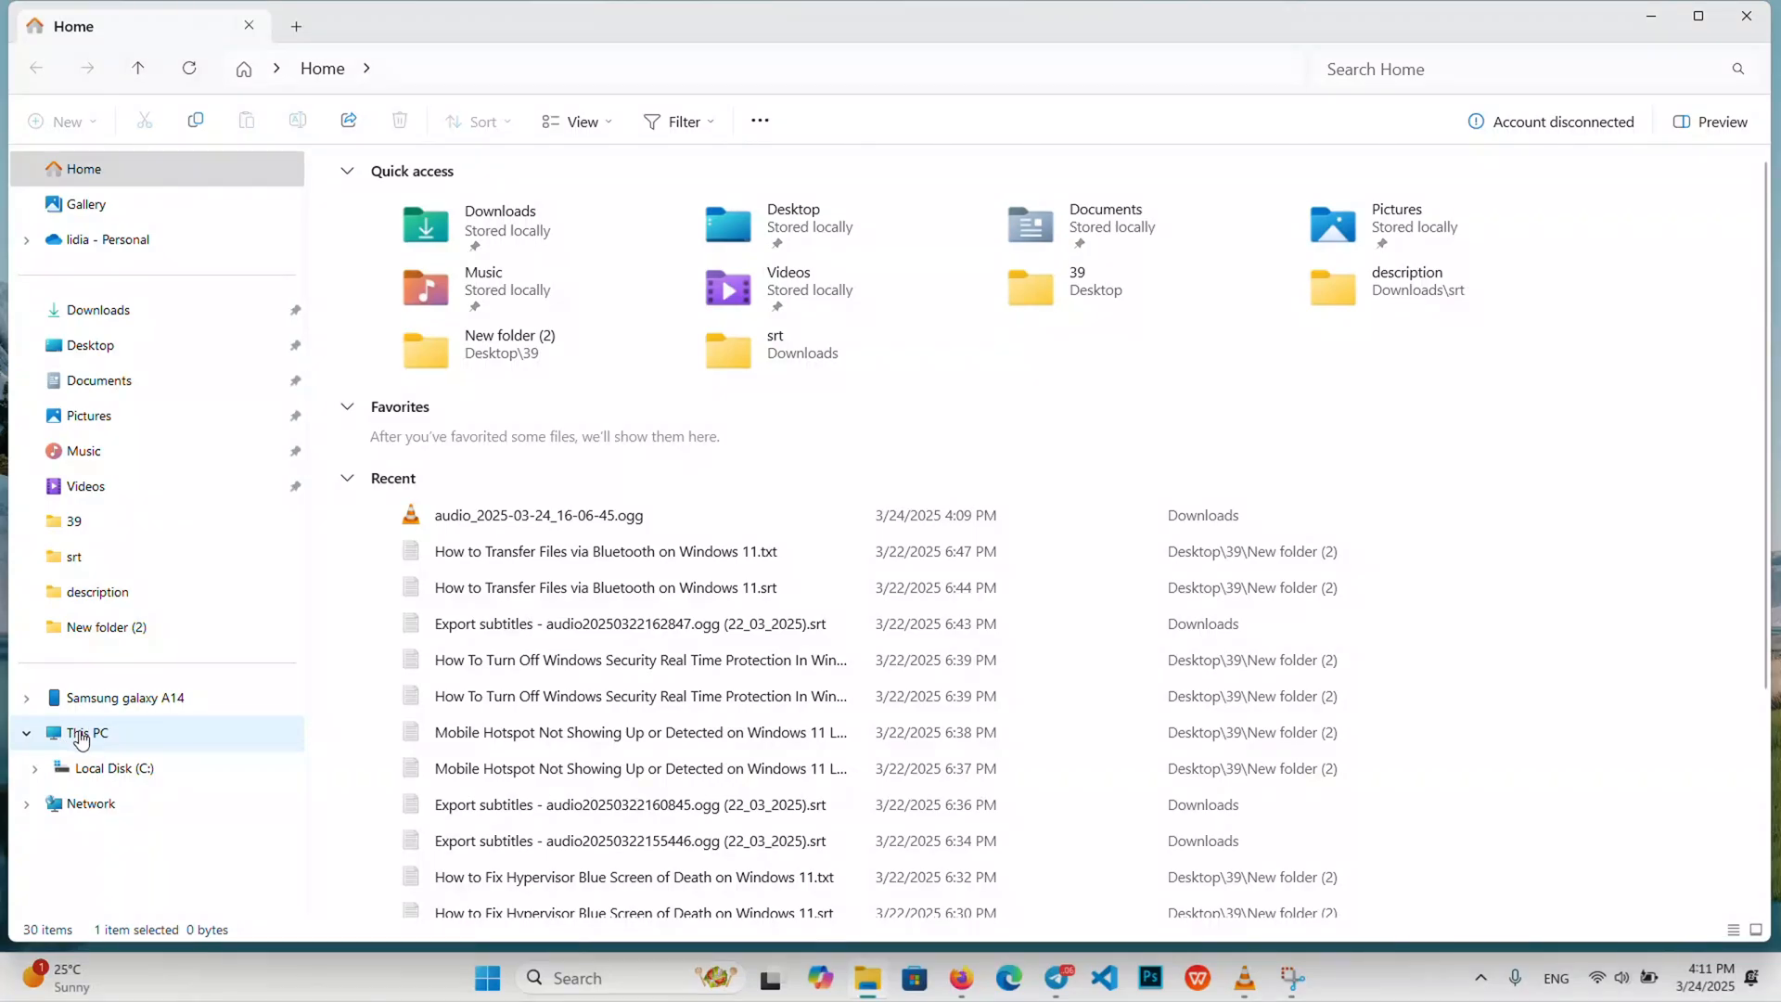
pyautogui.click(88, 733)
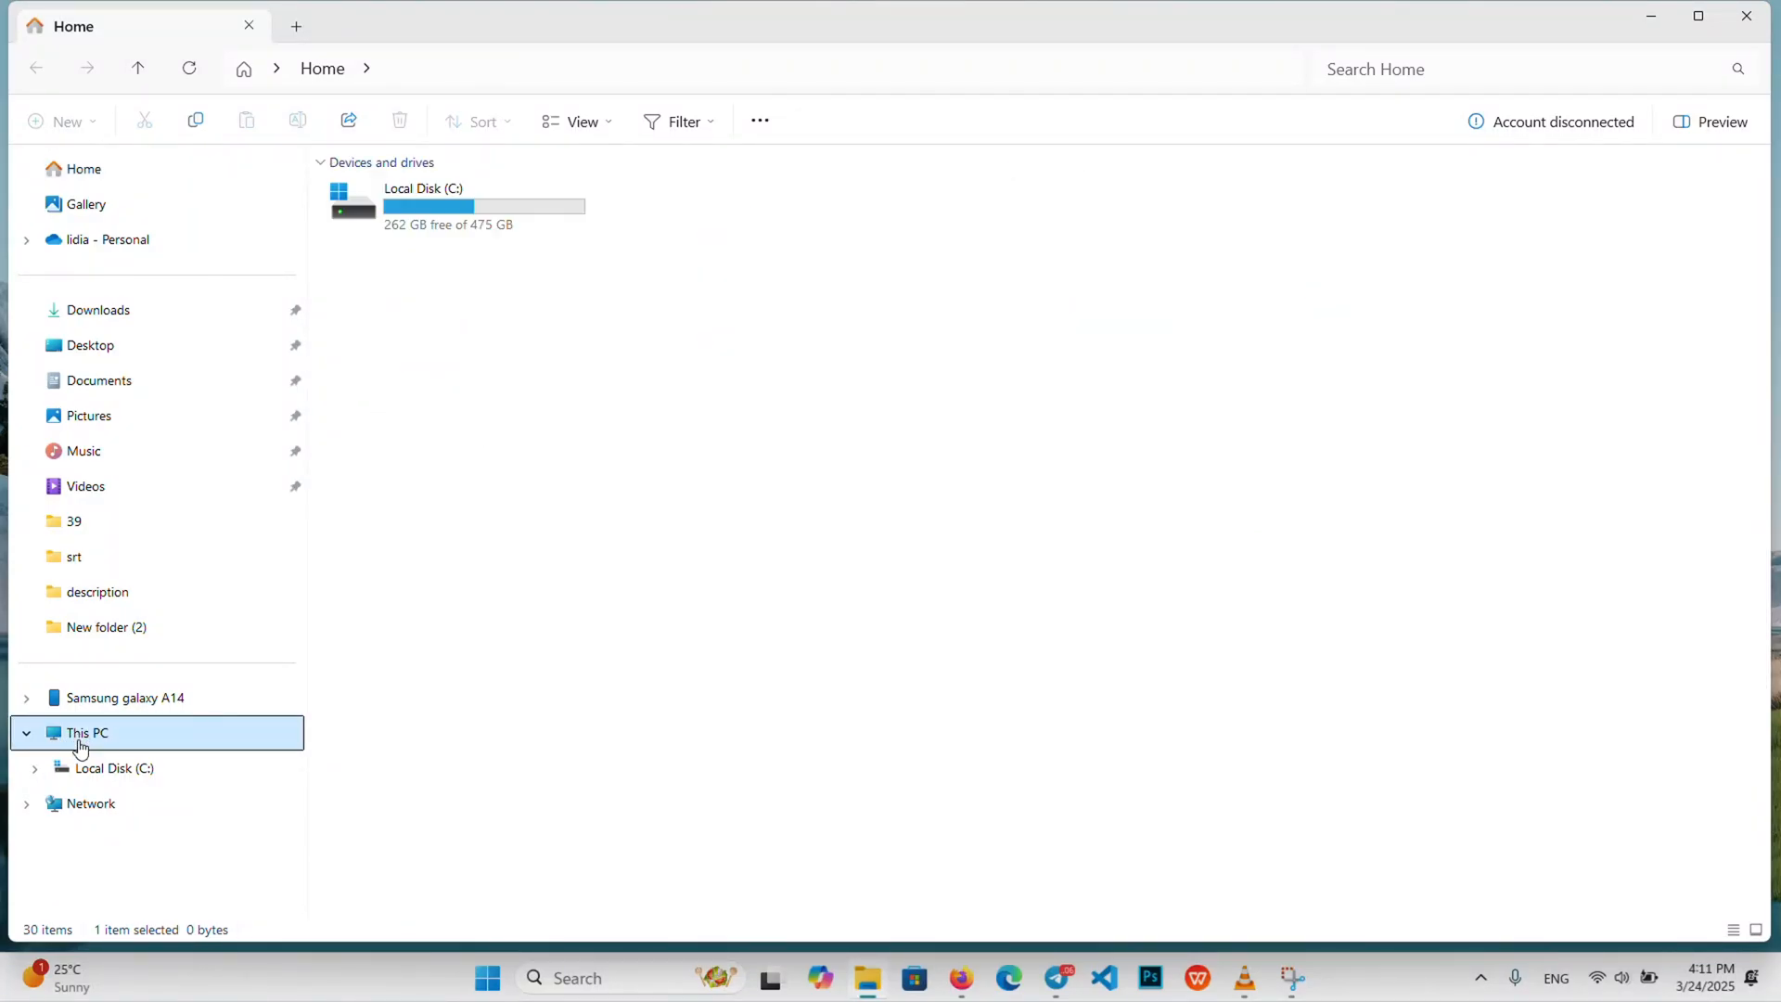
pyautogui.click(87, 732)
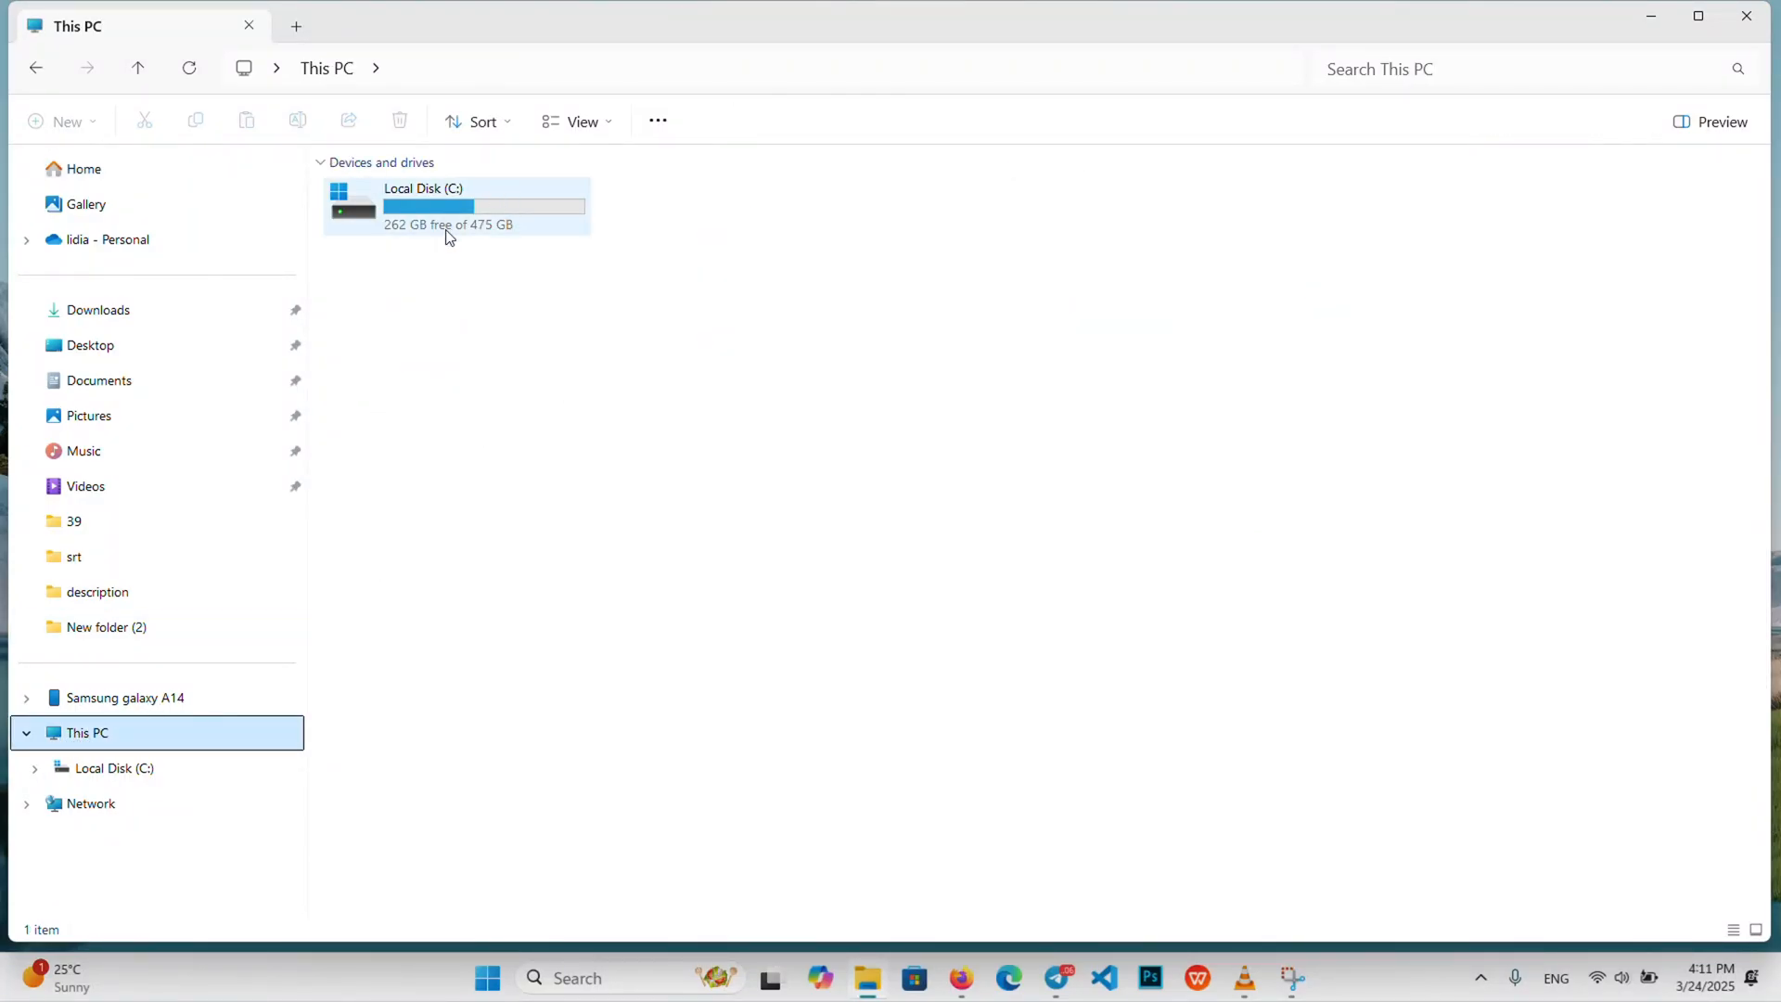
pyautogui.moveTo(427, 225)
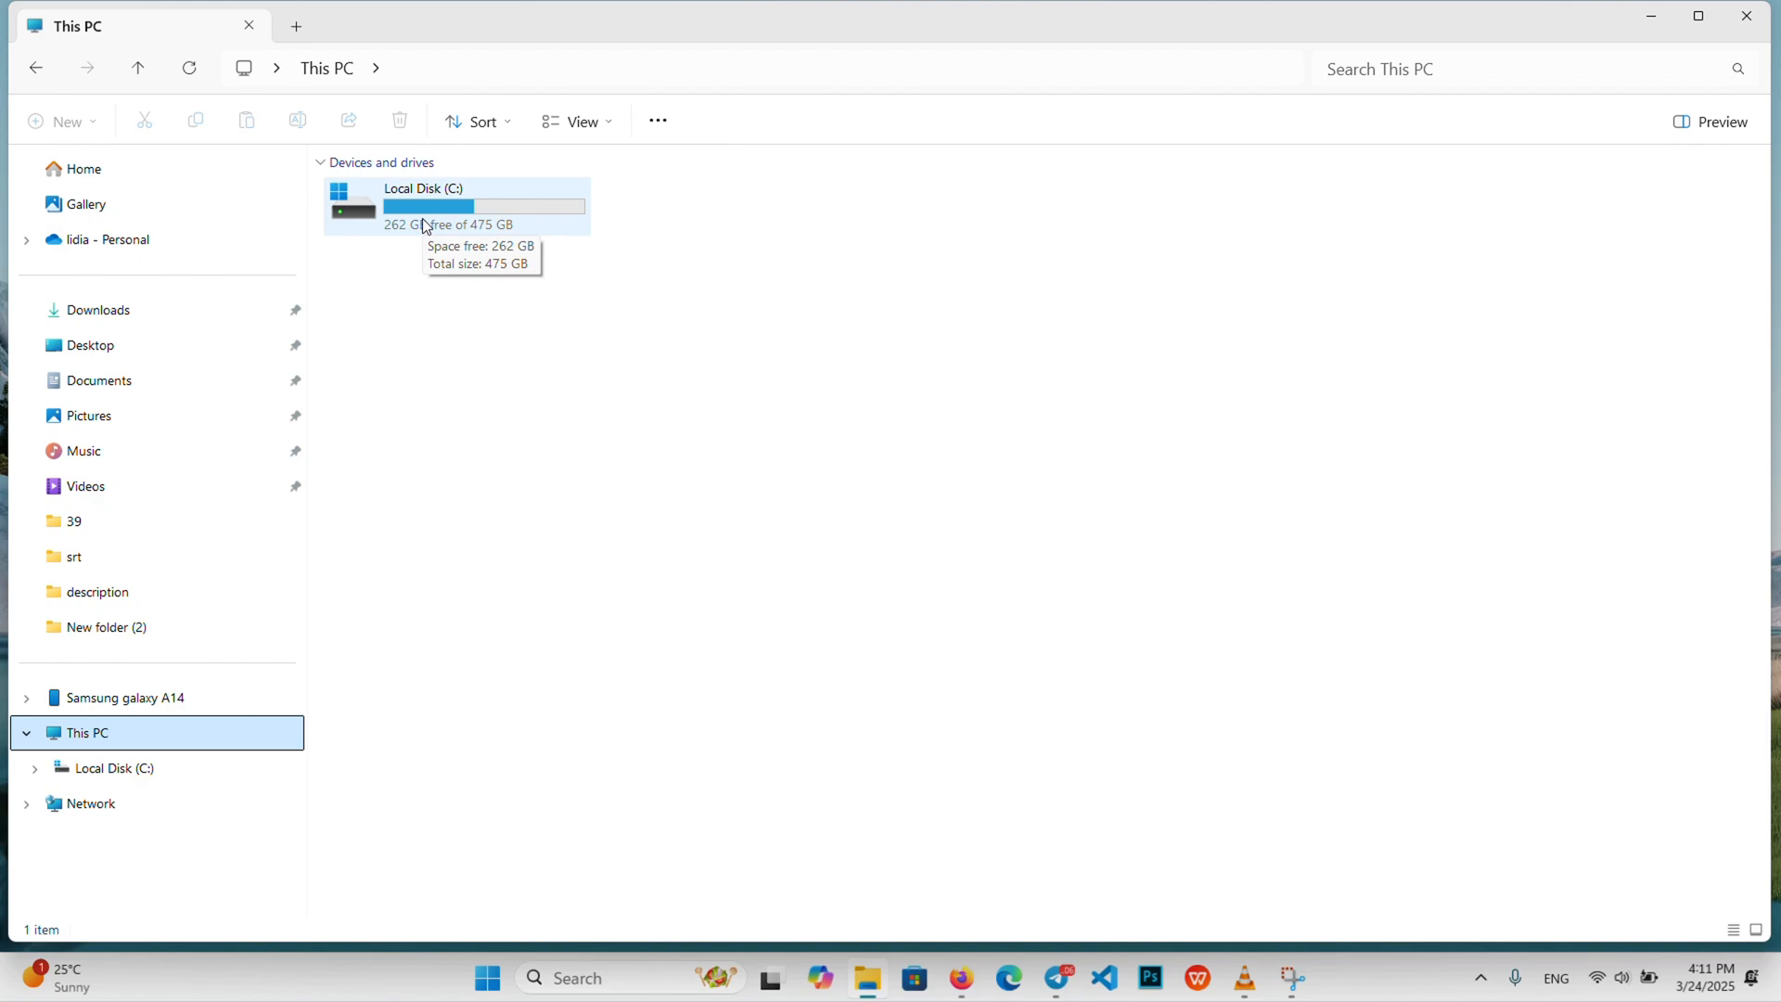
pyautogui.click(454, 206)
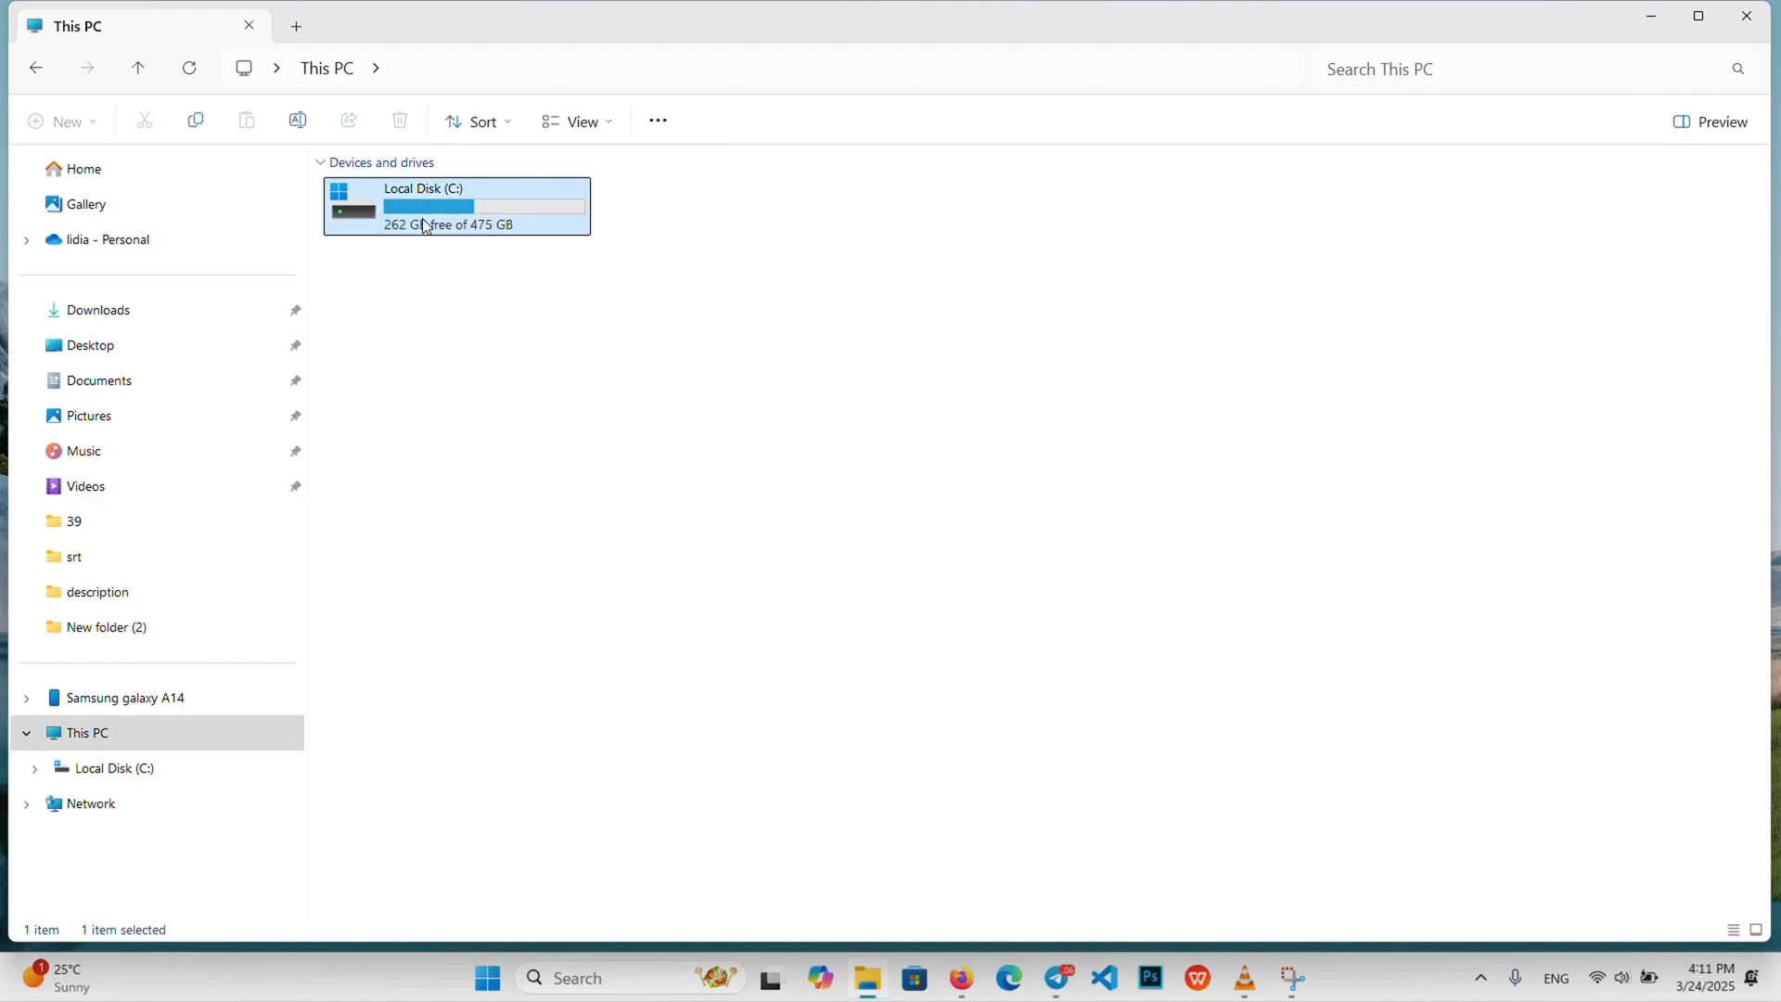
# Step: Bring up Local Disk (C:) Properties on its Hardware tab listing the Fc700 512GB disk
pyautogui.rightClick(427, 225)
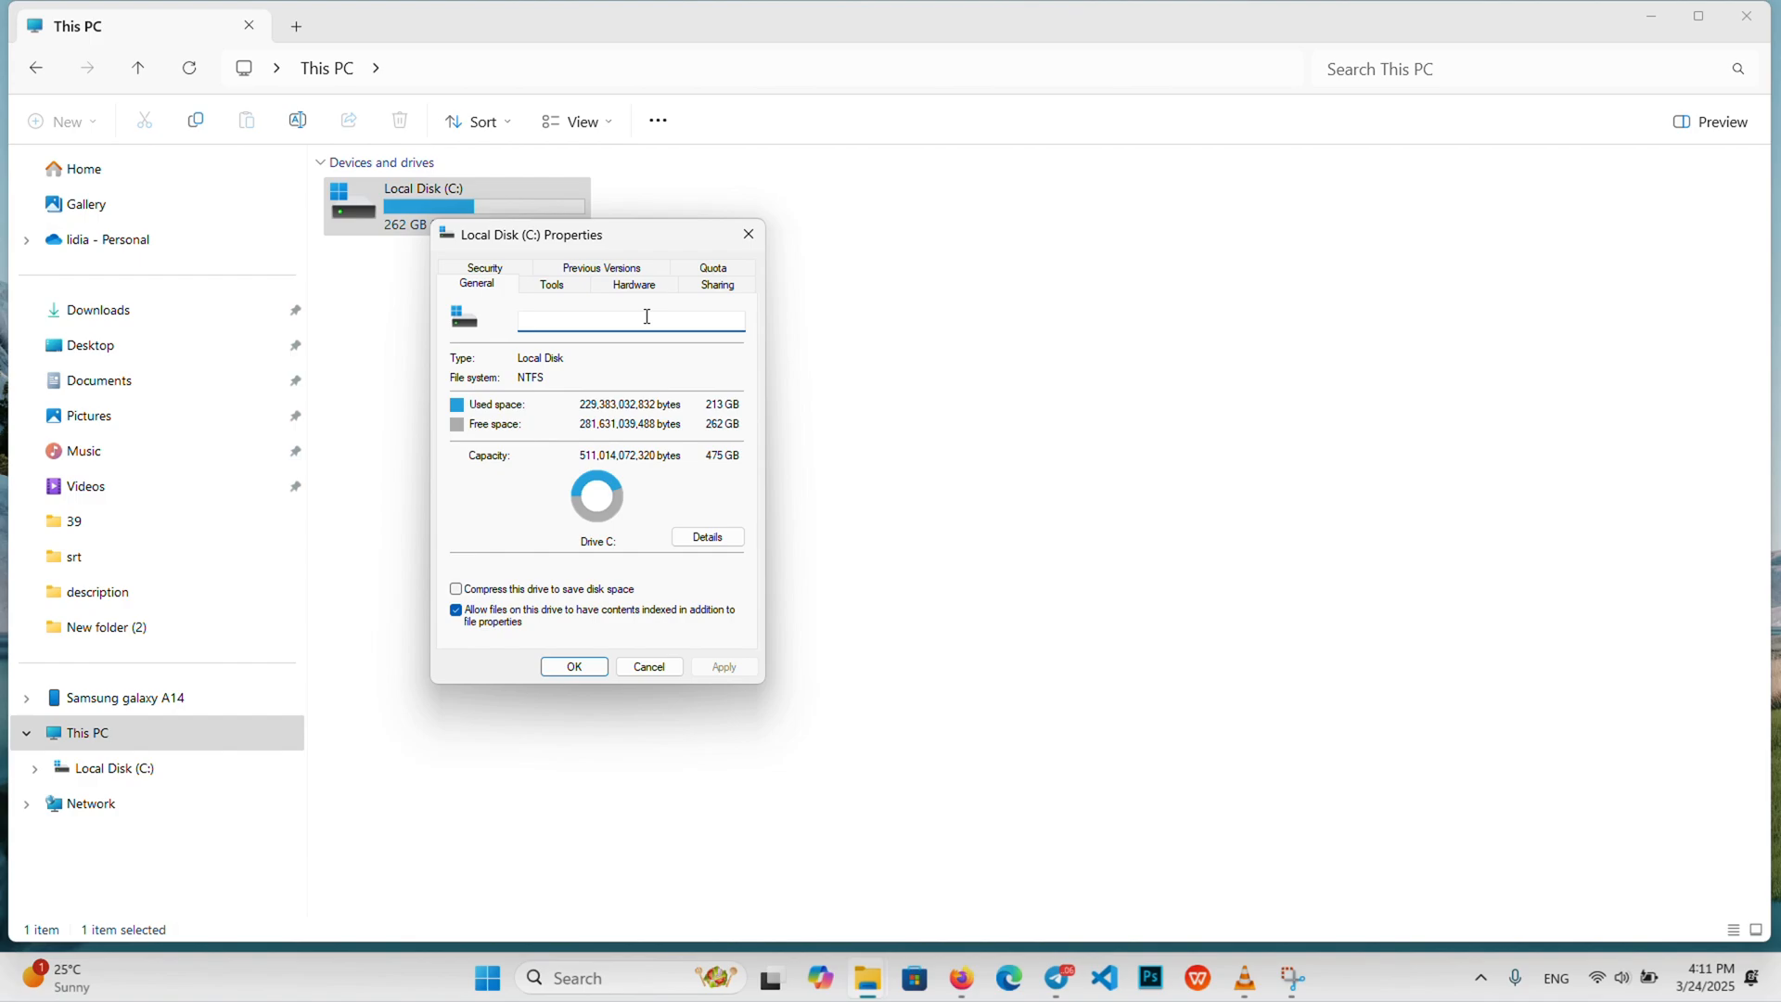
pyautogui.click(632, 284)
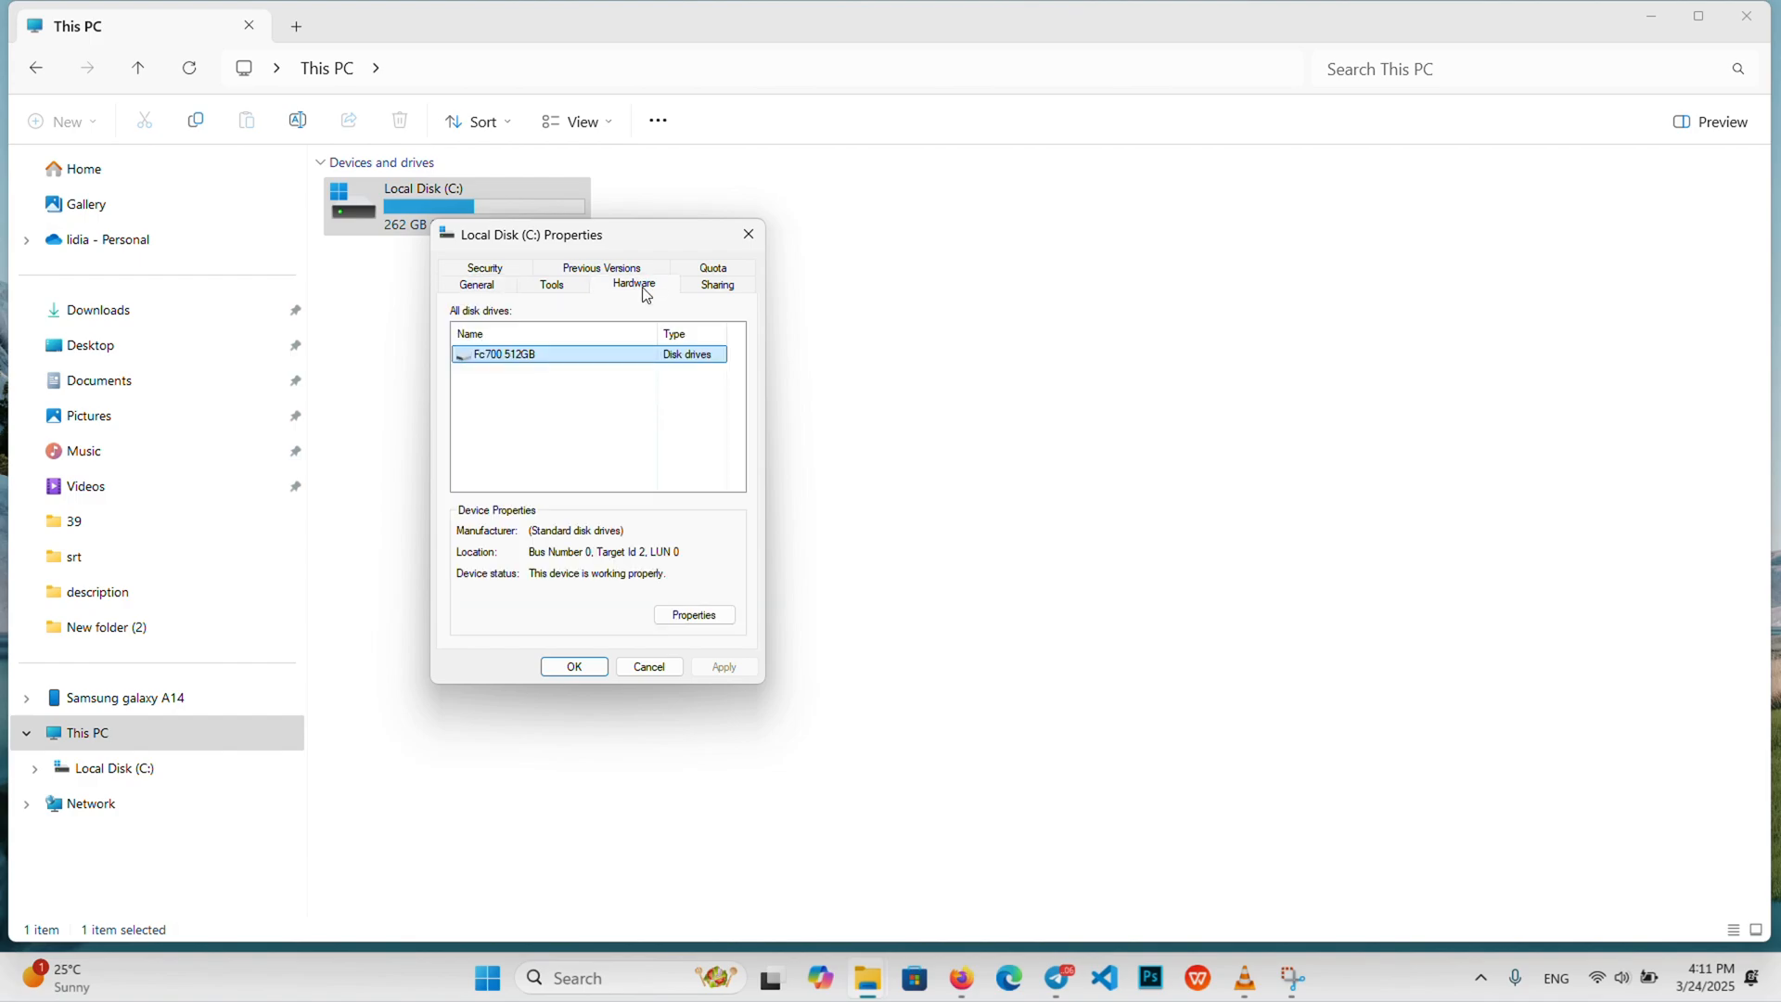
pyautogui.moveTo(487, 356)
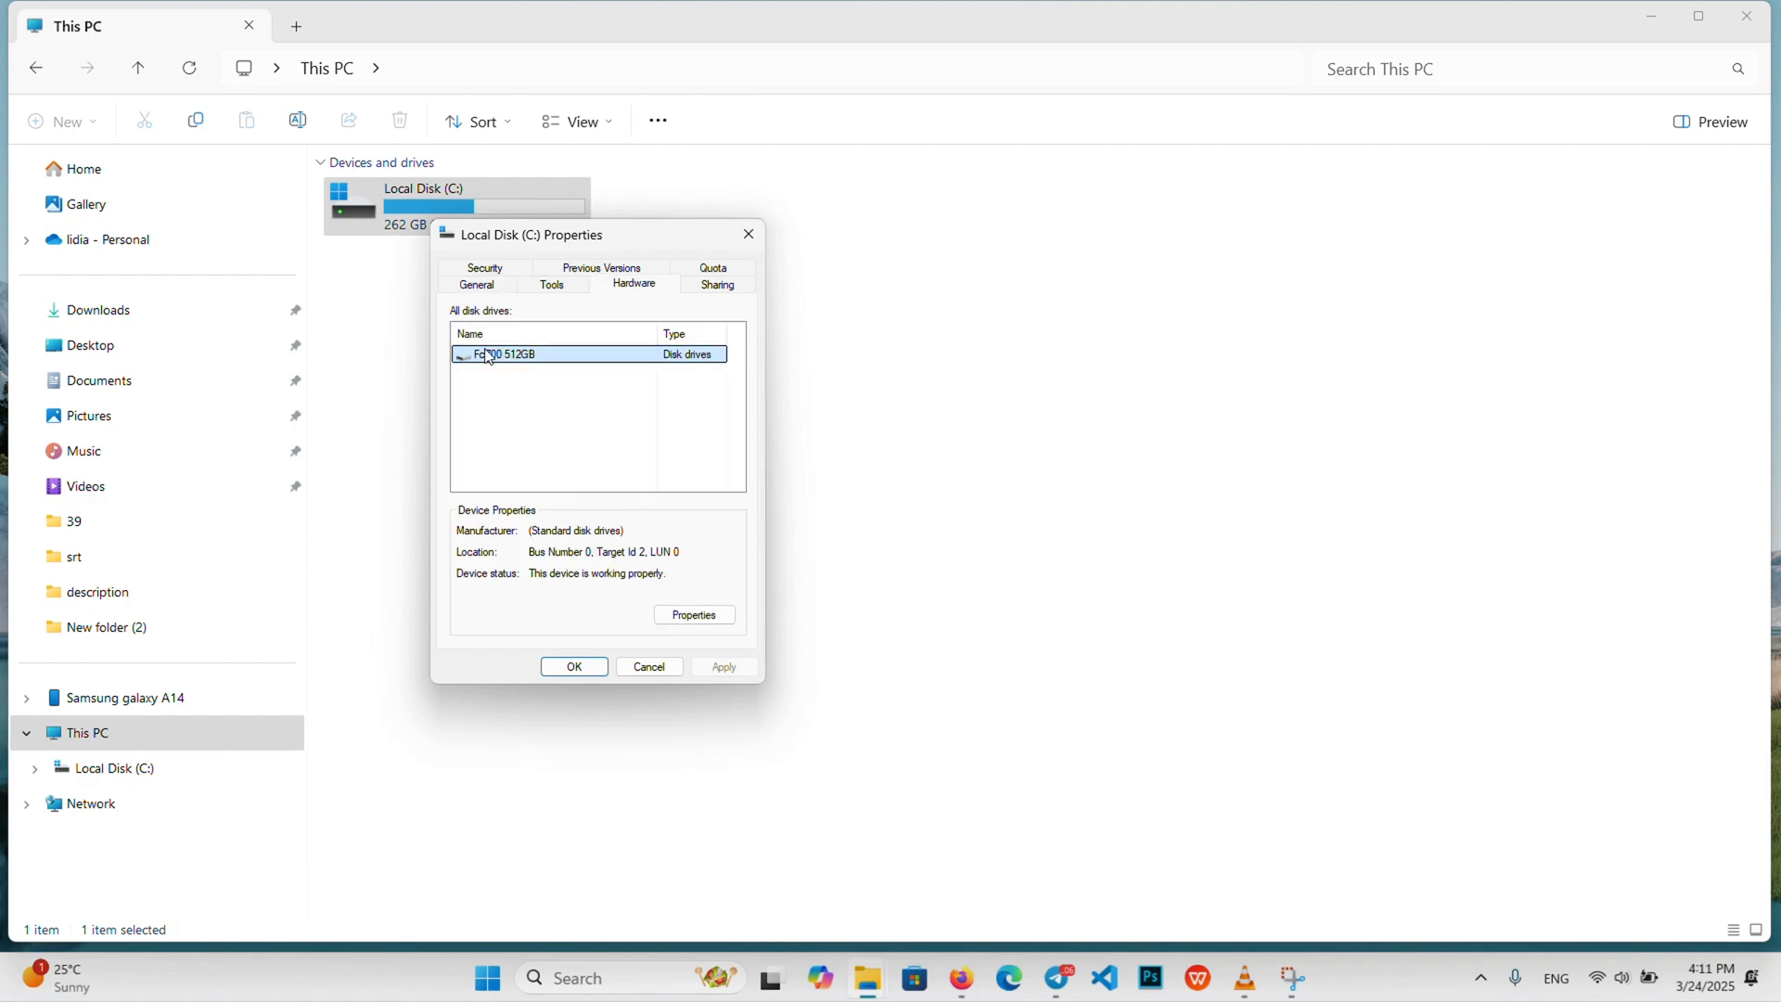
pyautogui.moveTo(642, 524)
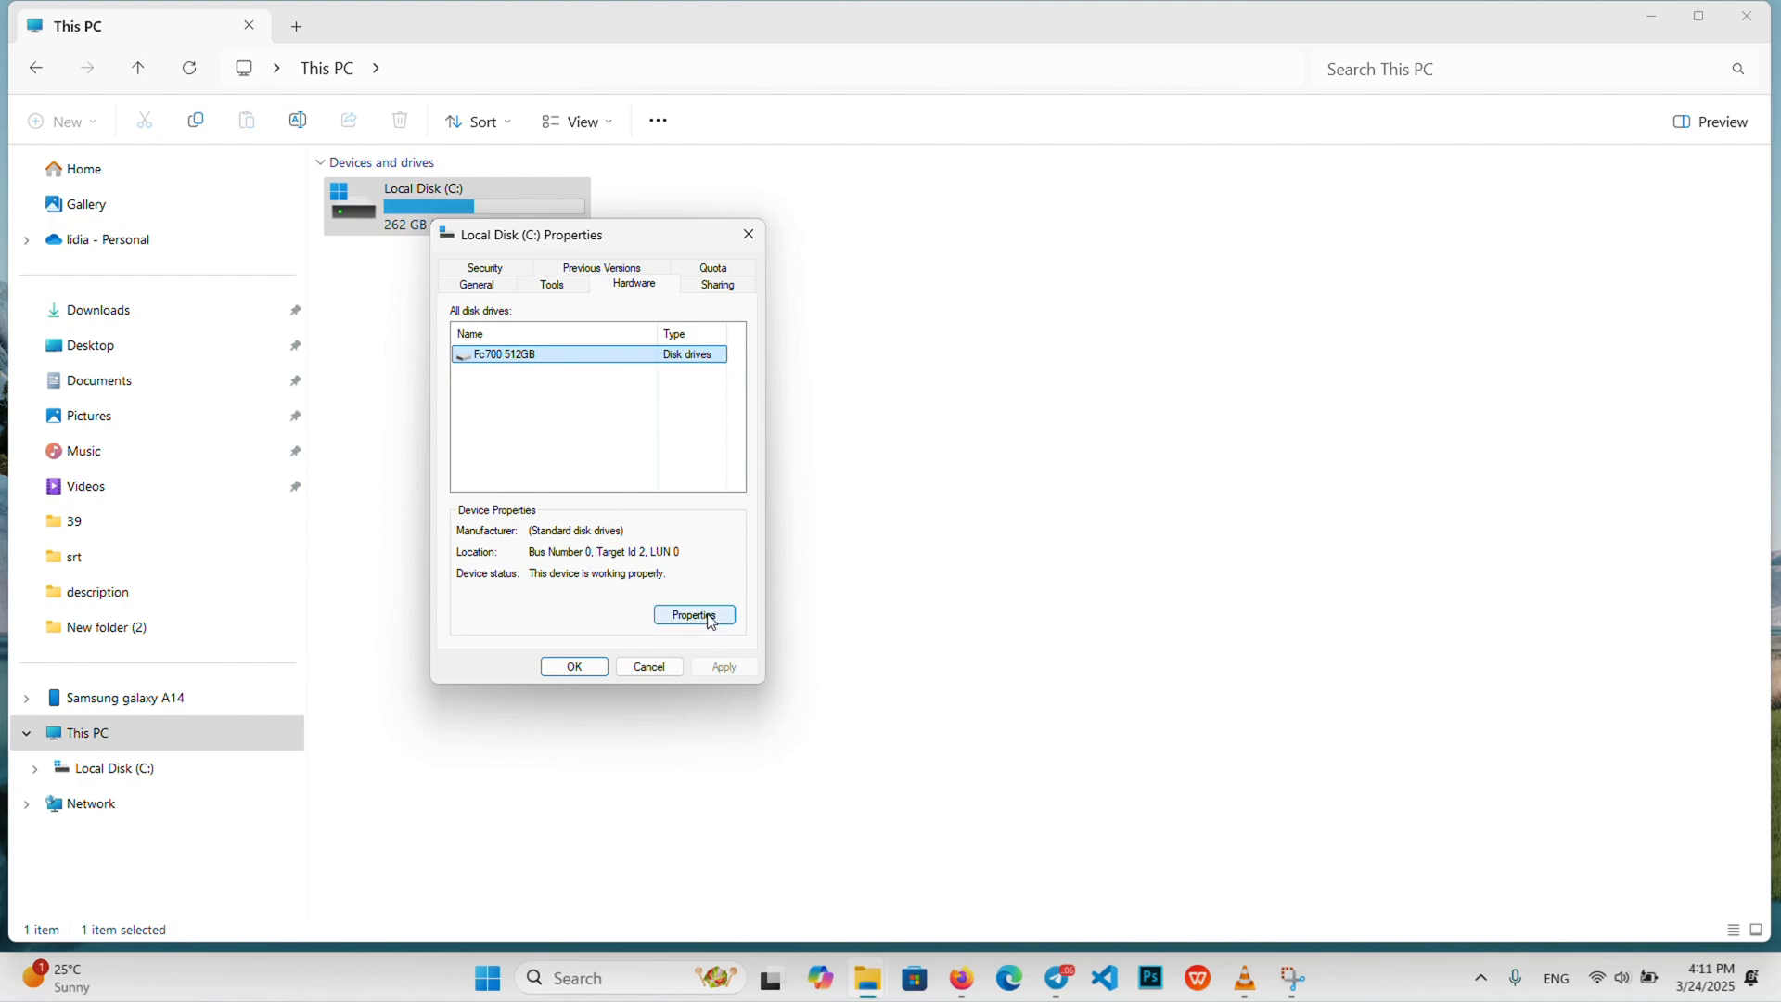
pyautogui.moveTo(590, 321)
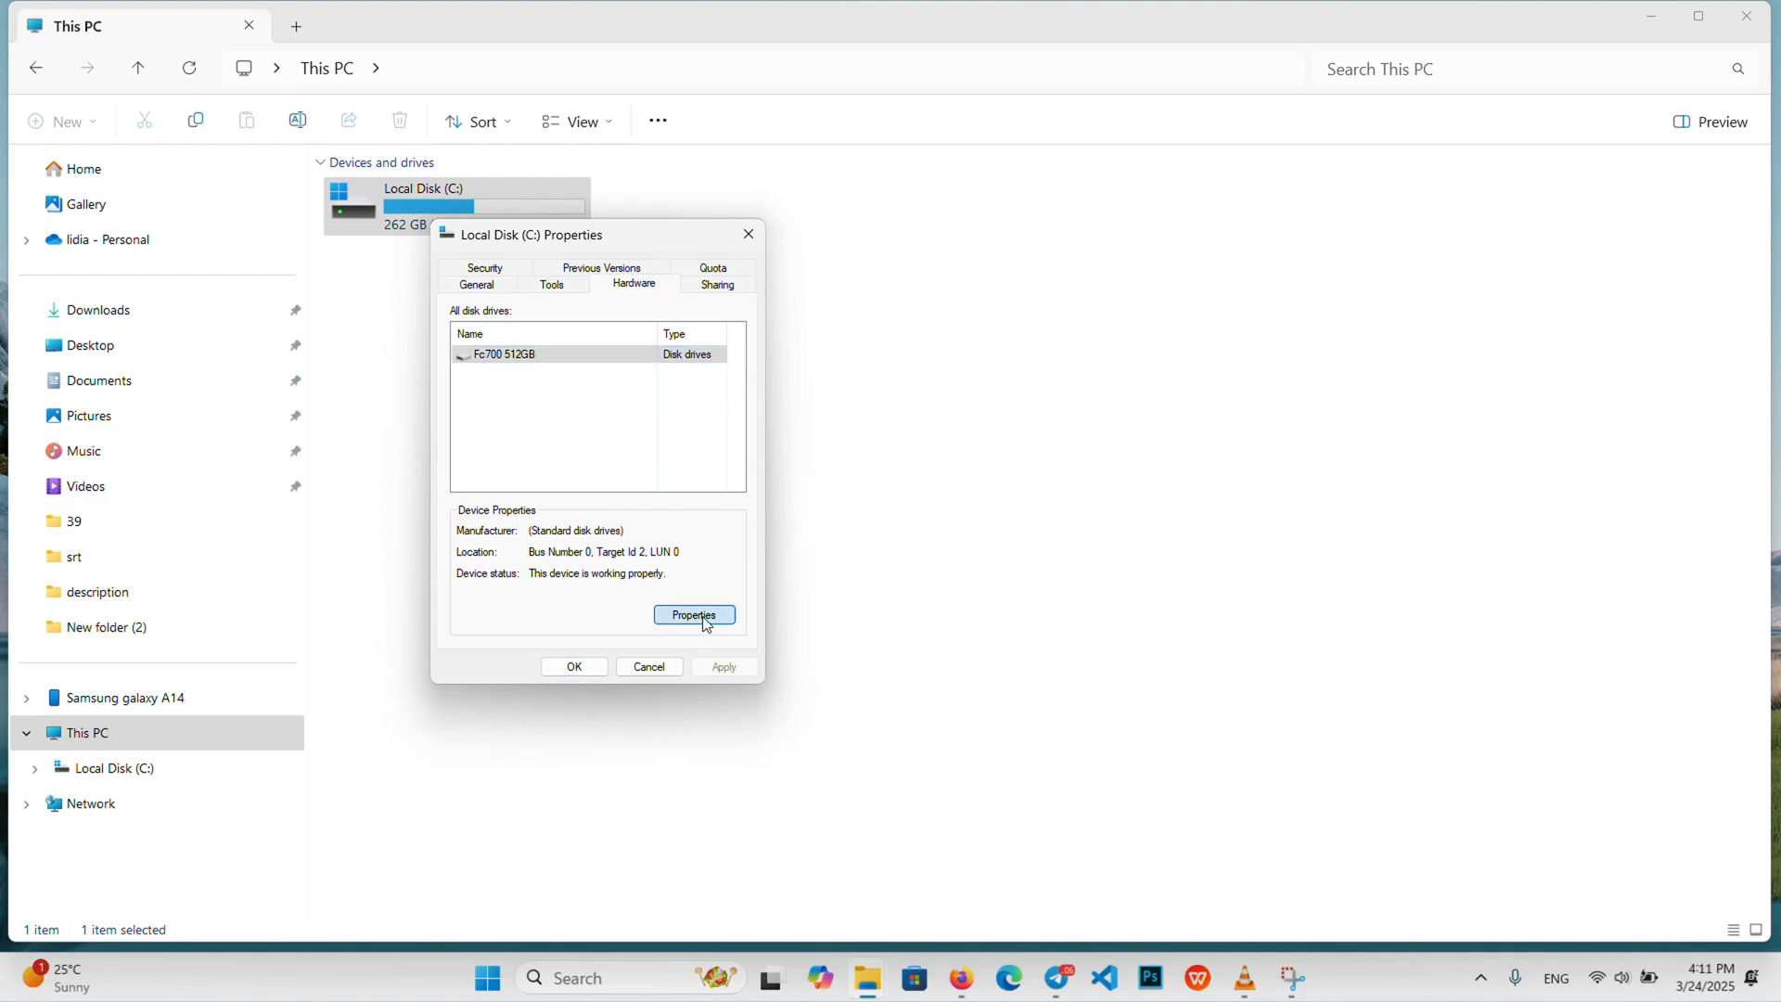
# Step: Reach the Fc700 512GB disk's Policies tab via Change settings, showing write caching enabled
pyautogui.click(694, 614)
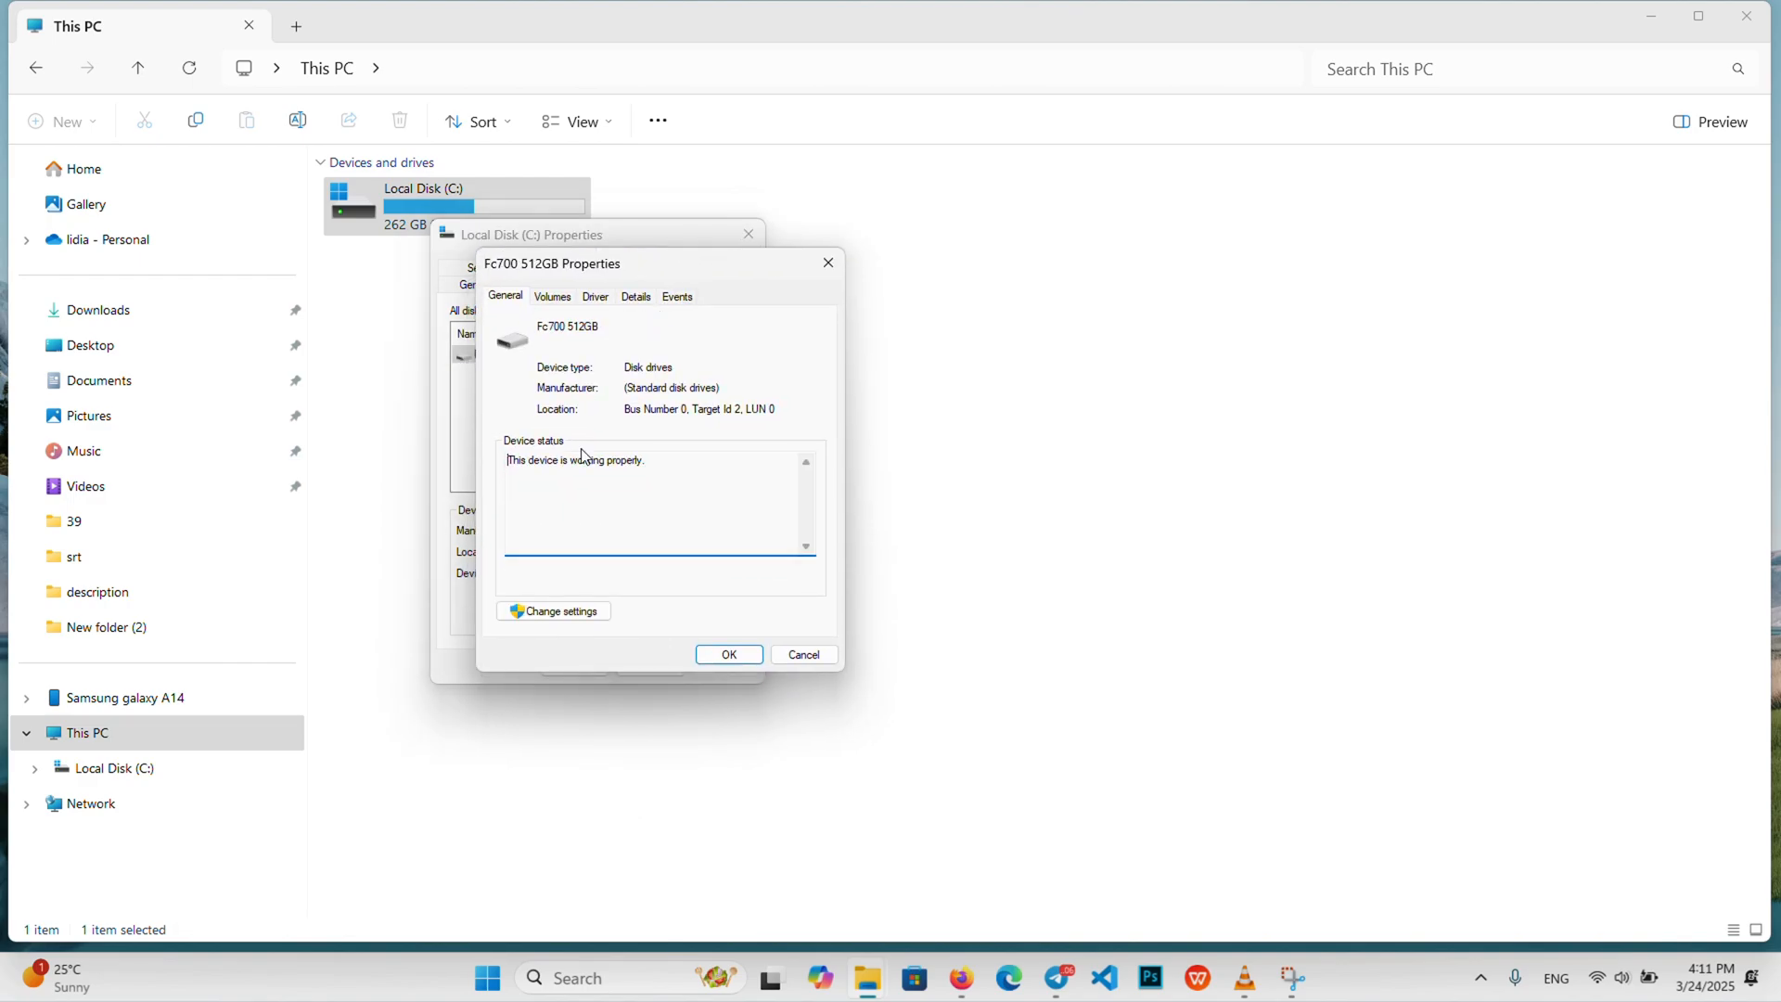
pyautogui.click(727, 653)
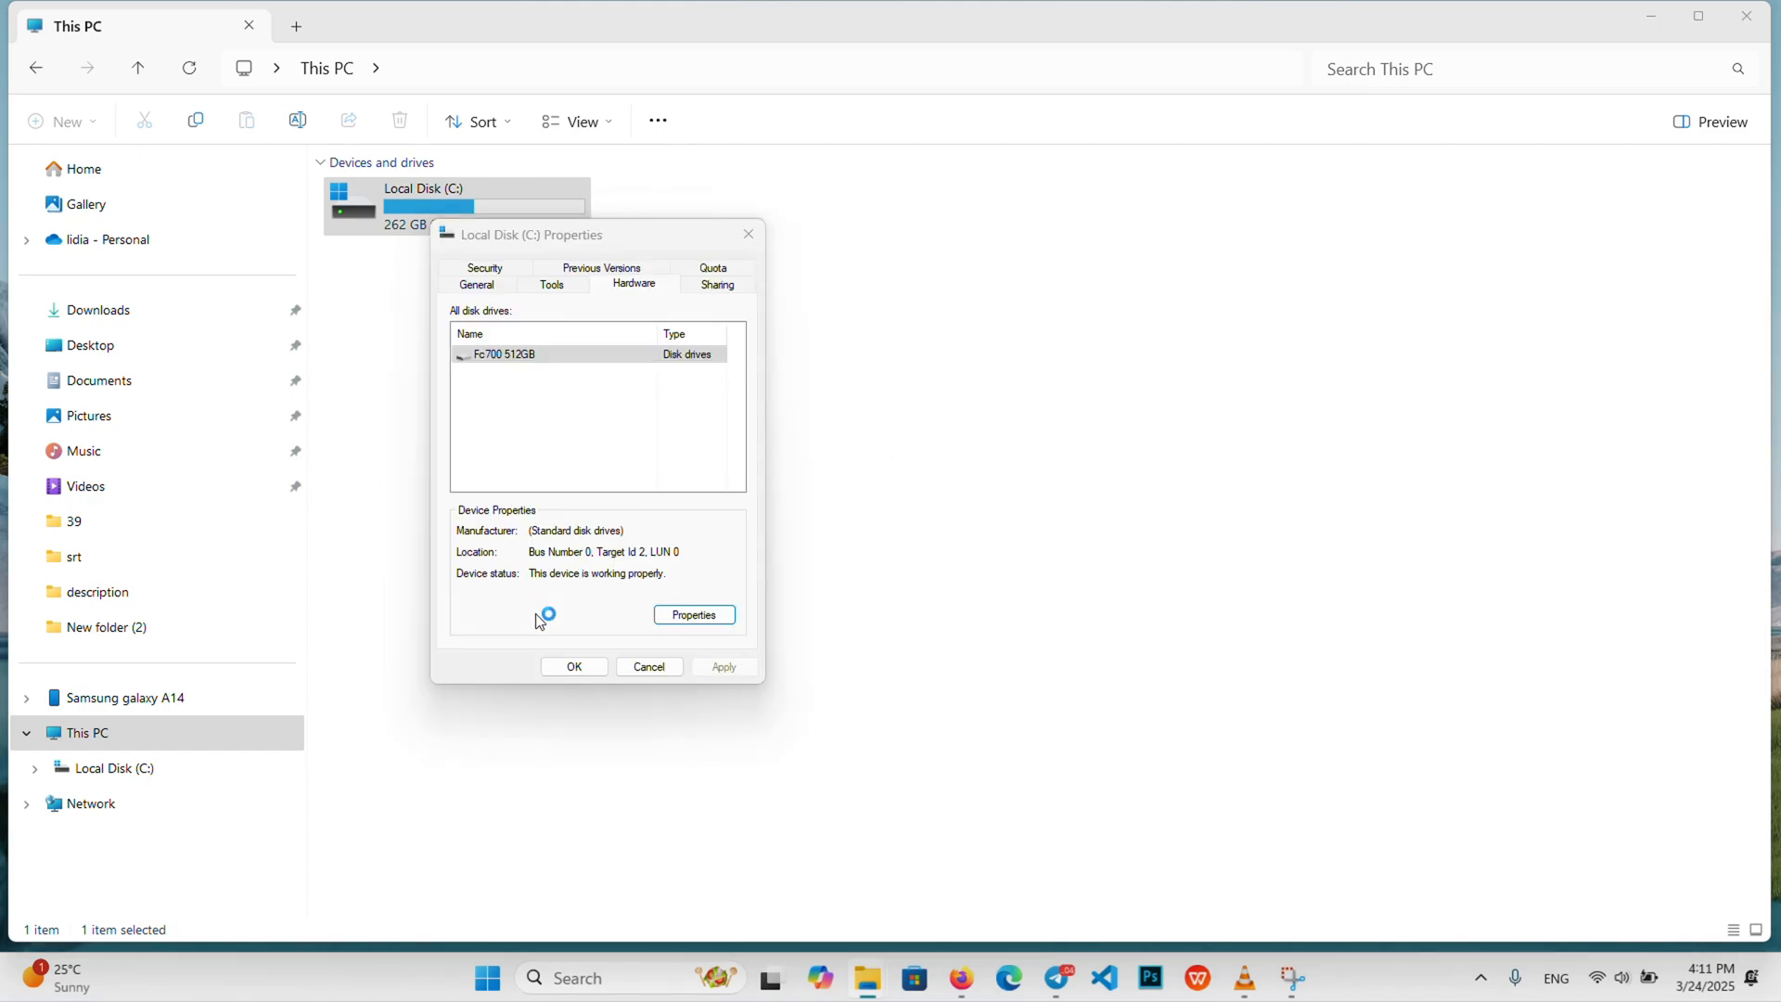
pyautogui.click(693, 614)
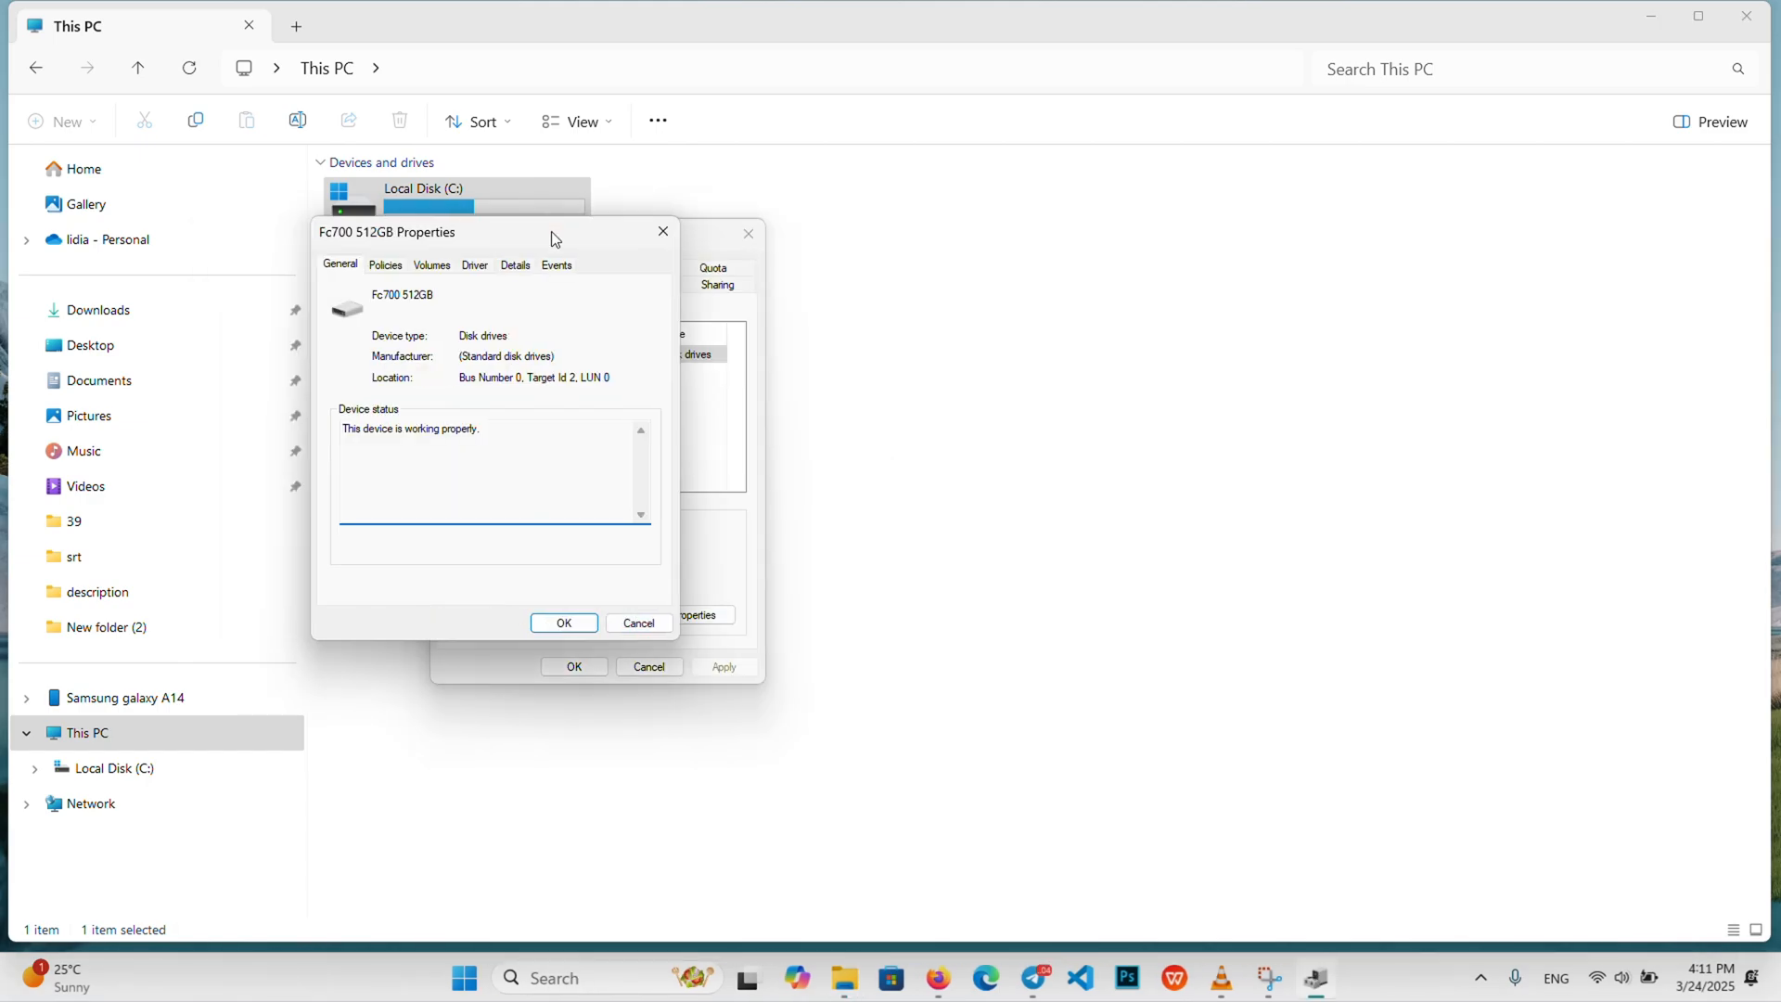
pyautogui.moveTo(386, 232); pyautogui.dragTo(533, 232)
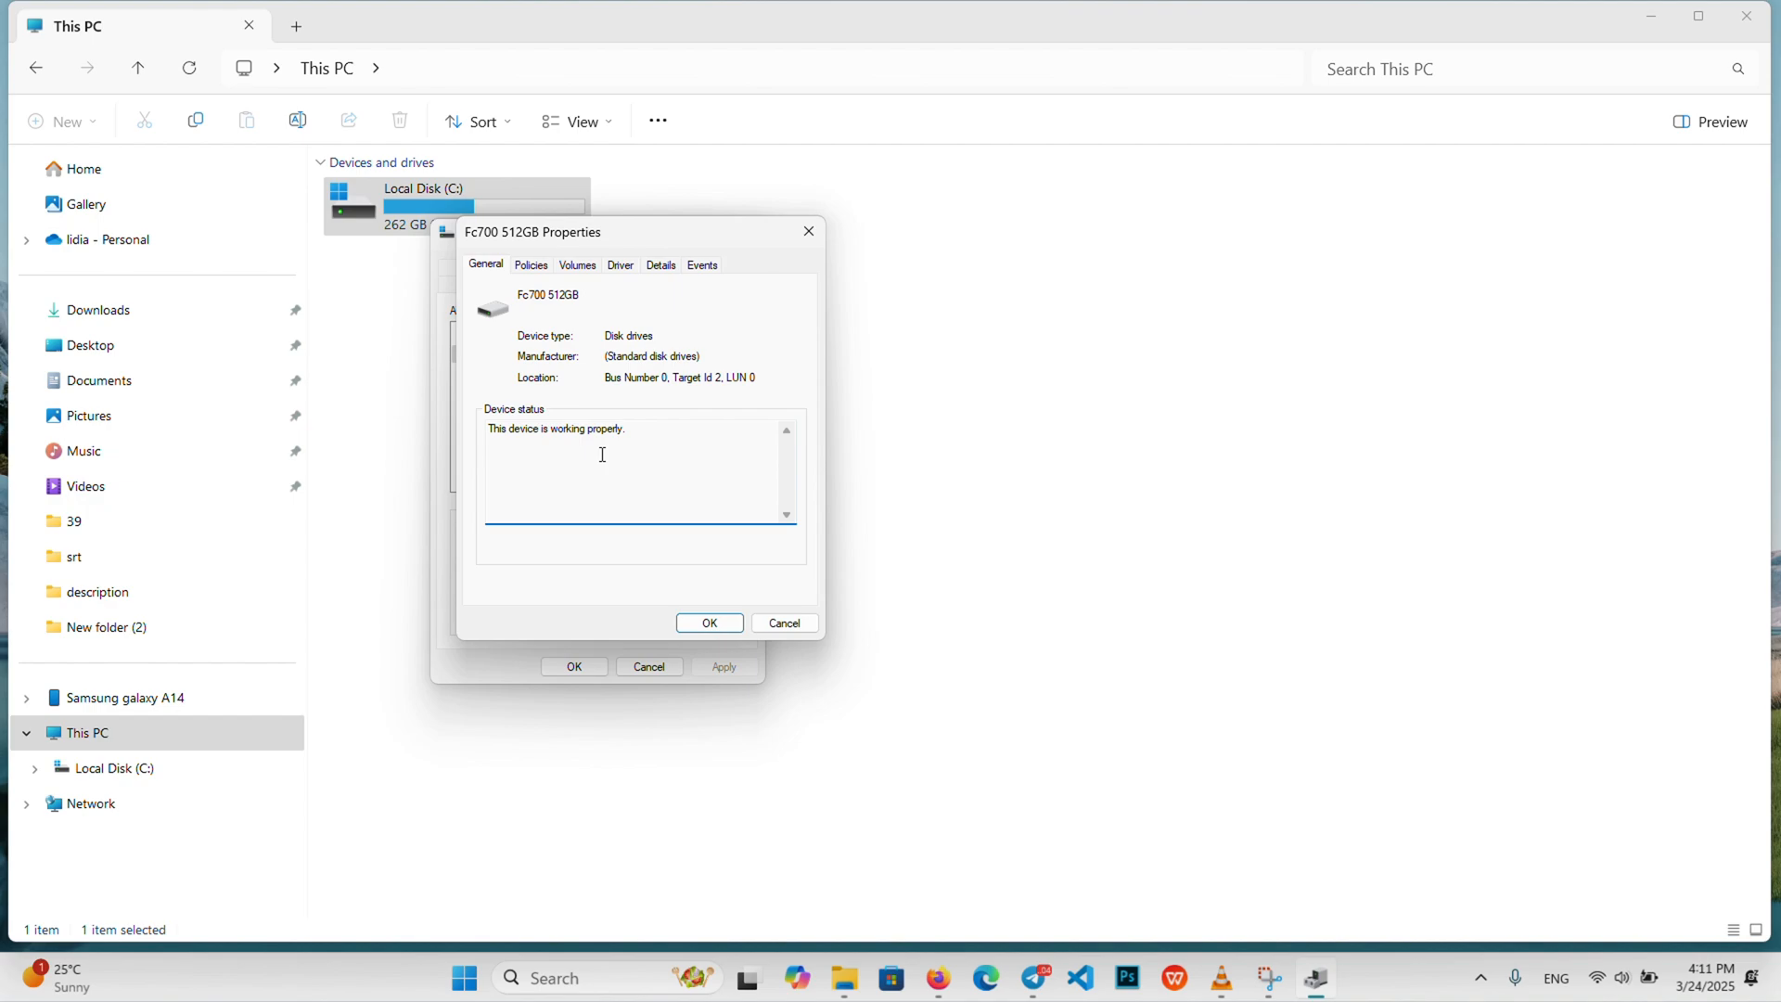
pyautogui.click(528, 266)
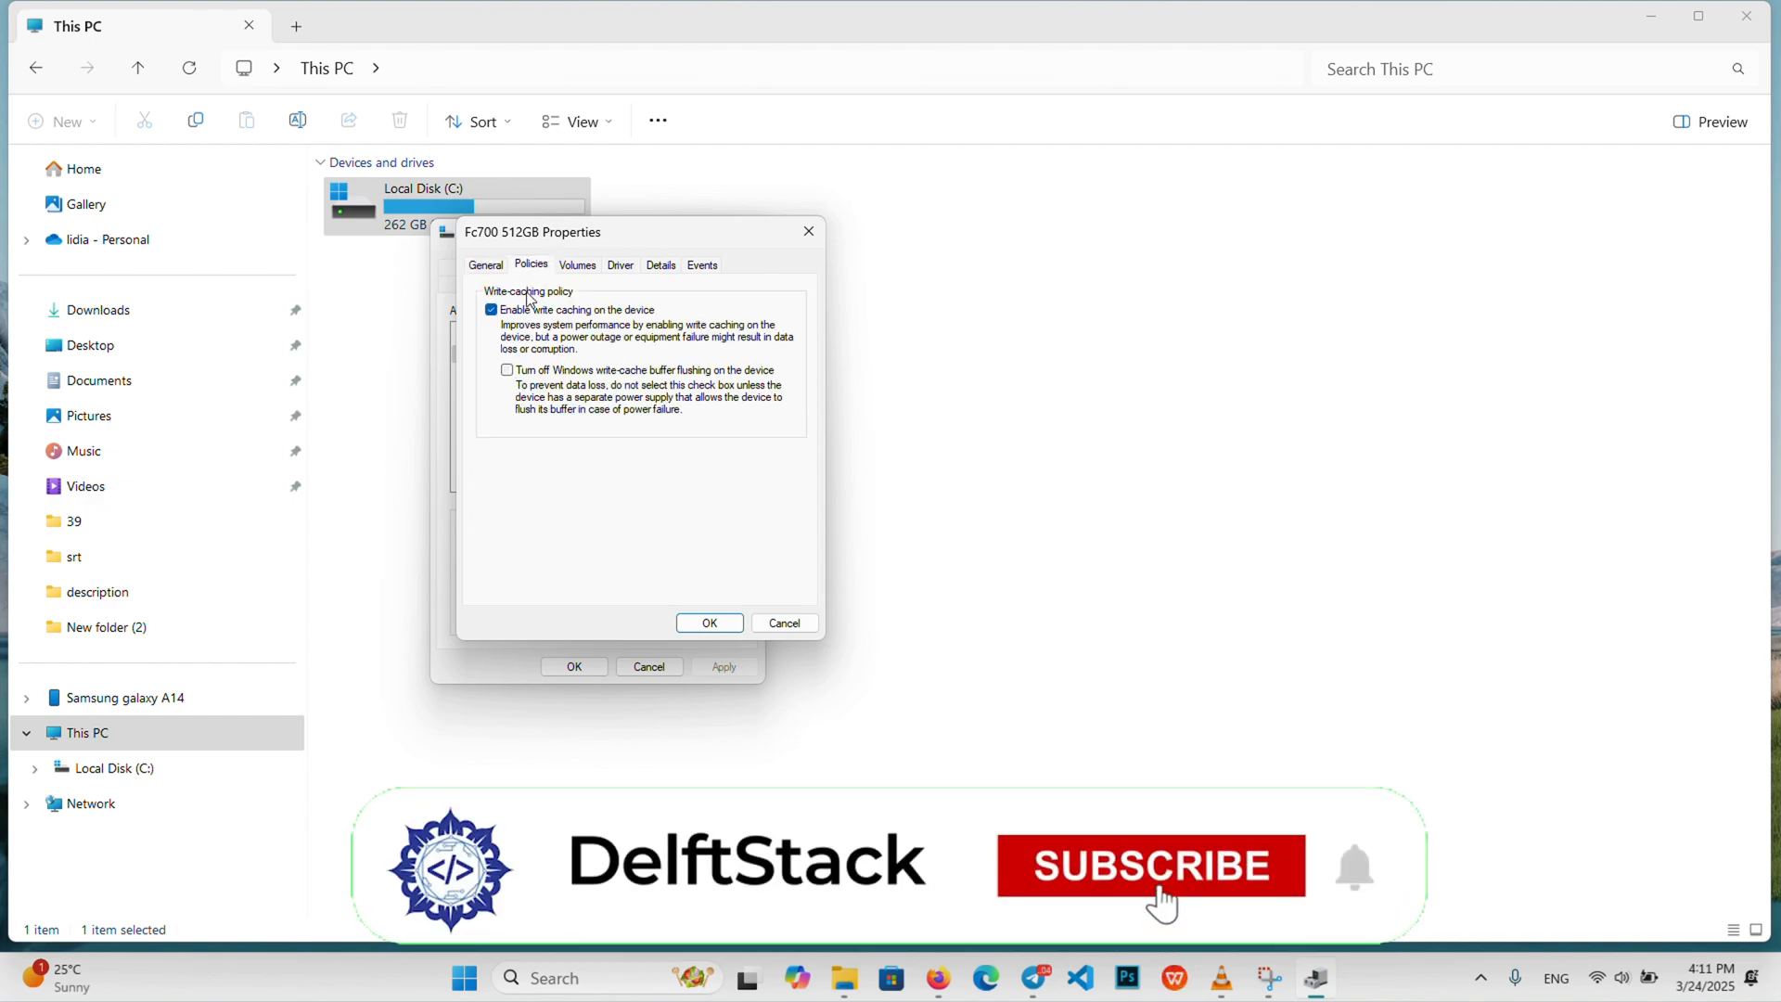
# Step: Toggle write caching off and back on, leaving it enabled with buffer flushing on
pyautogui.click(1148, 865)
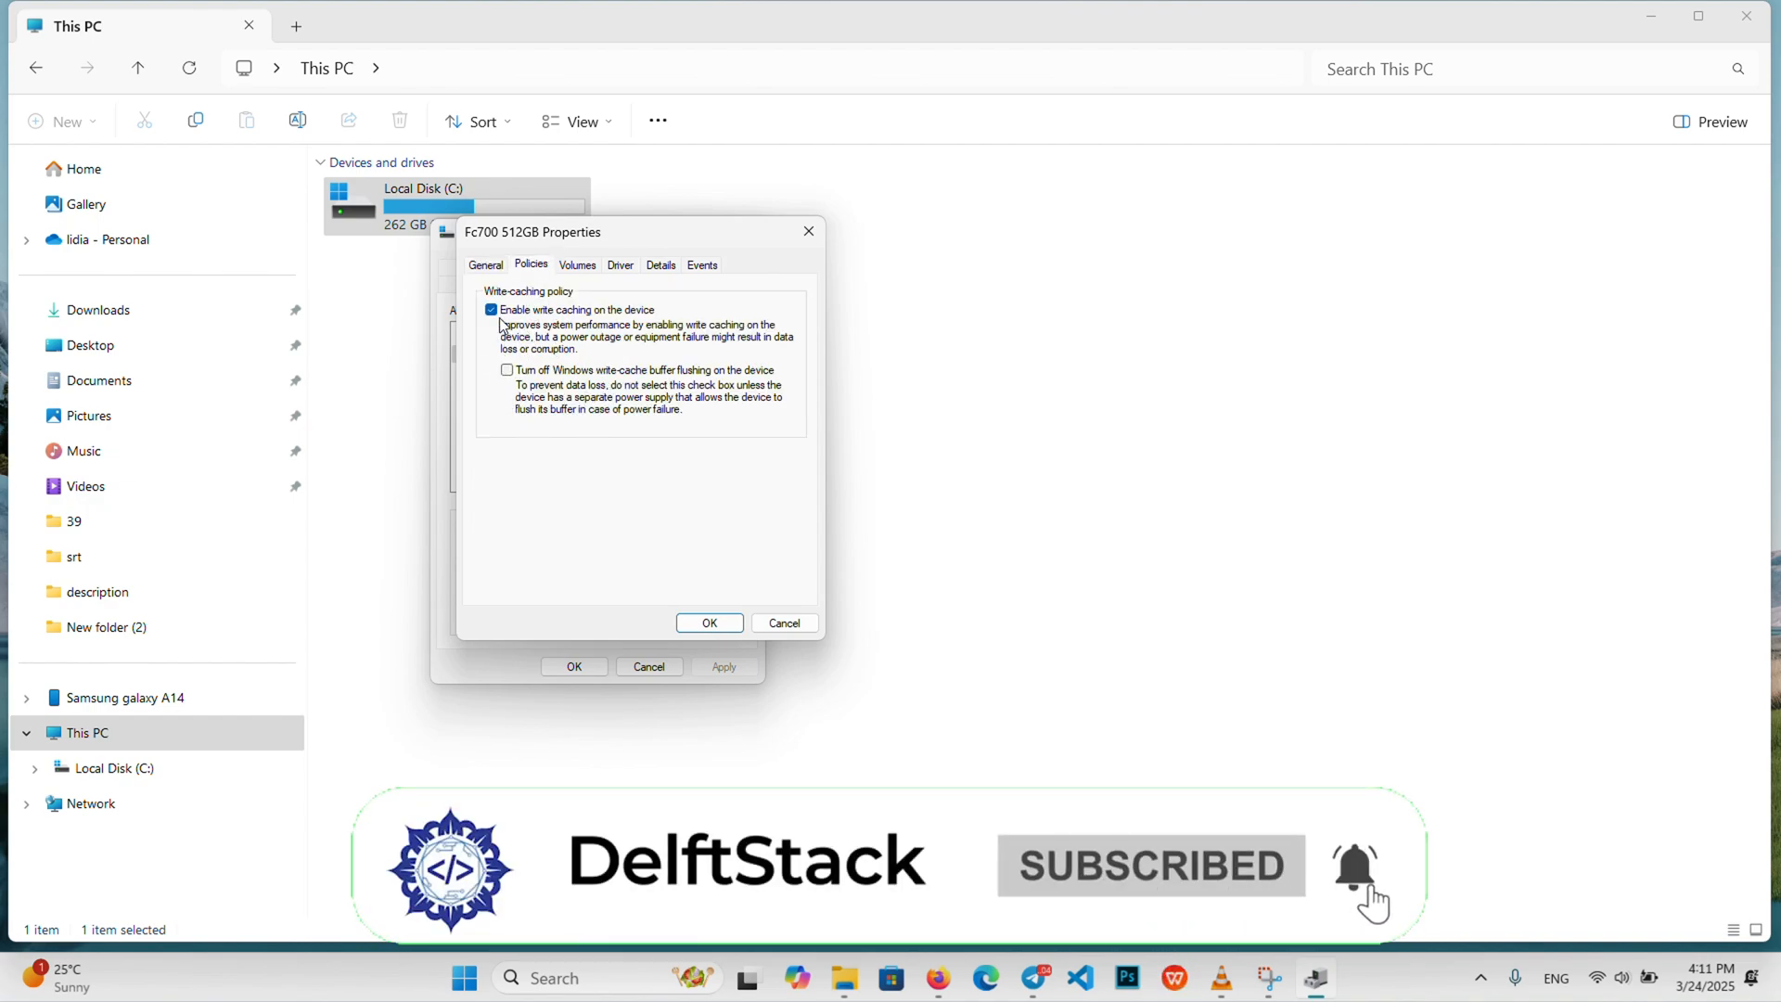
pyautogui.moveTo(659, 321)
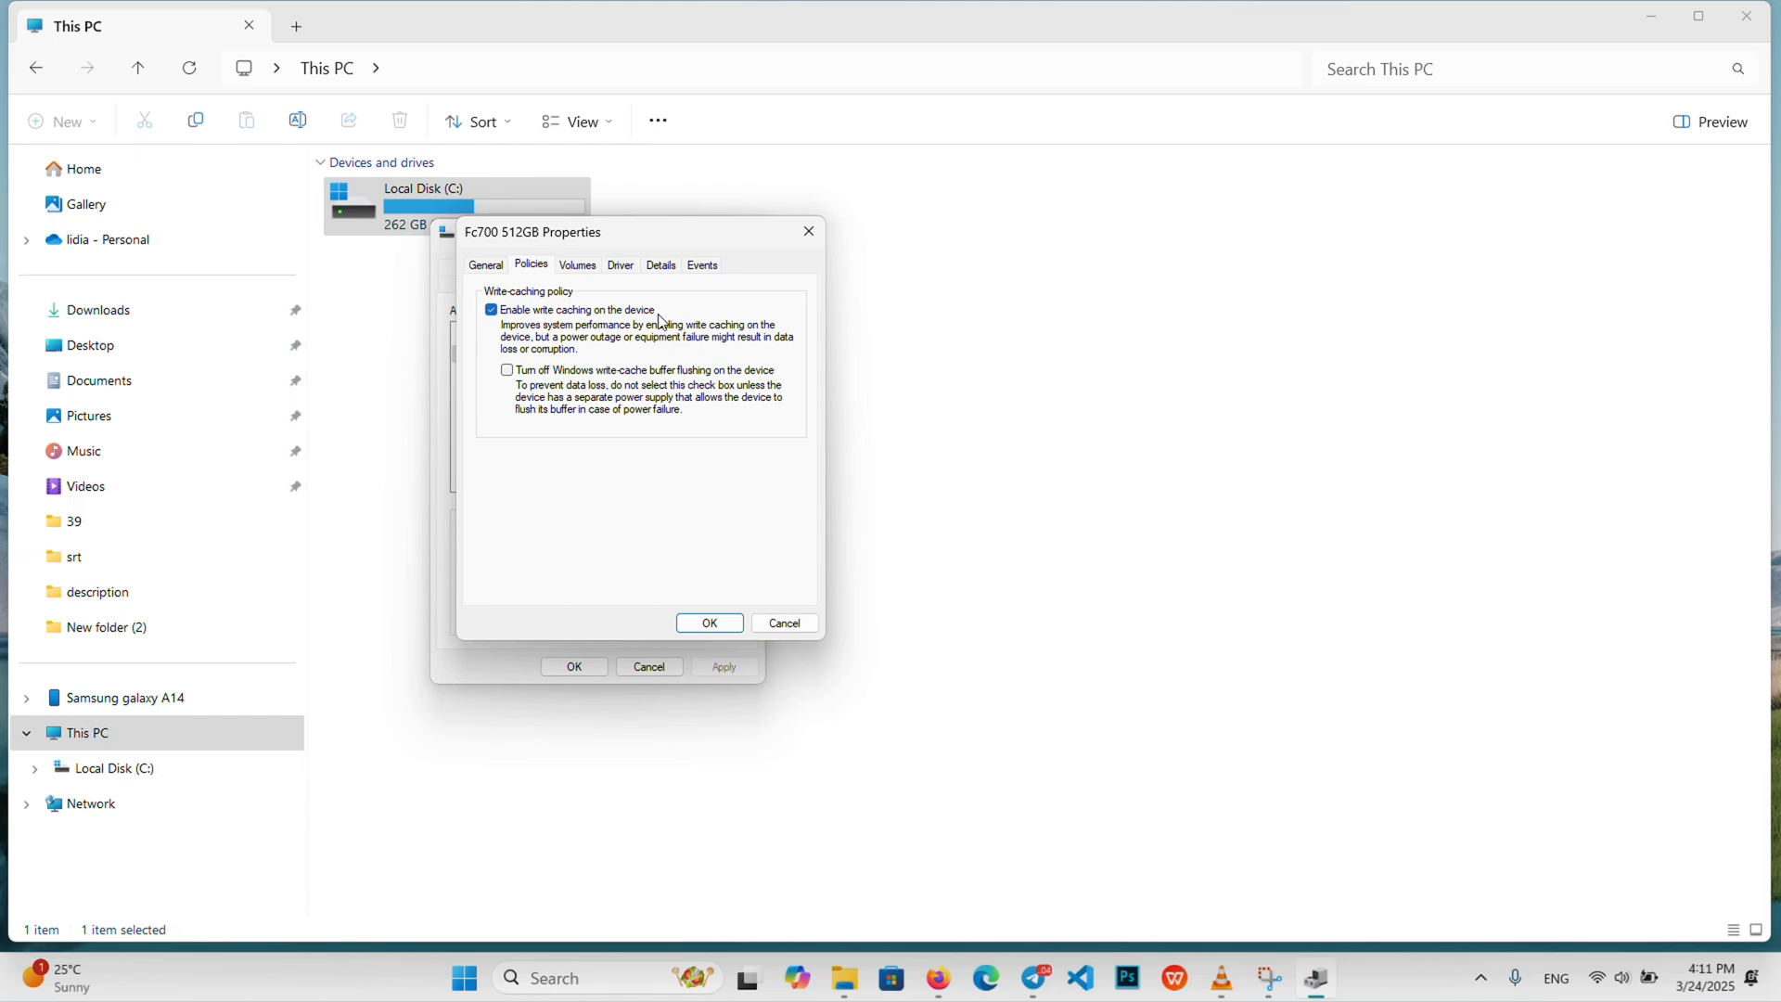
pyautogui.moveTo(605, 321)
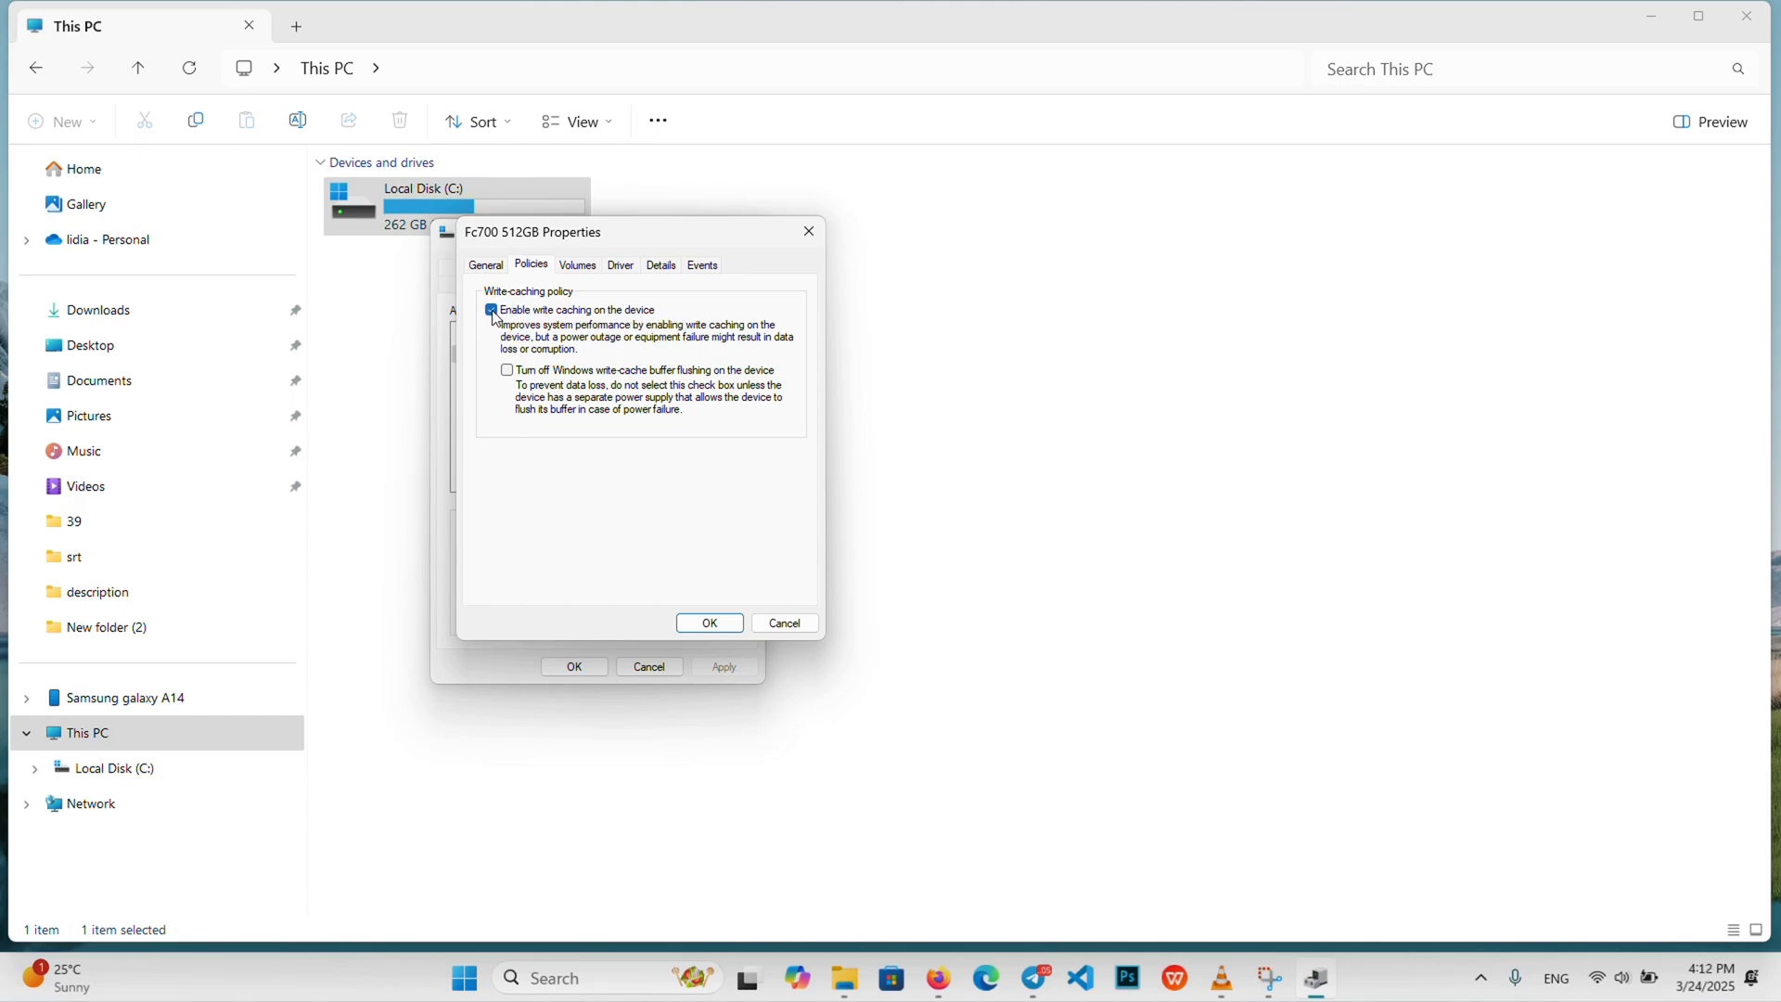
pyautogui.click(491, 310)
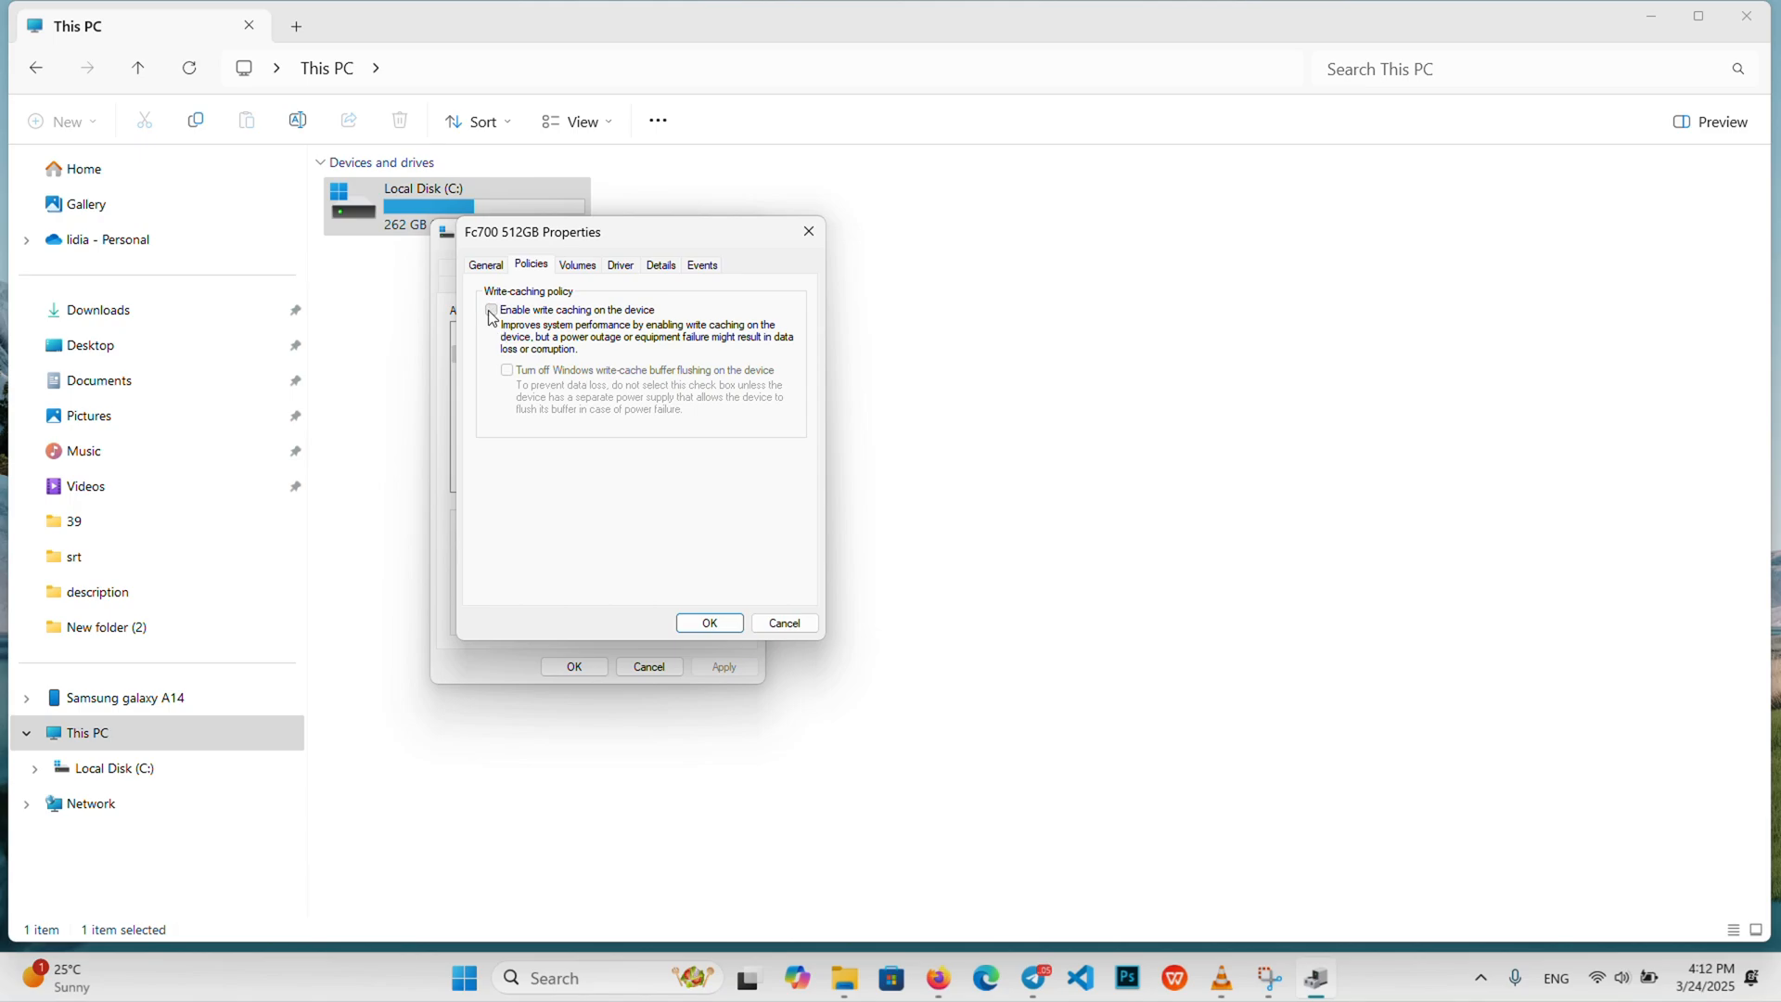
pyautogui.click(490, 310)
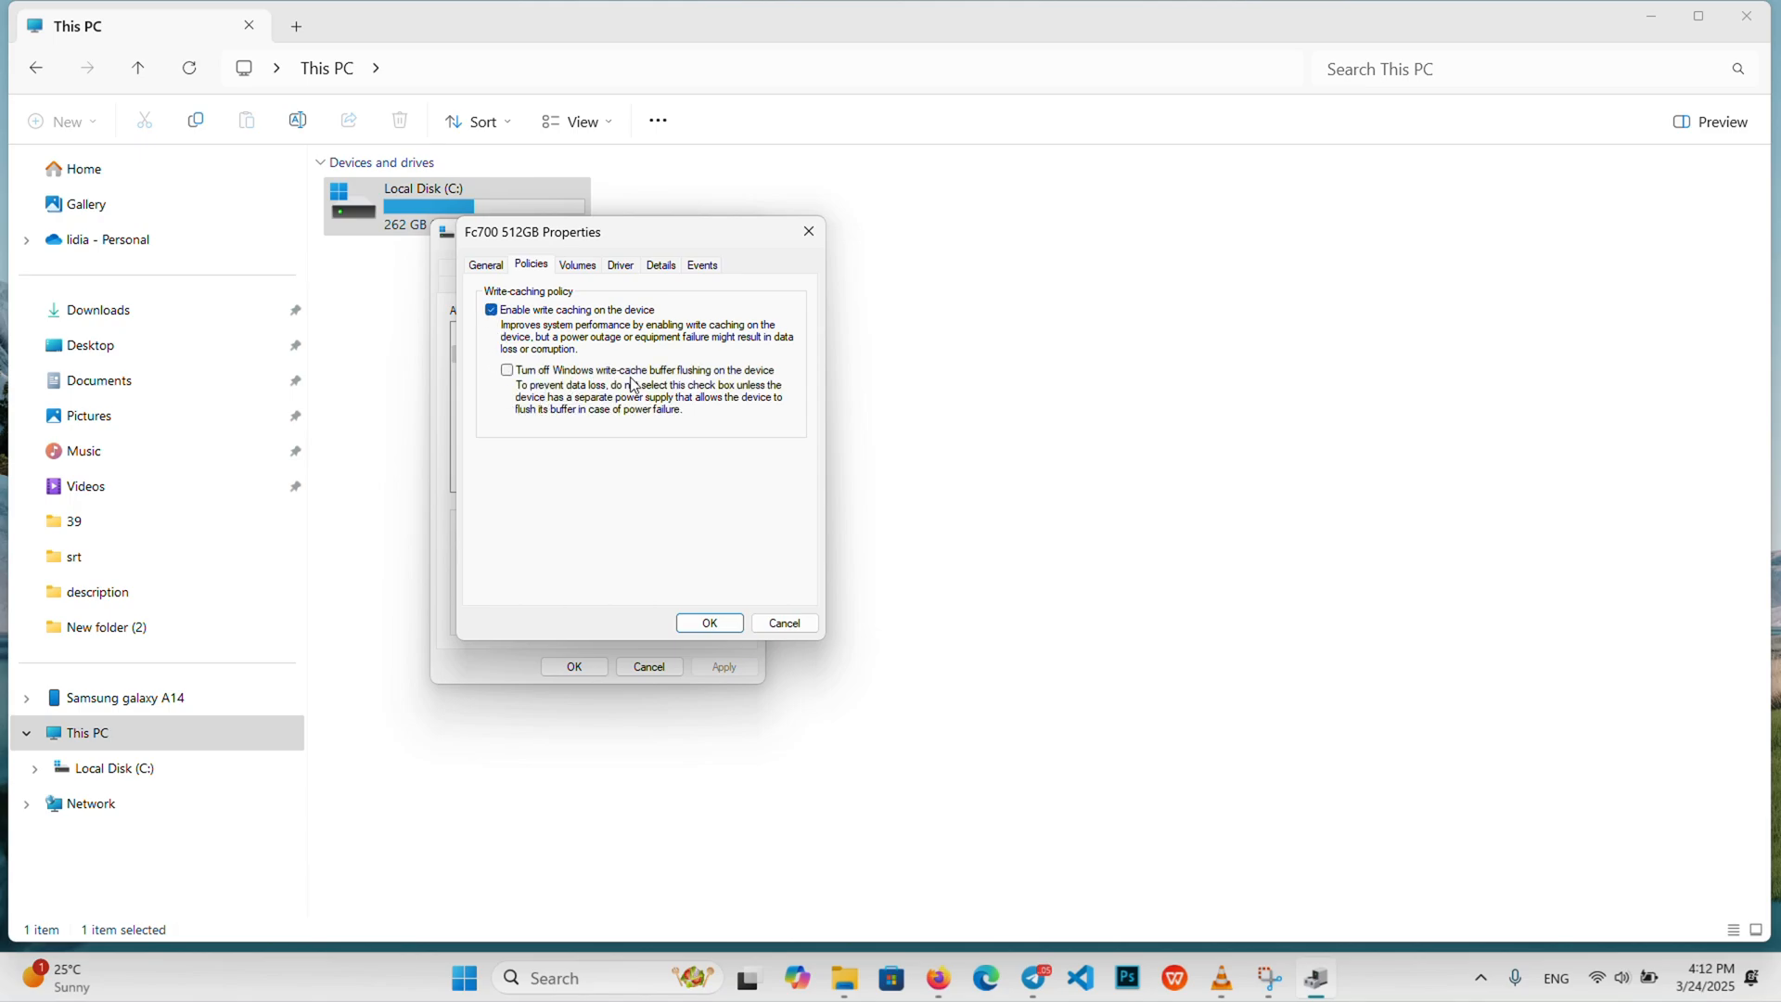
pyautogui.moveTo(518, 364)
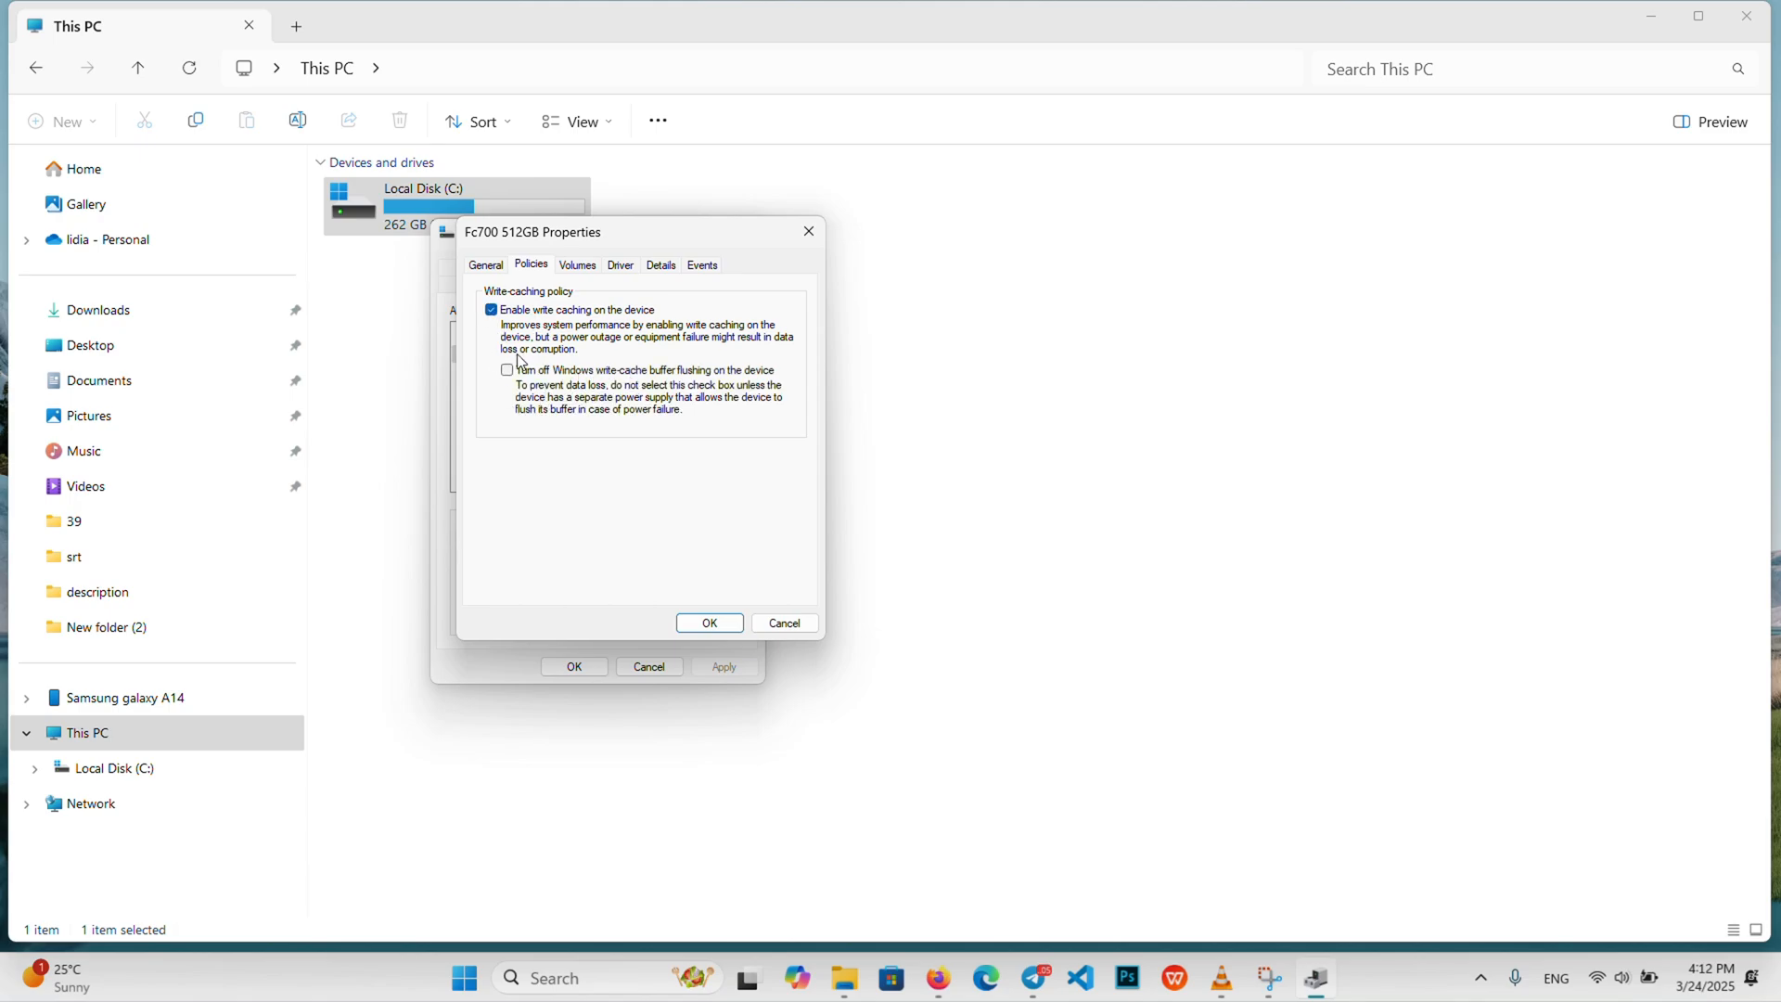
pyautogui.moveTo(553, 345)
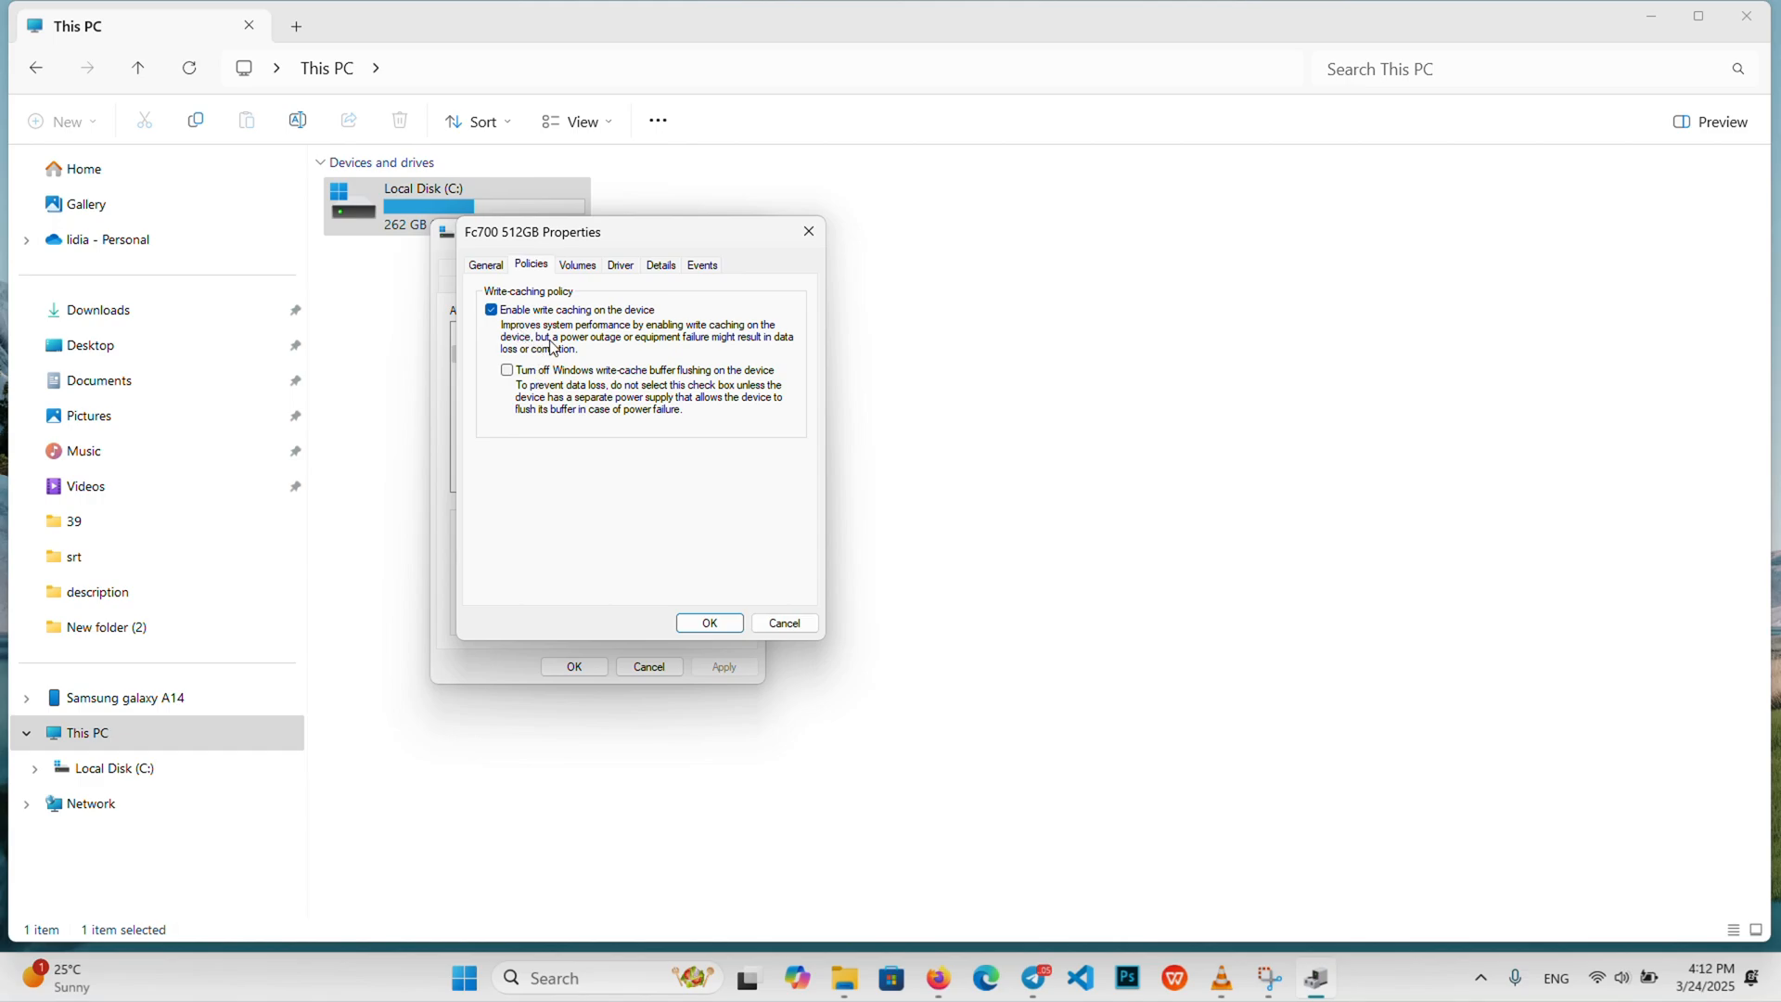
pyautogui.moveTo(524, 429)
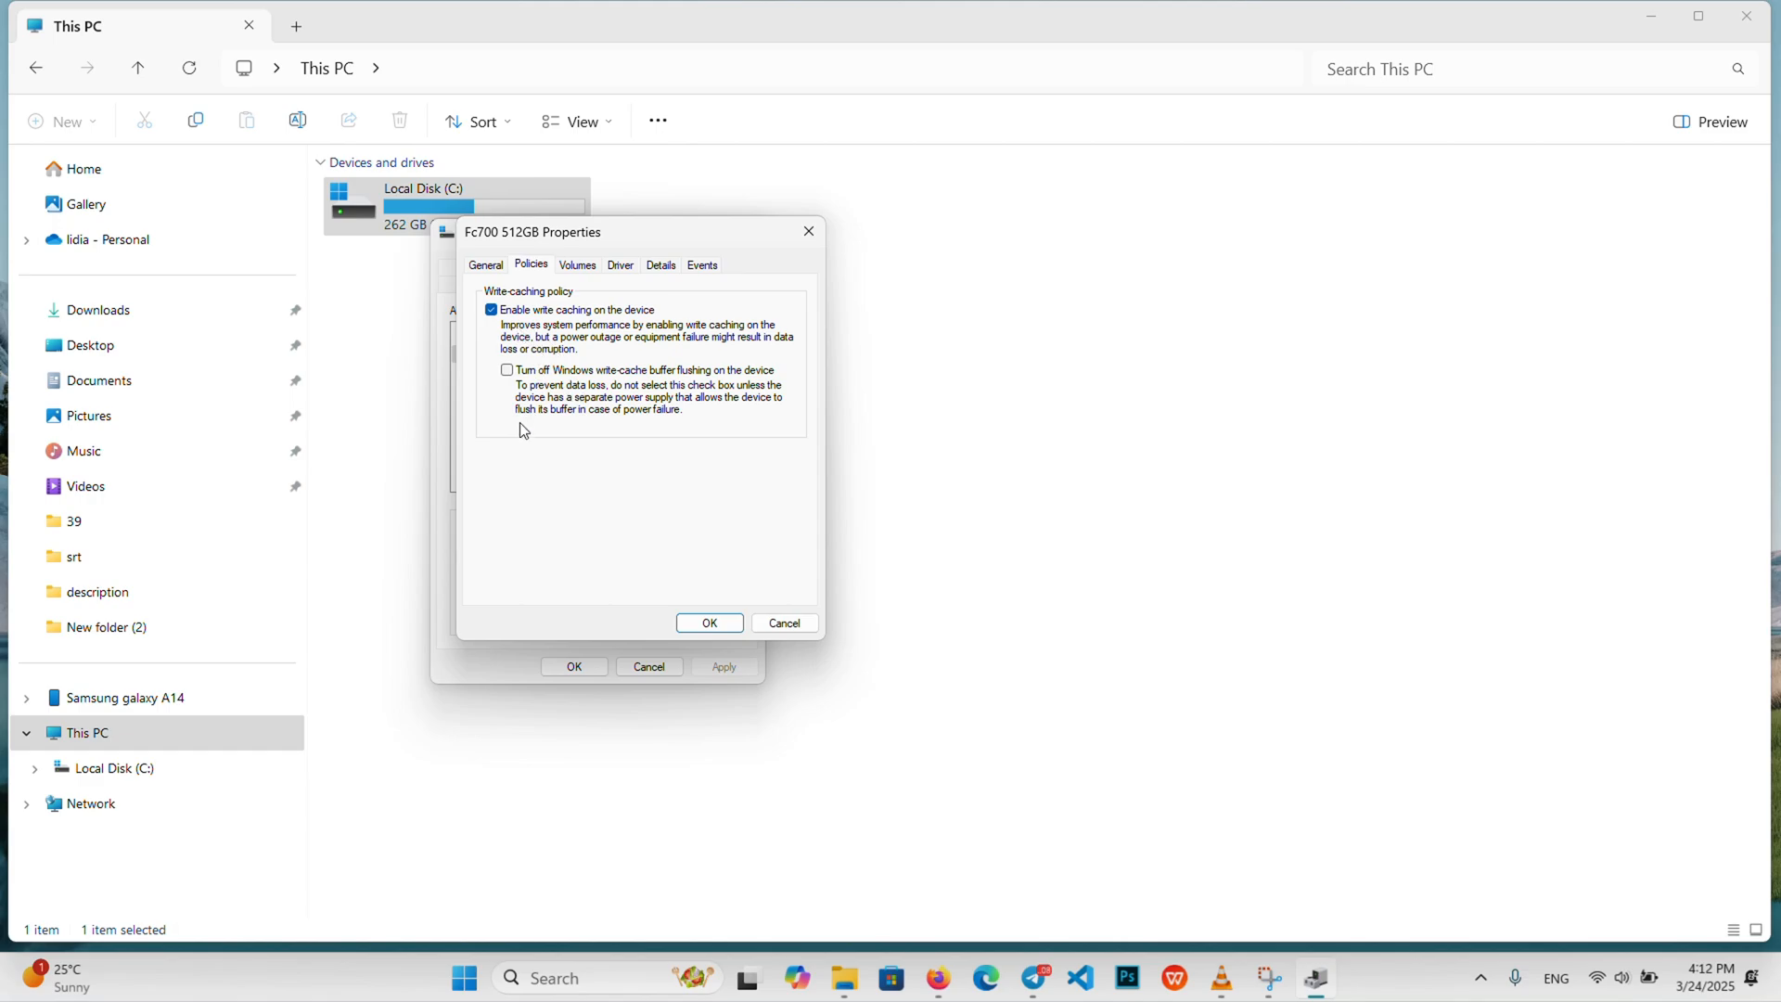
pyautogui.moveTo(556, 332)
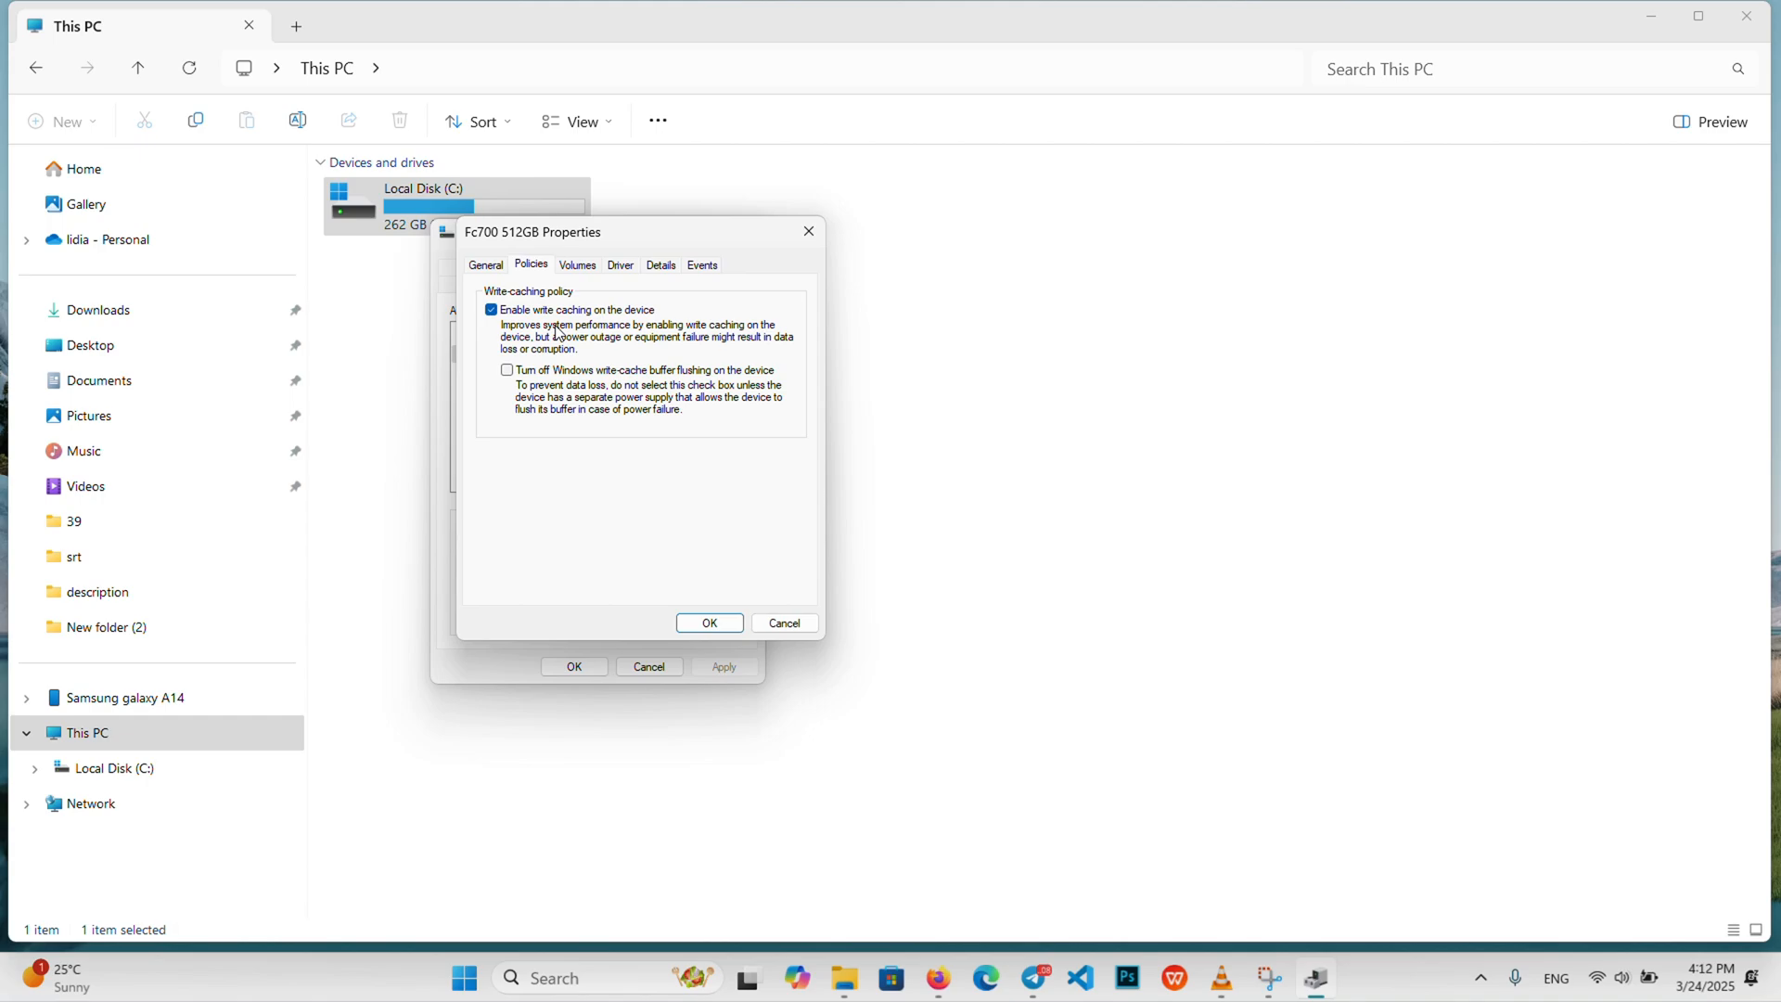
pyautogui.moveTo(573, 493)
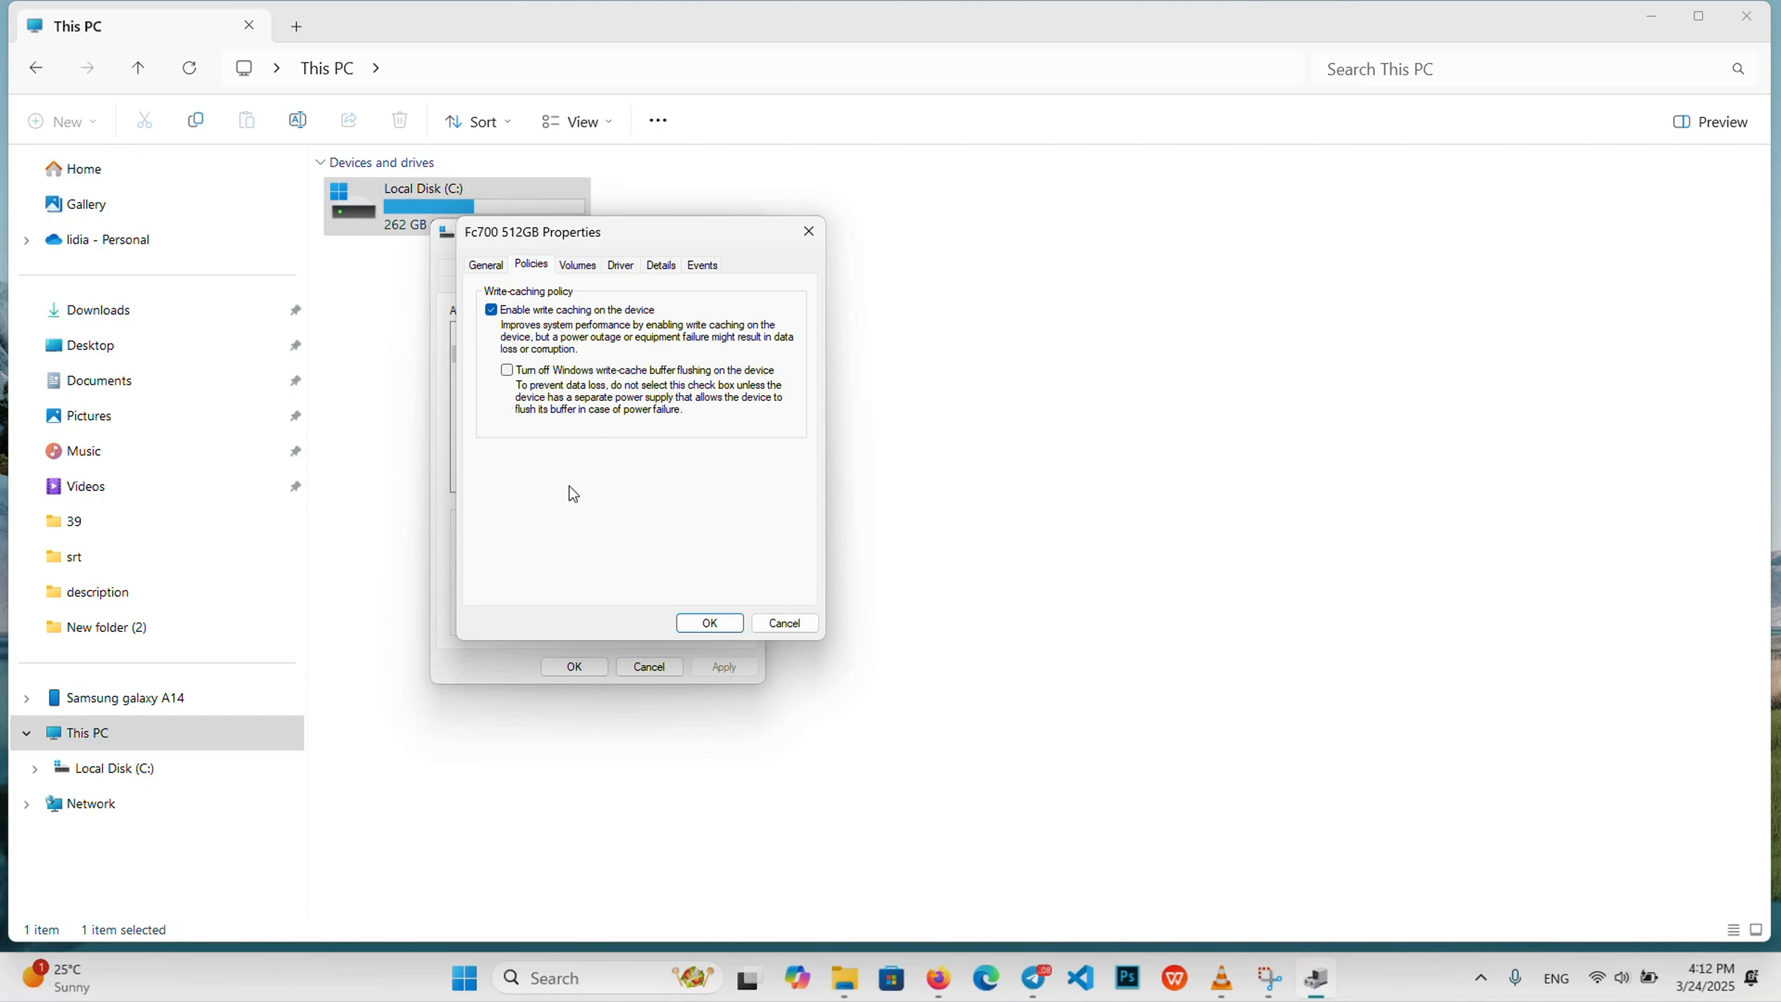
pyautogui.moveTo(529, 317)
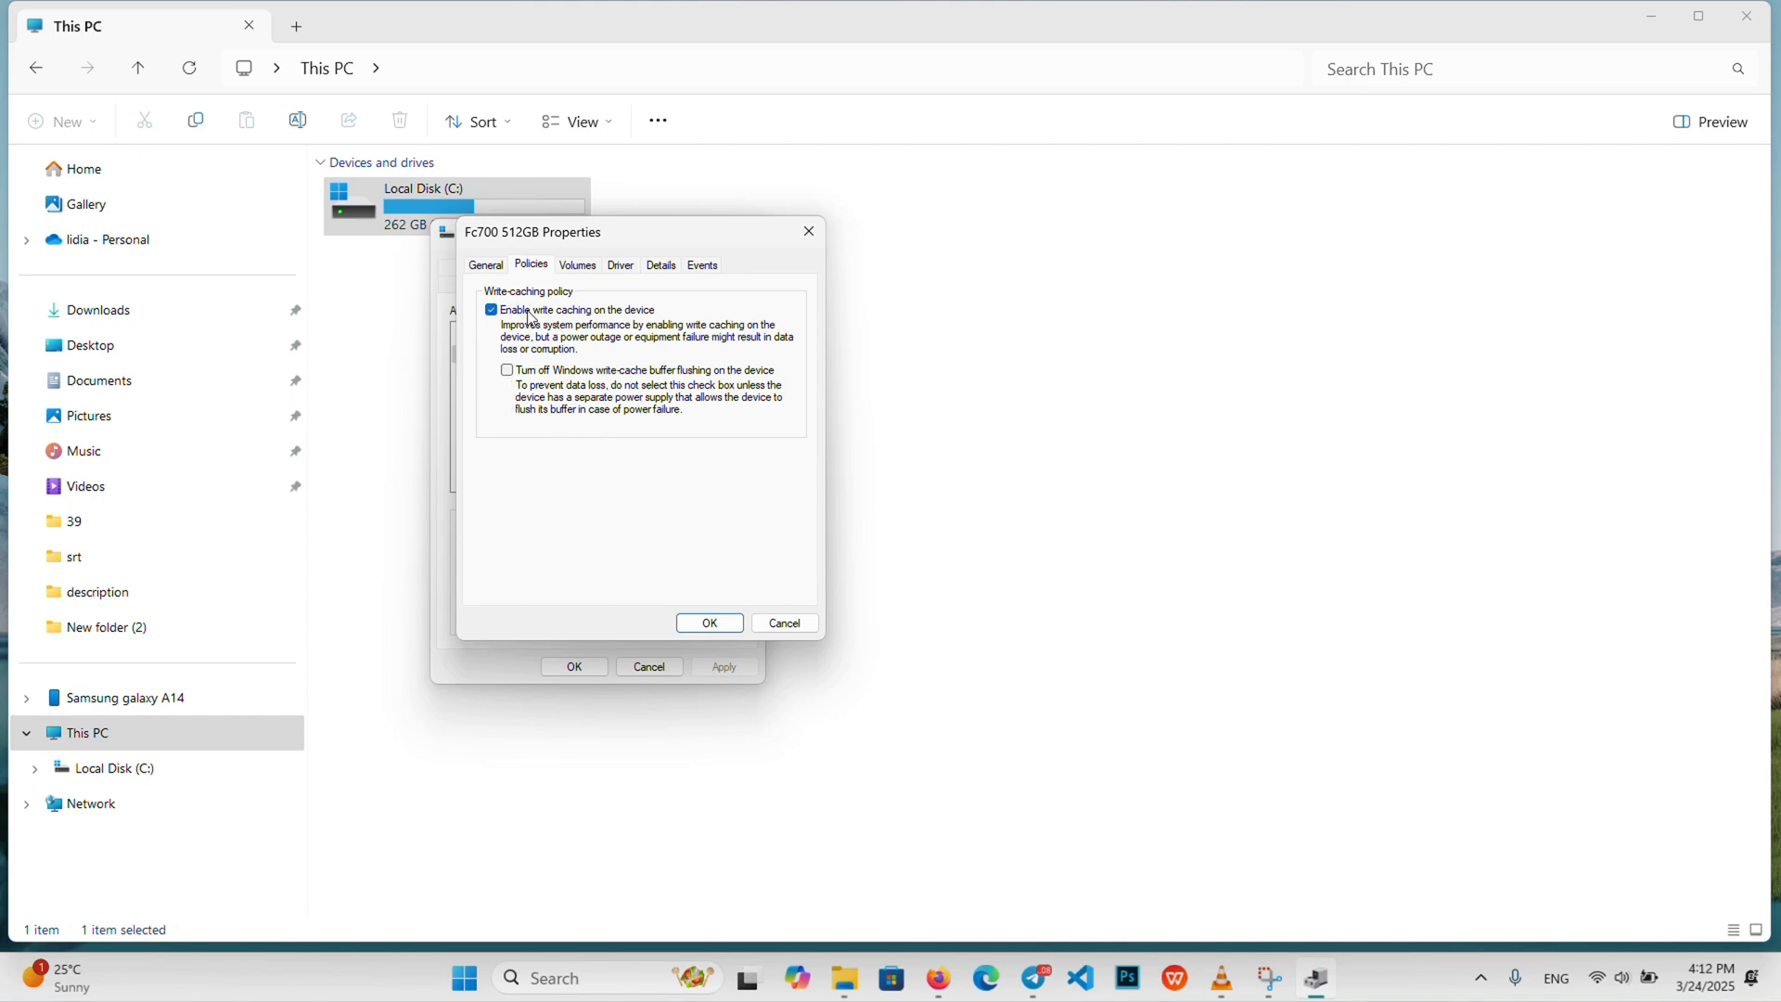
pyautogui.moveTo(622, 464)
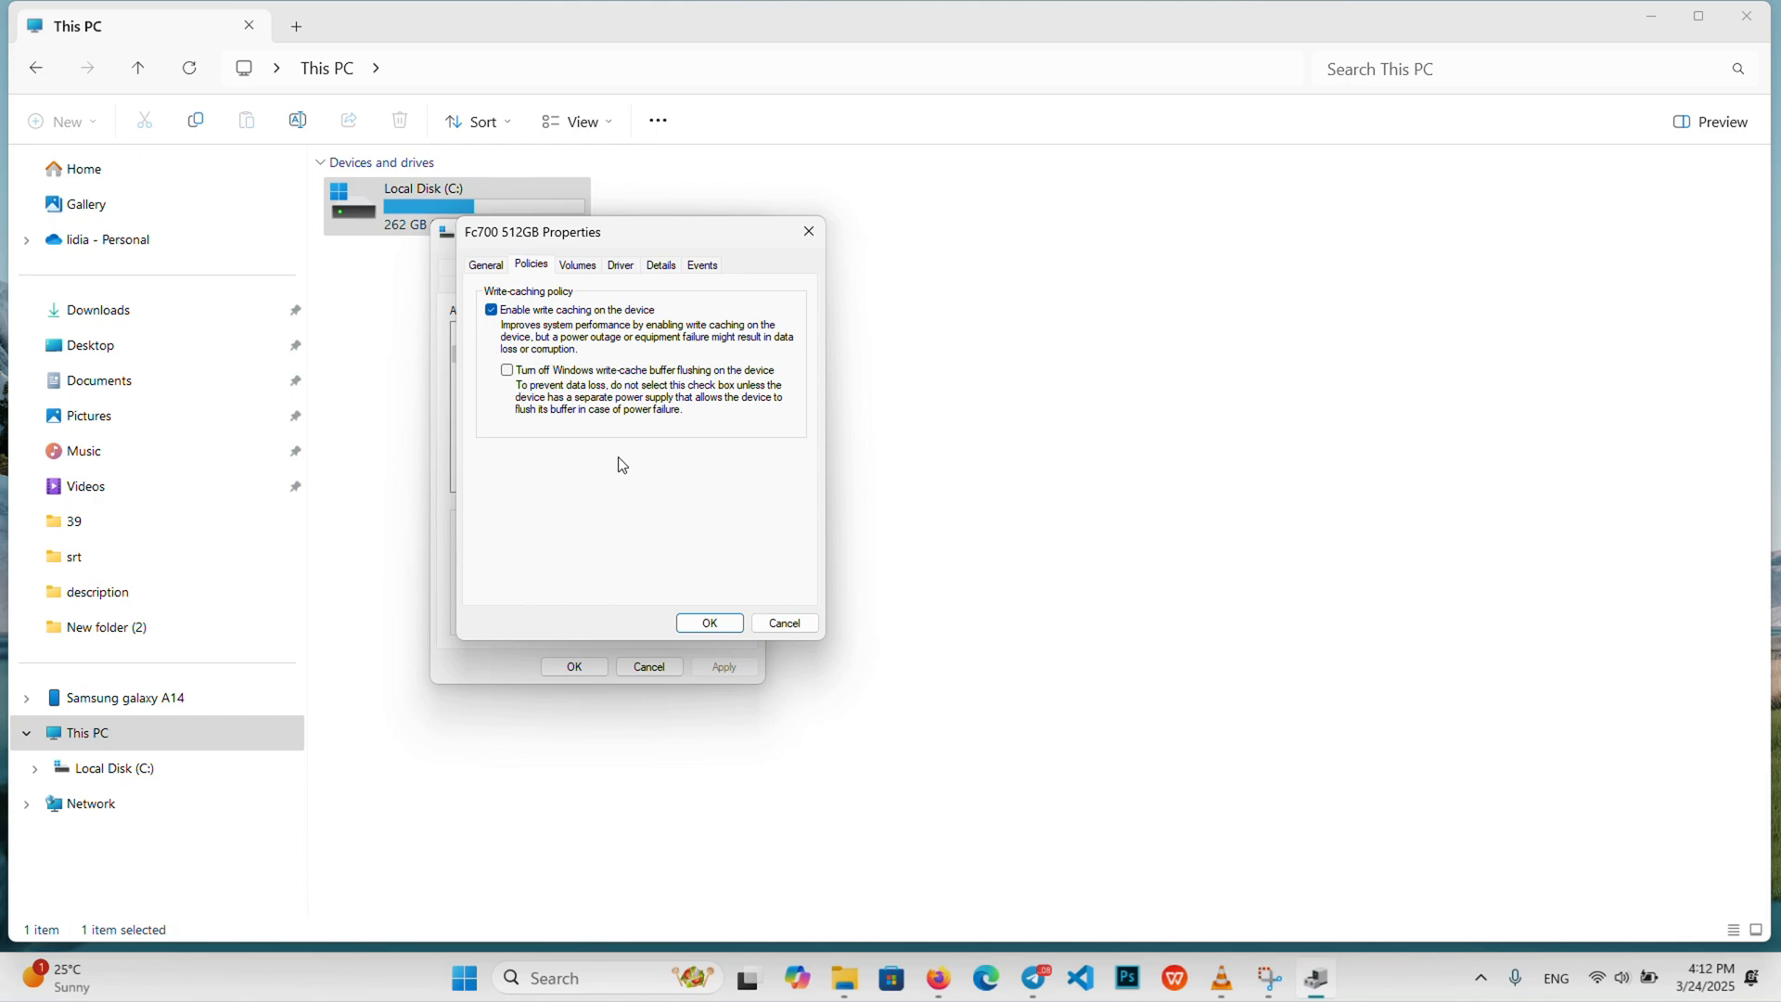
pyautogui.moveTo(729, 401)
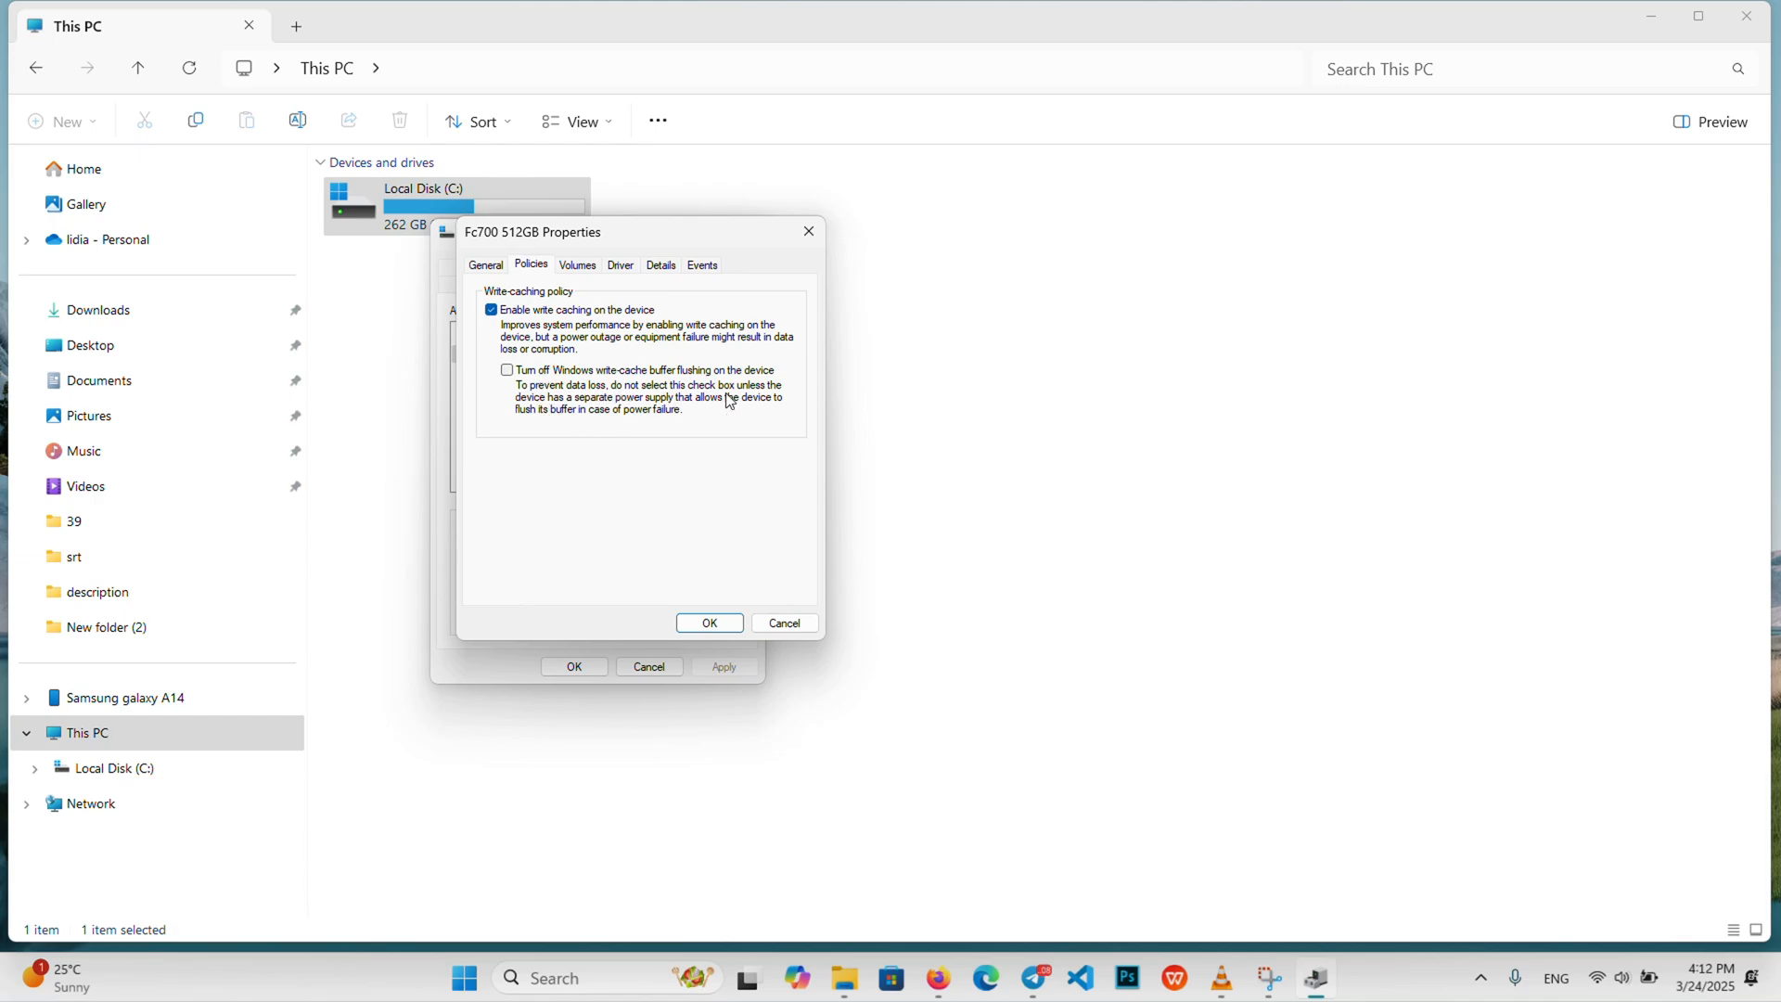
pyautogui.moveTo(778, 400)
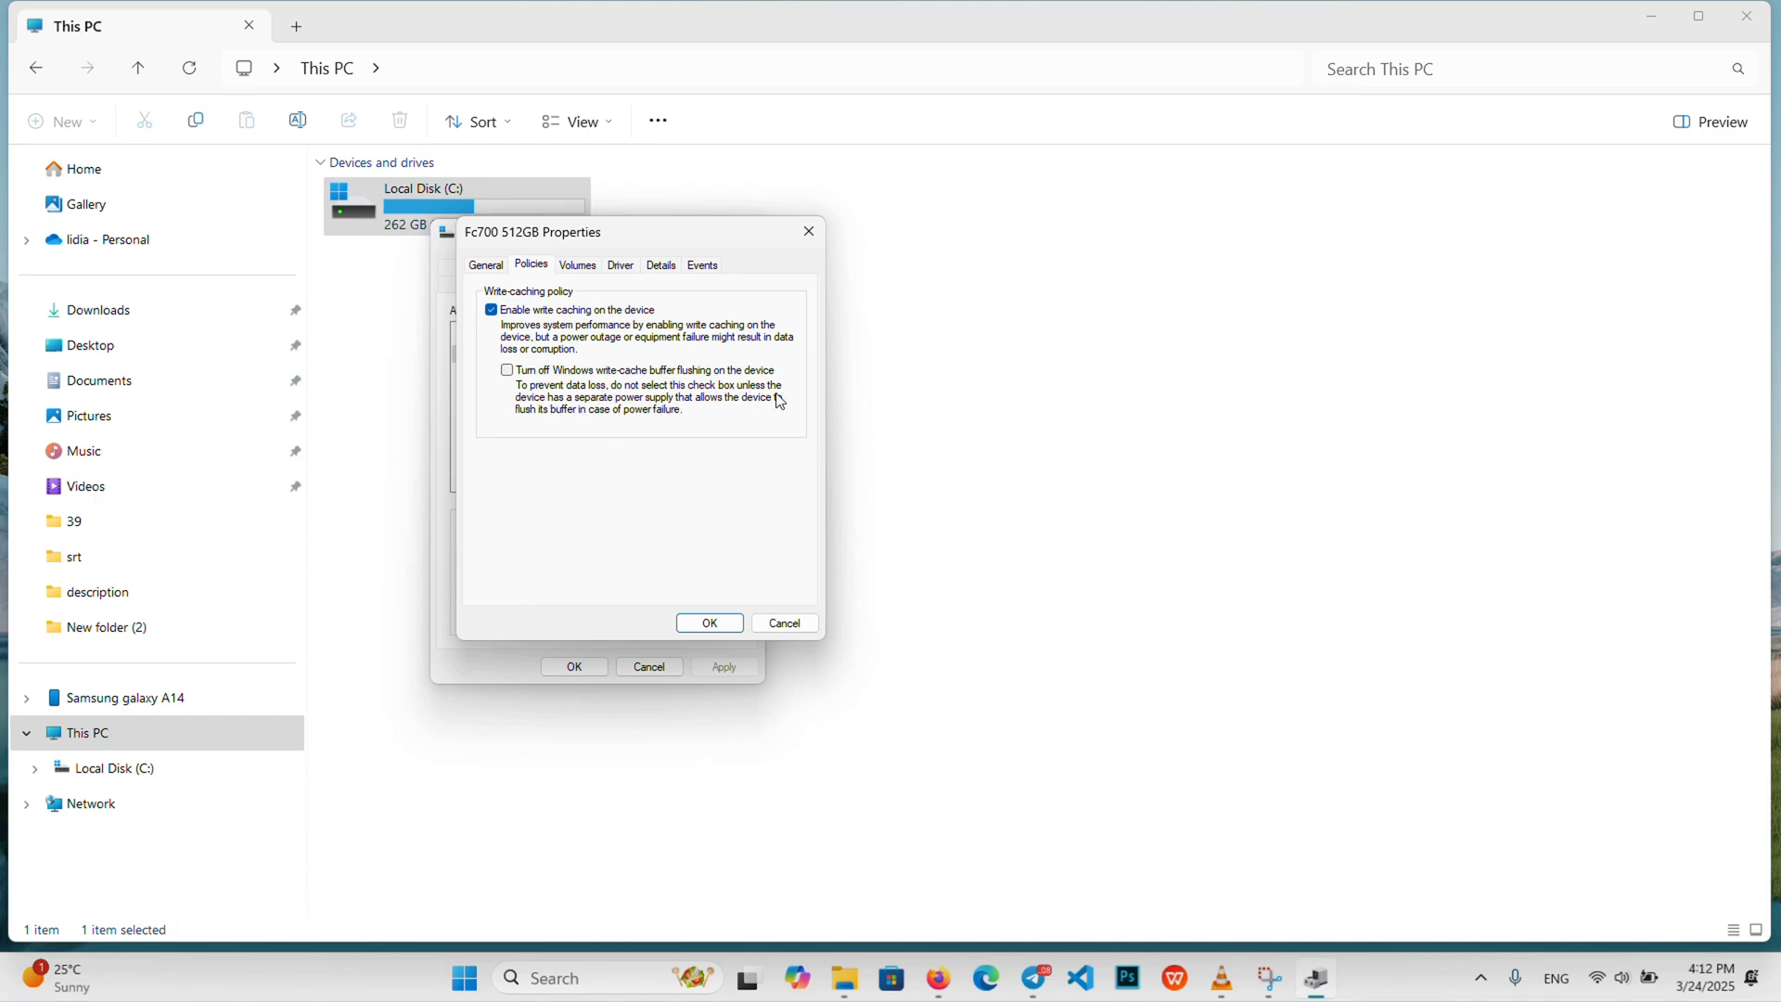
pyautogui.moveTo(606, 422)
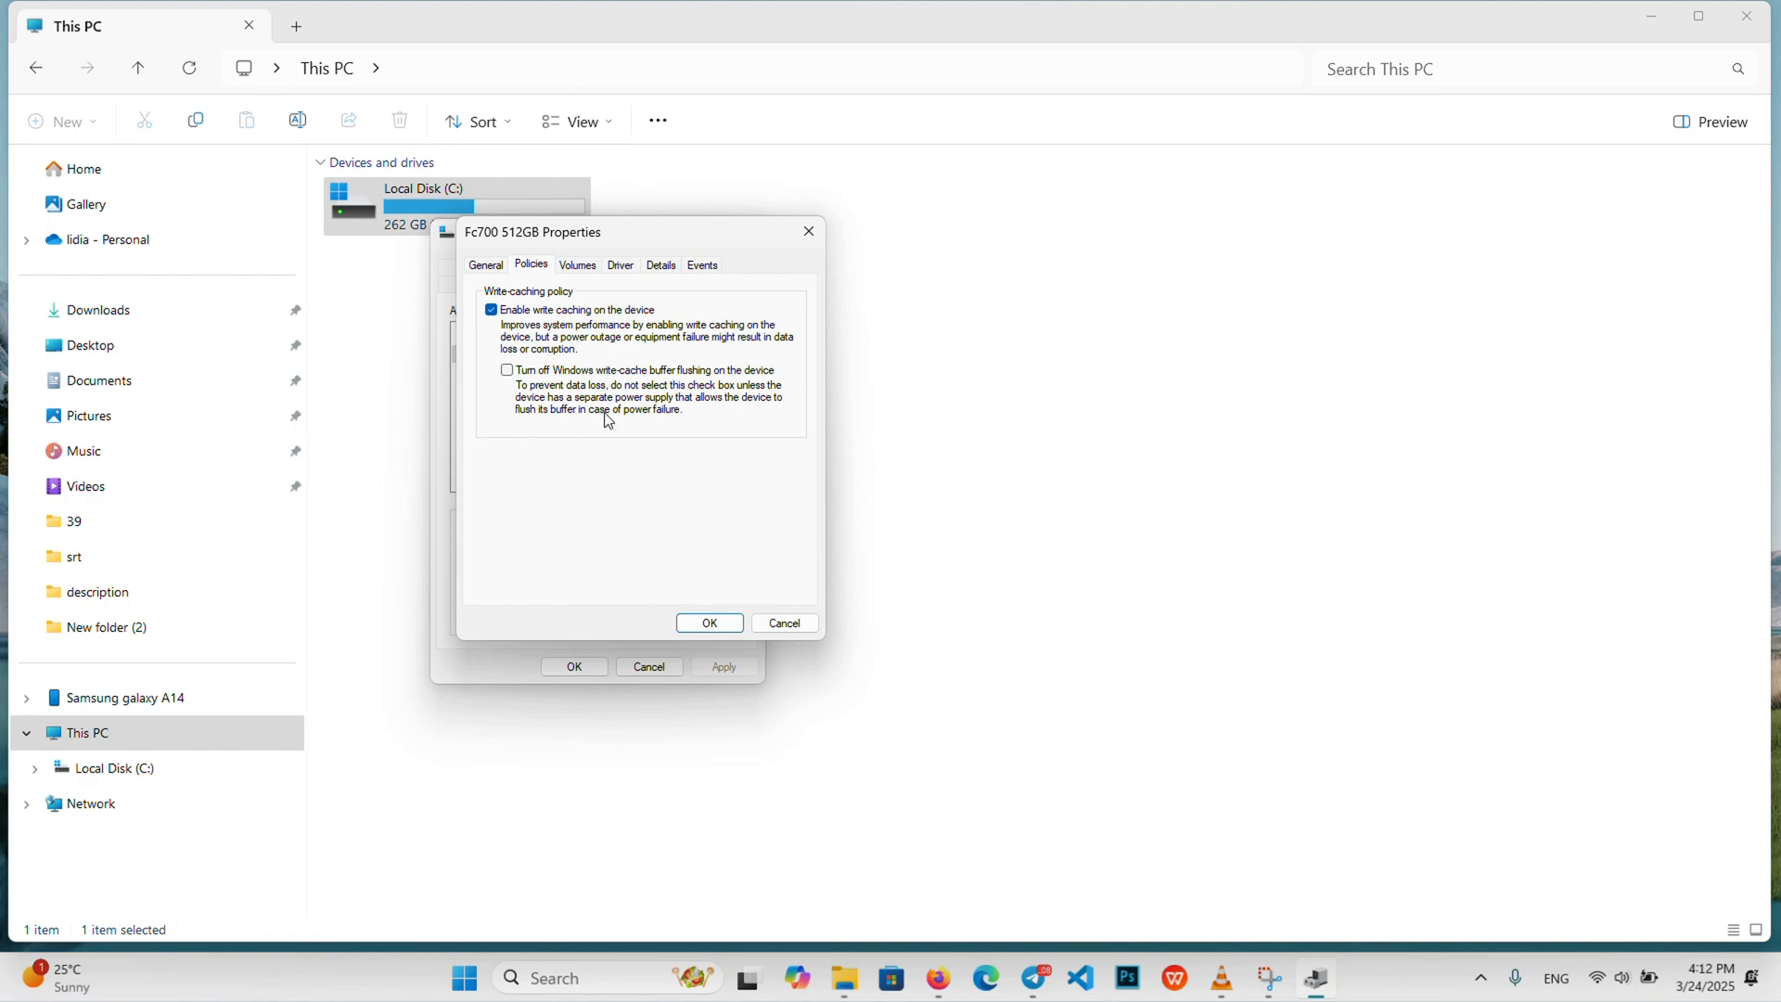
pyautogui.moveTo(705, 420)
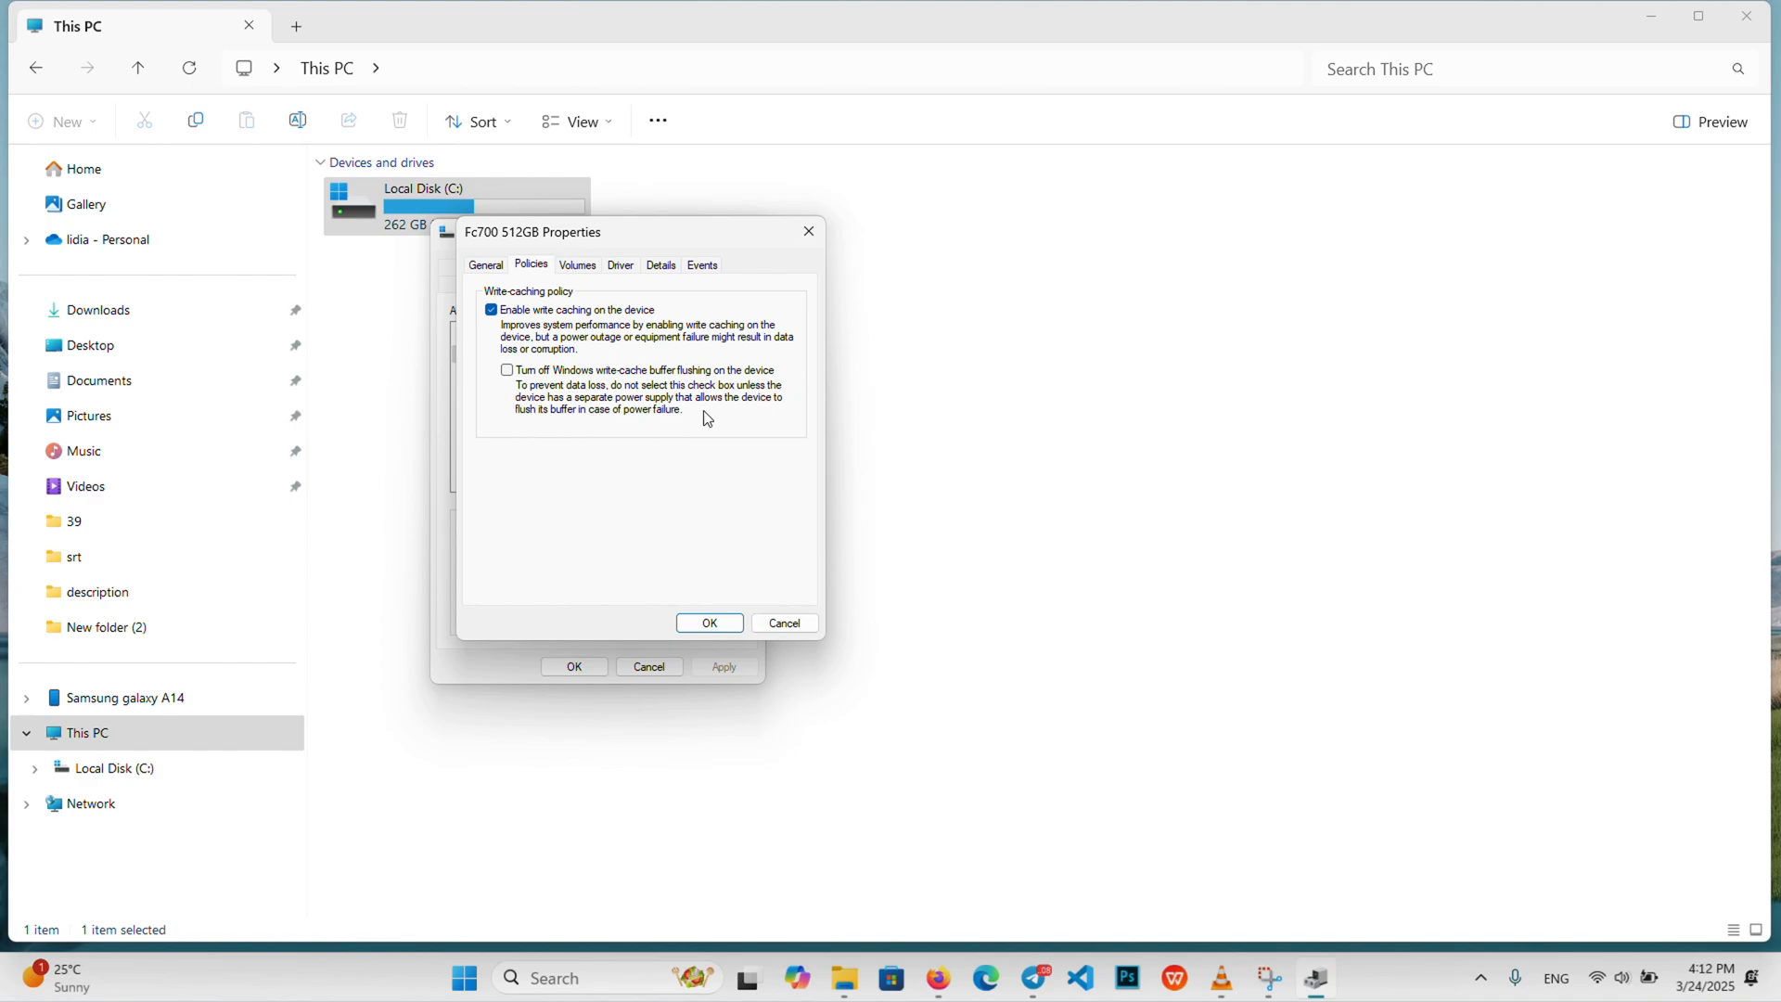
pyautogui.moveTo(642, 464)
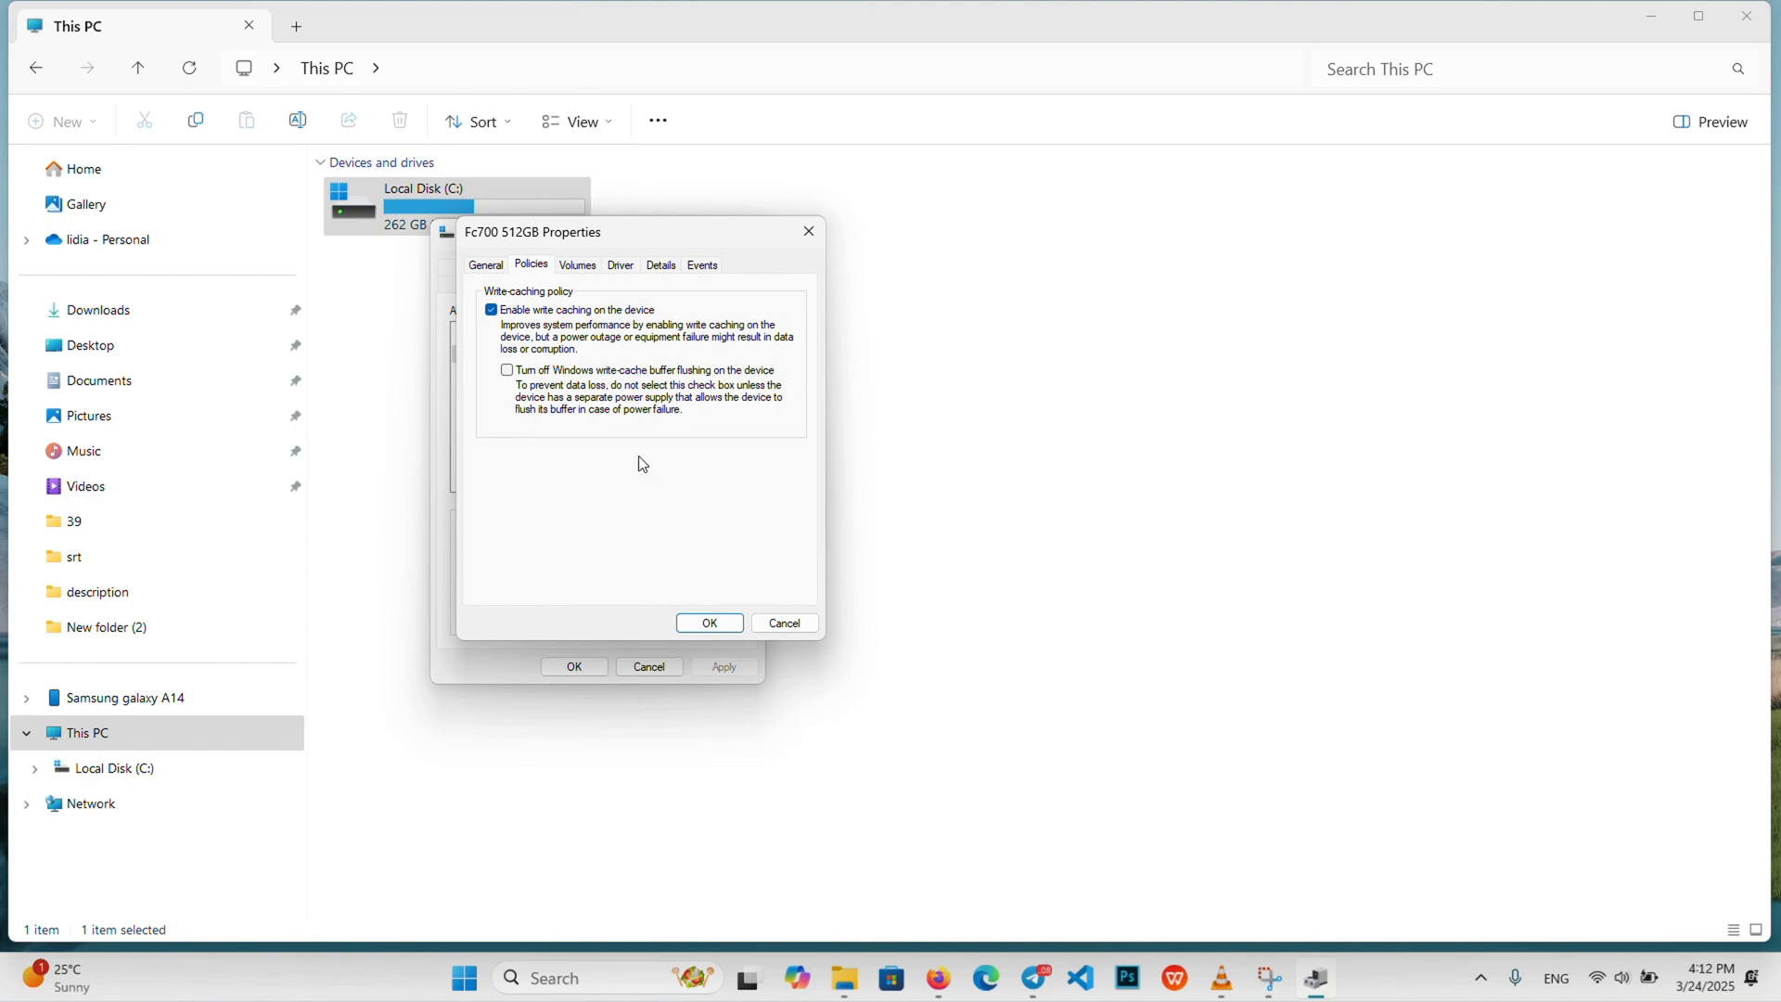
pyautogui.moveTo(670, 598)
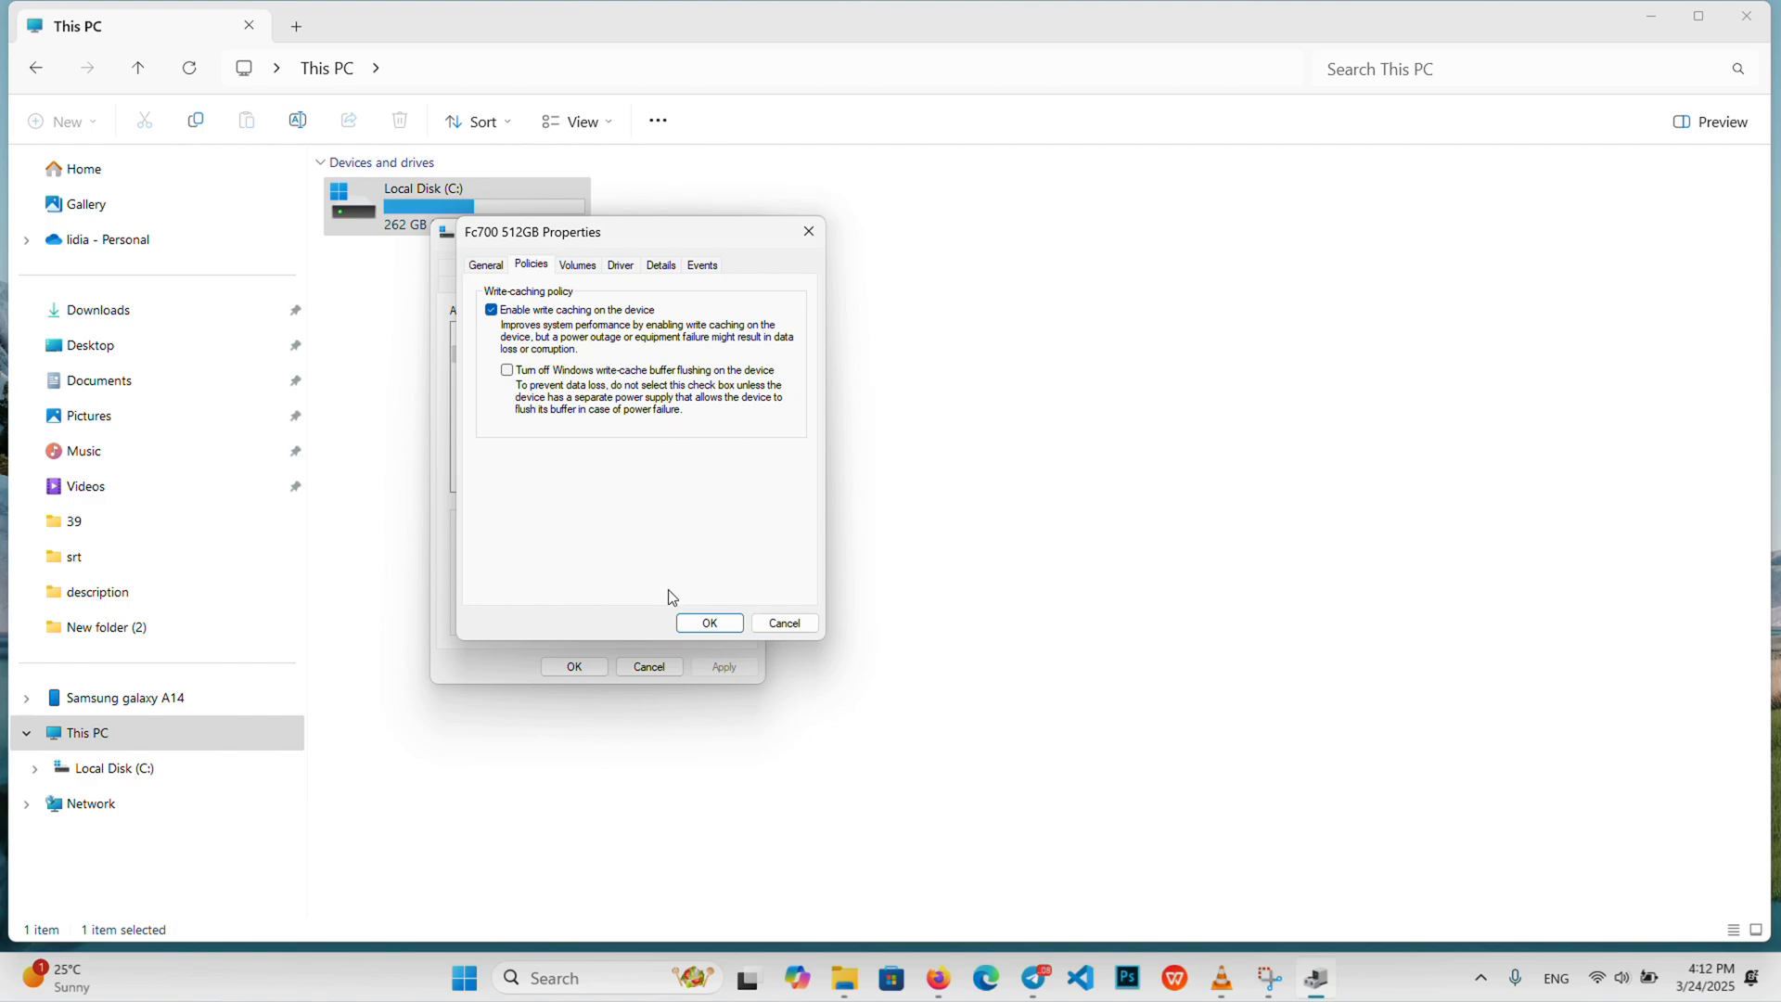
# Step: Accept the policy, close both properties dialogs and close File Explorer
pyautogui.click(709, 623)
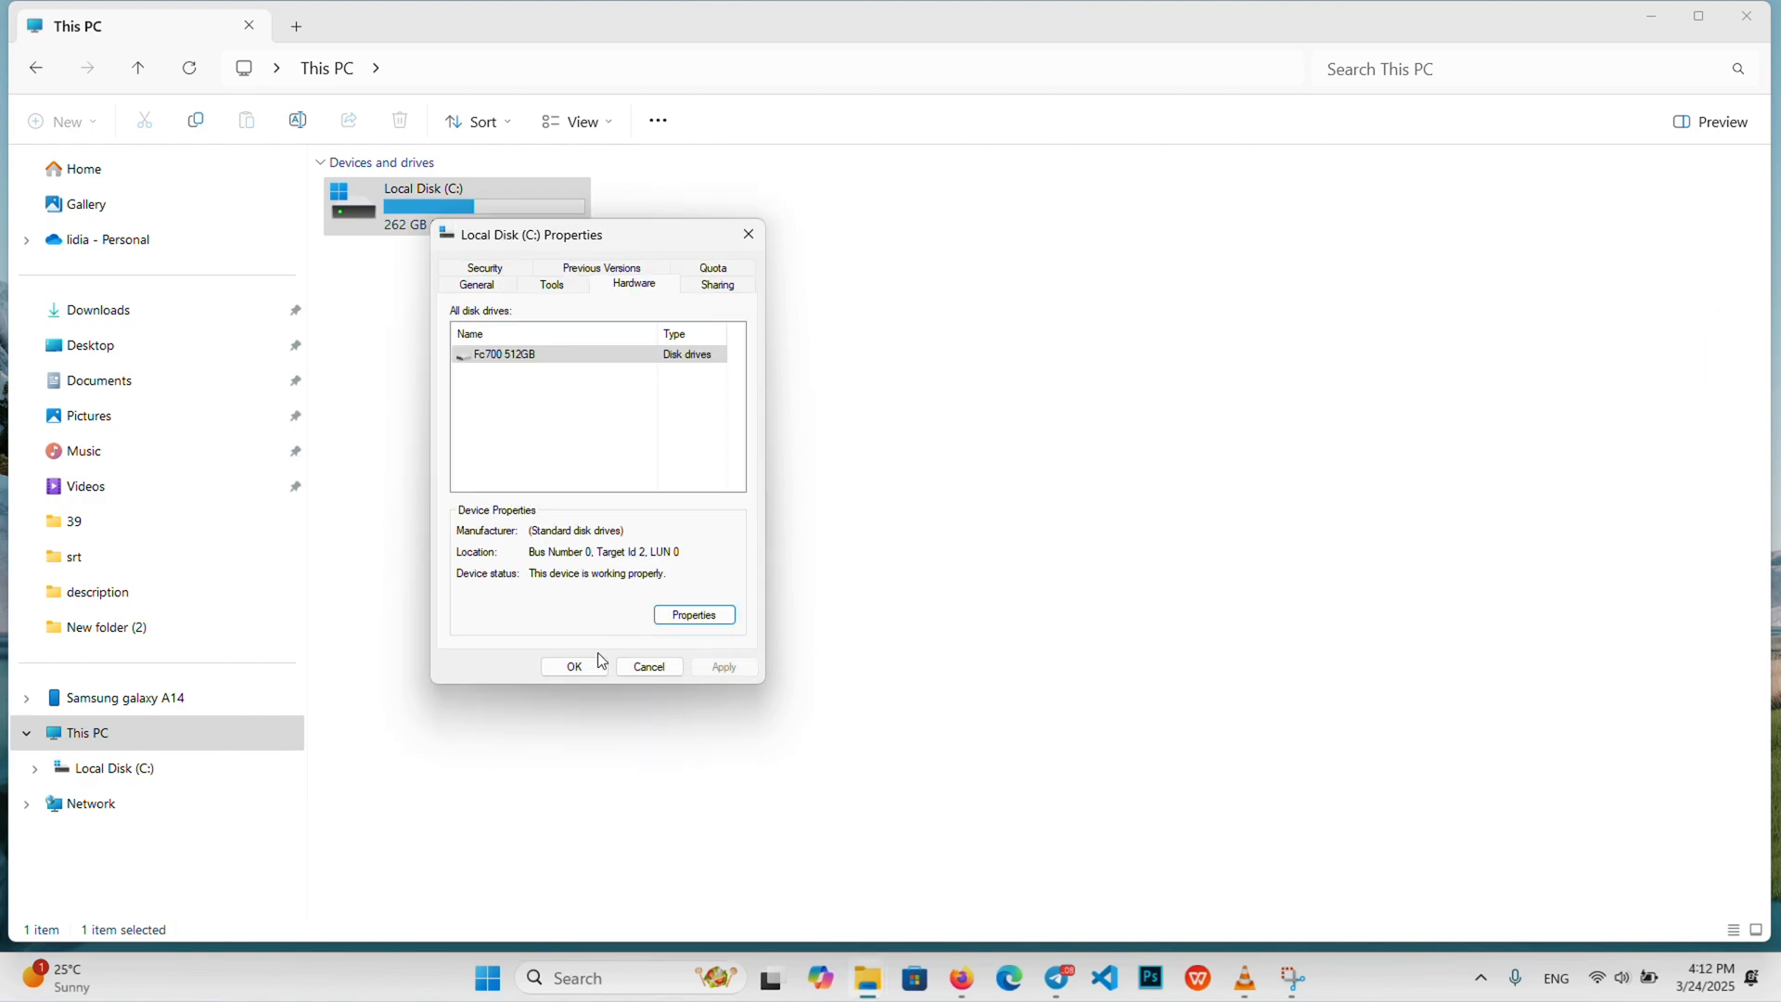
pyautogui.click(573, 666)
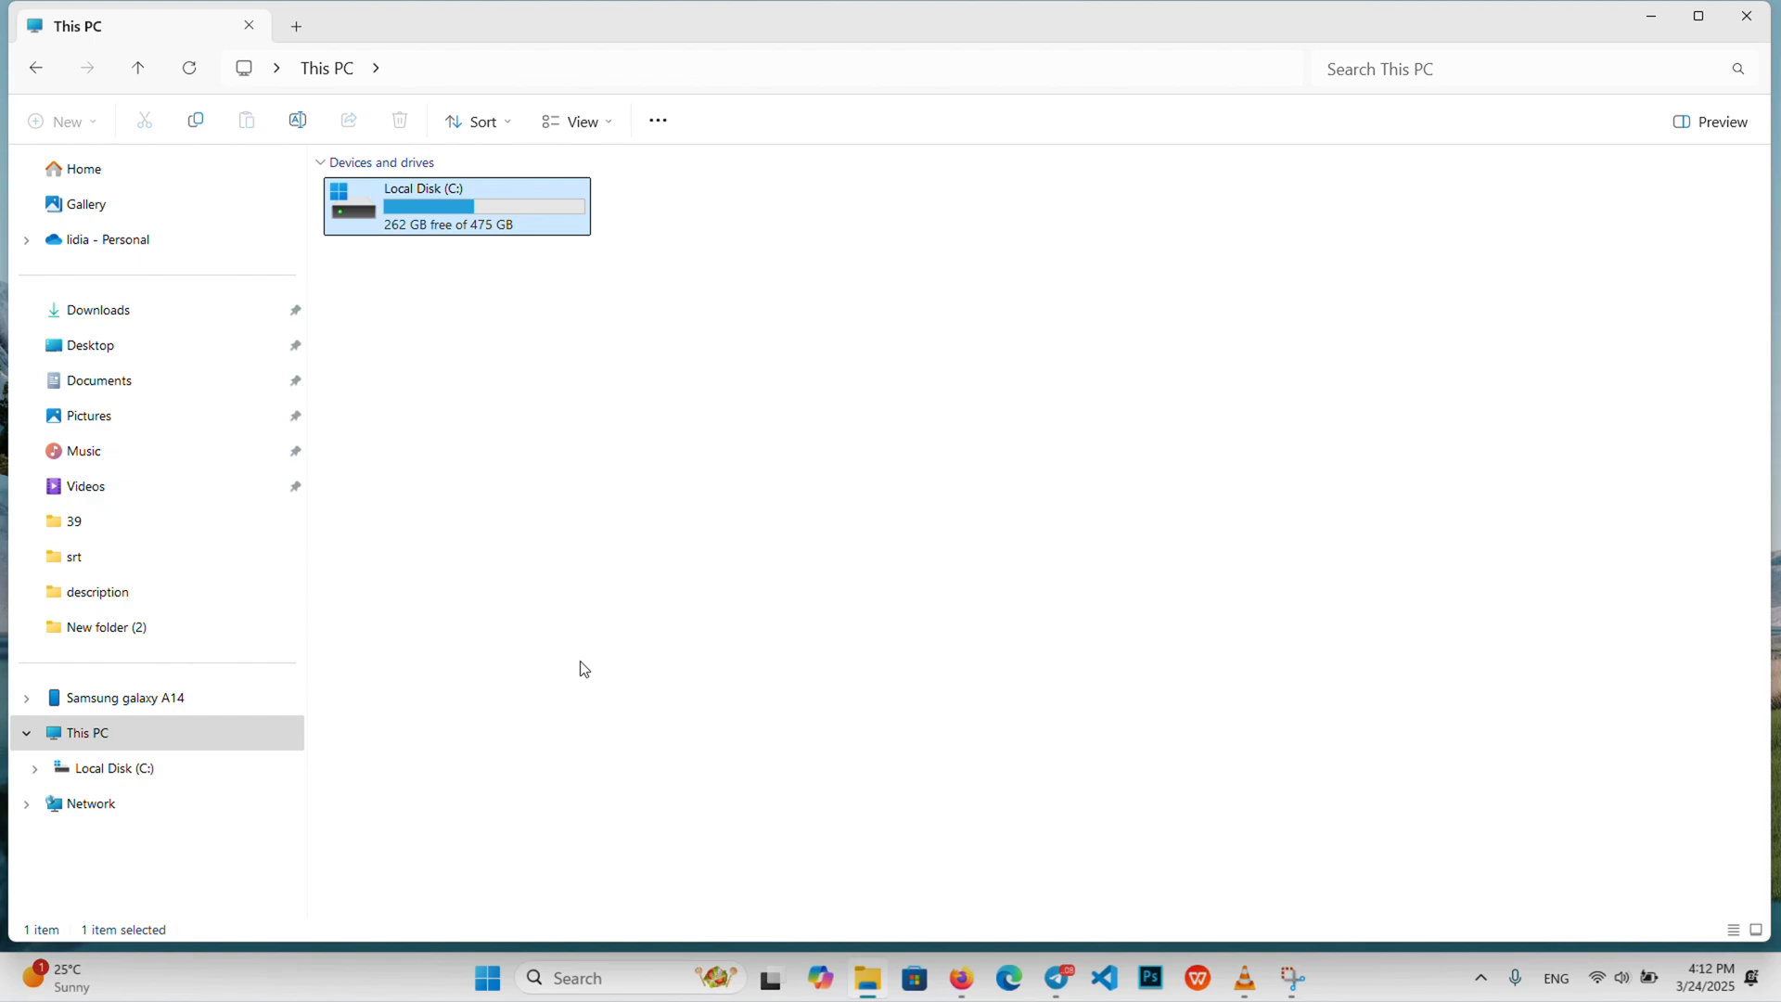
pyautogui.moveTo(1748, 17)
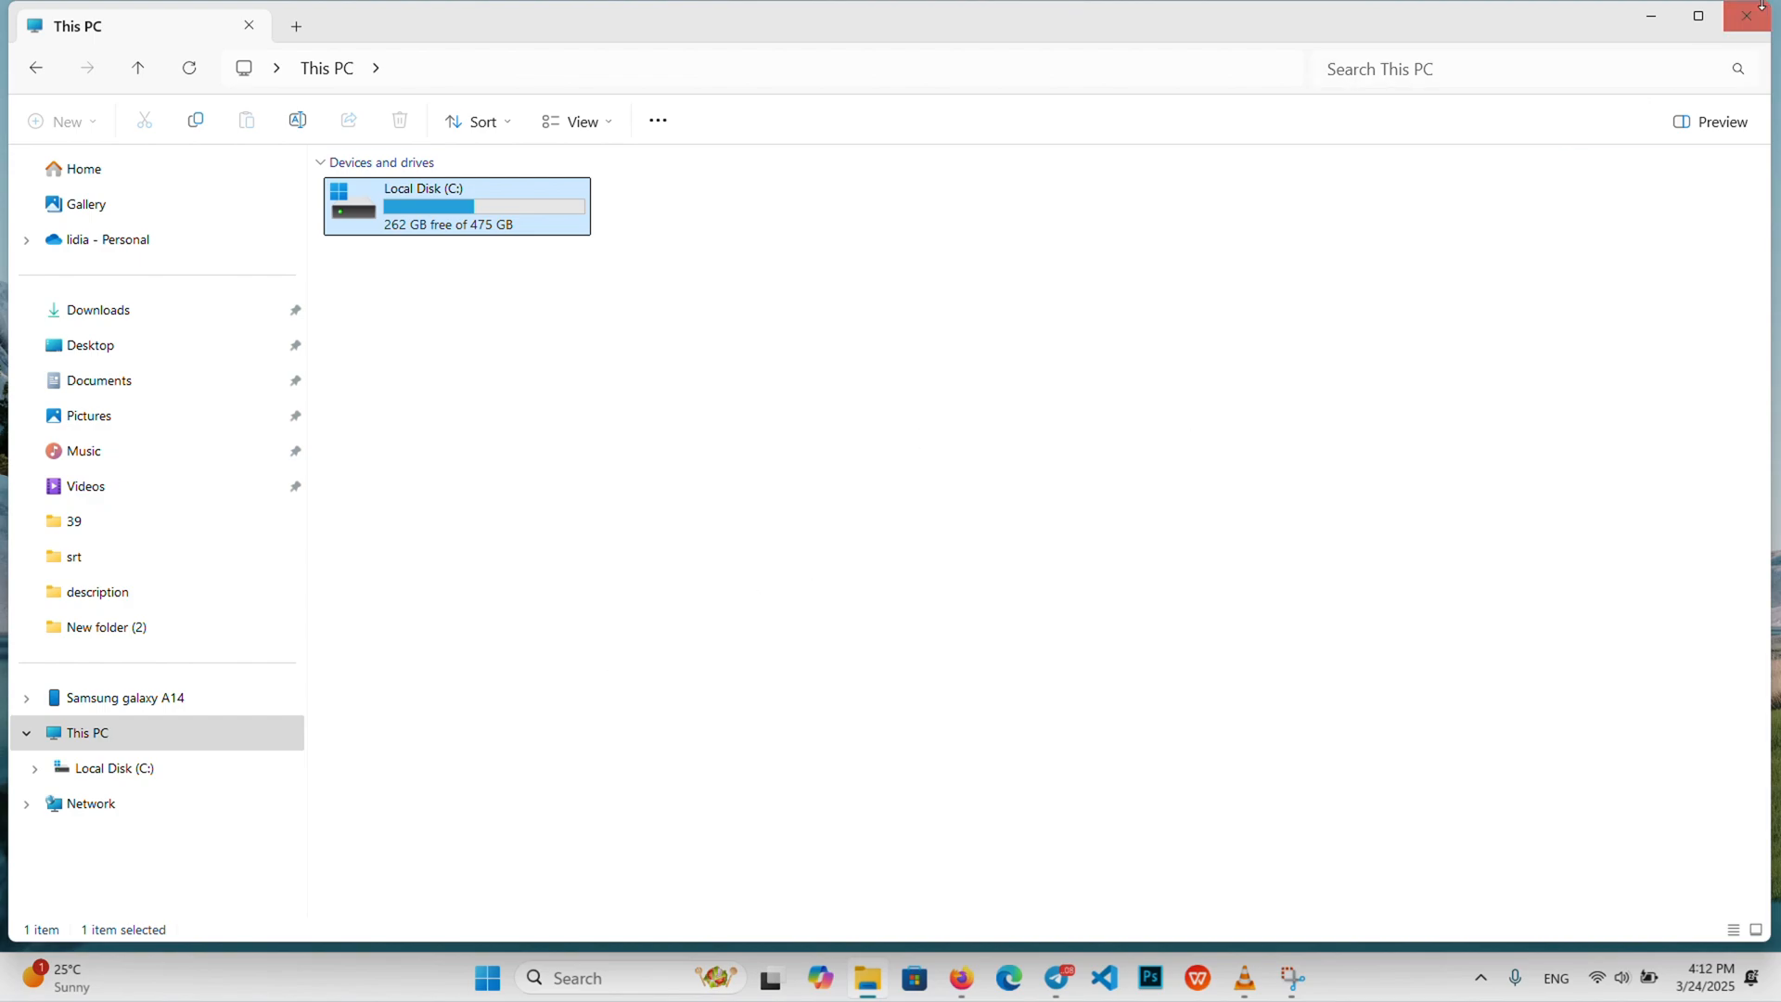
pyautogui.click(1748, 17)
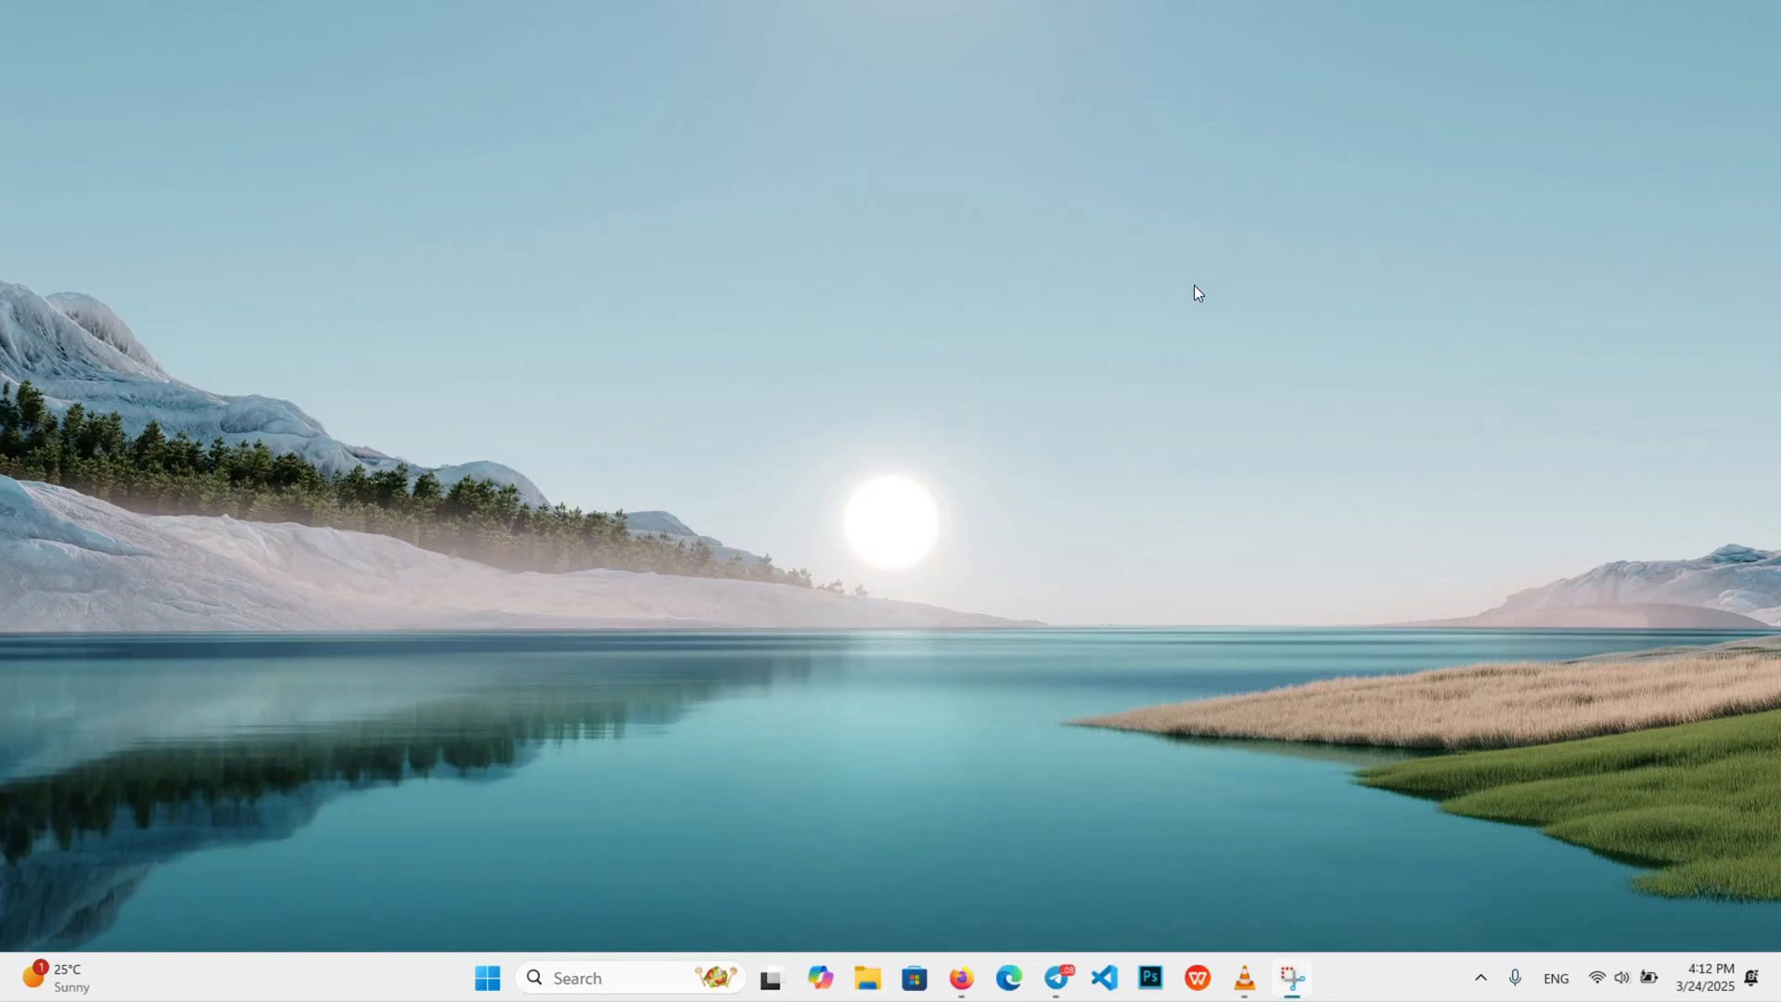
pyautogui.moveTo(840, 216)
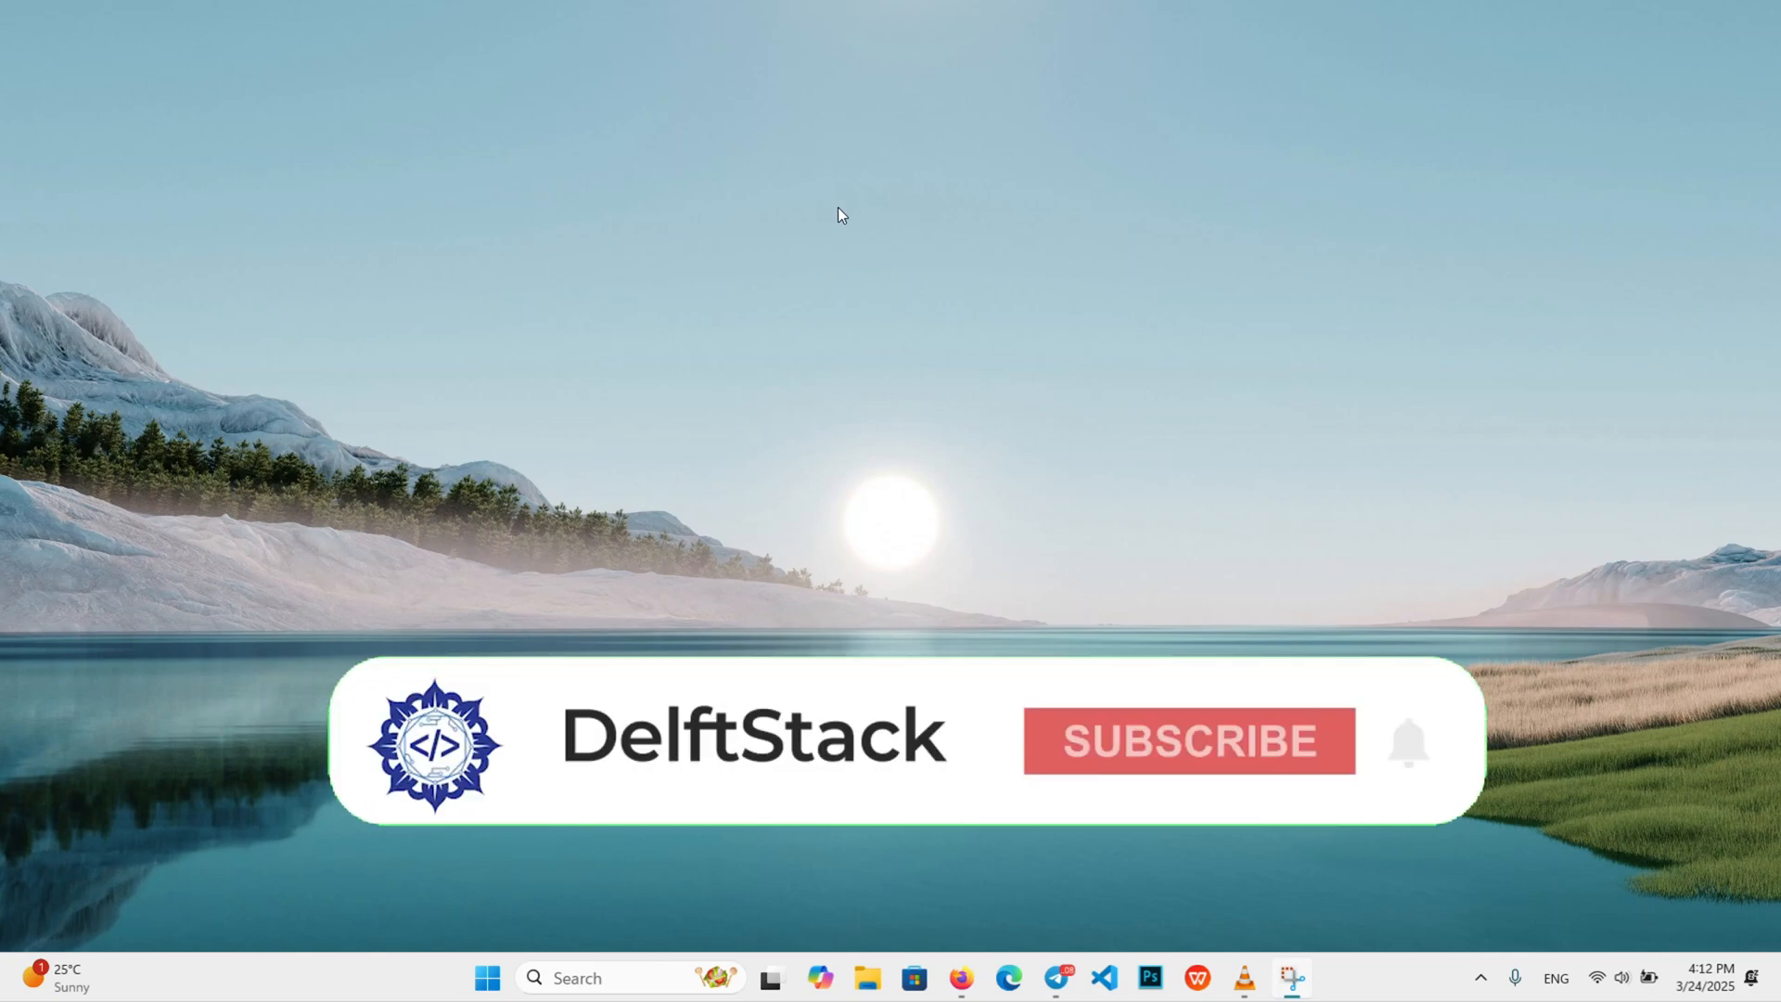
pyautogui.click(1186, 740)
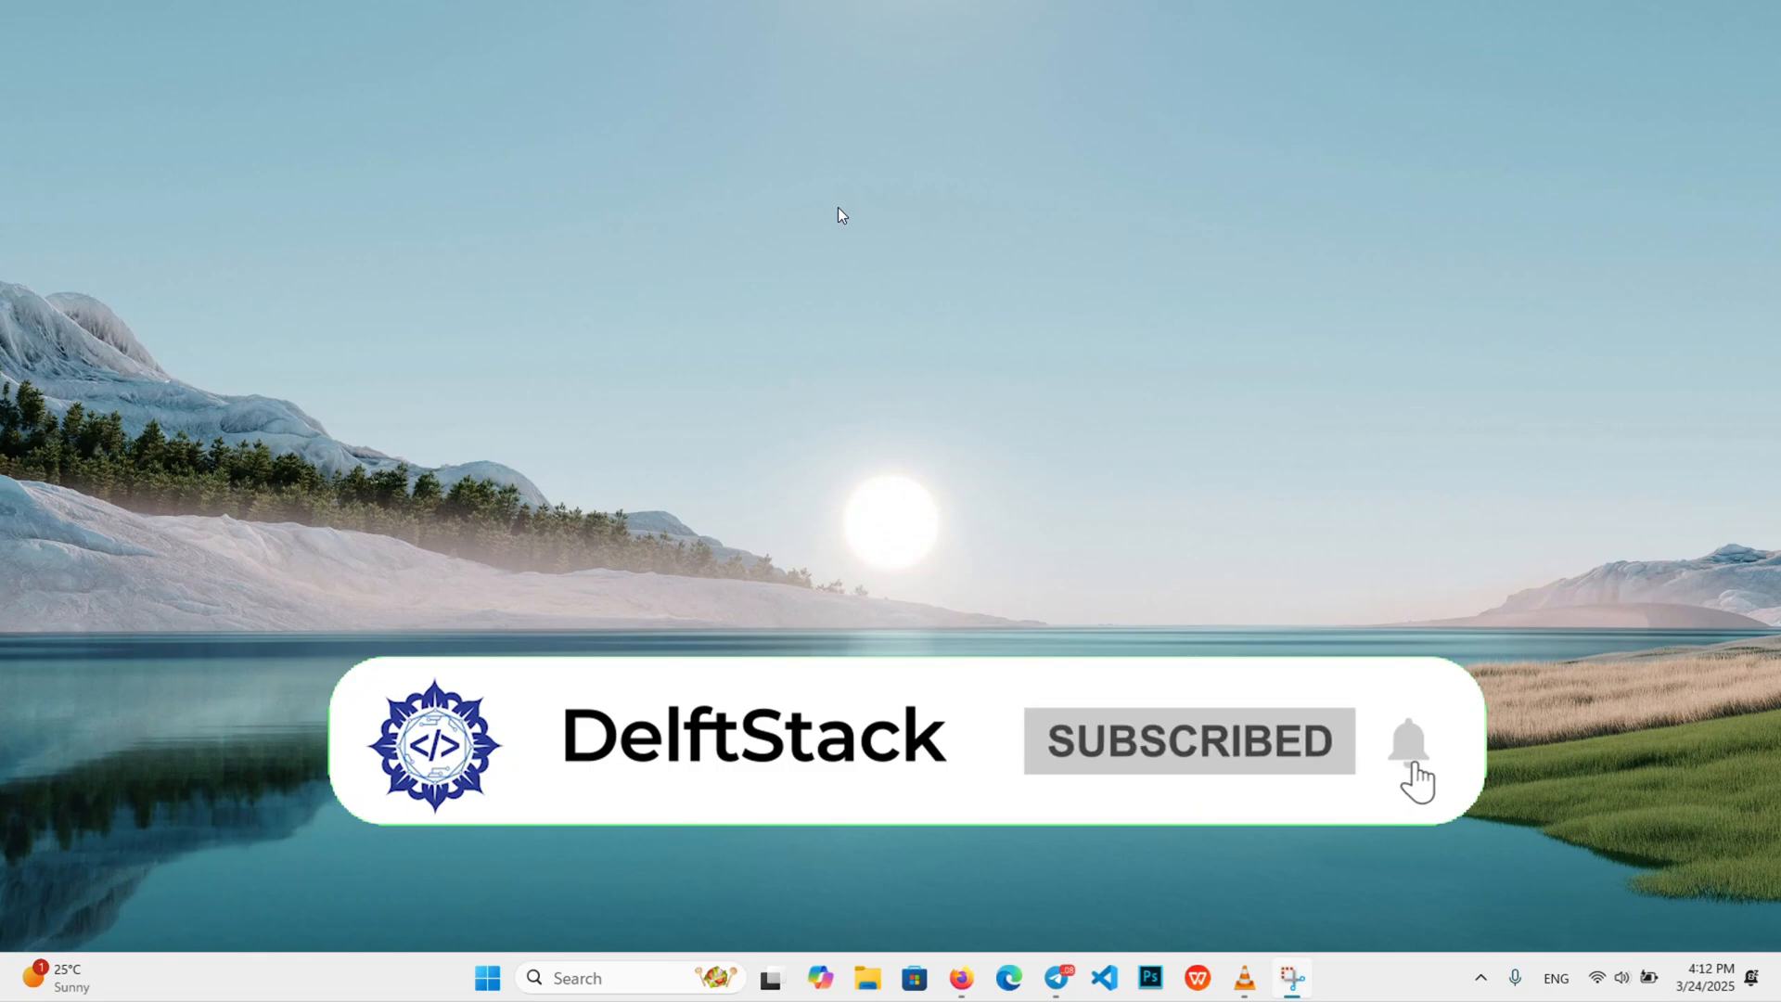